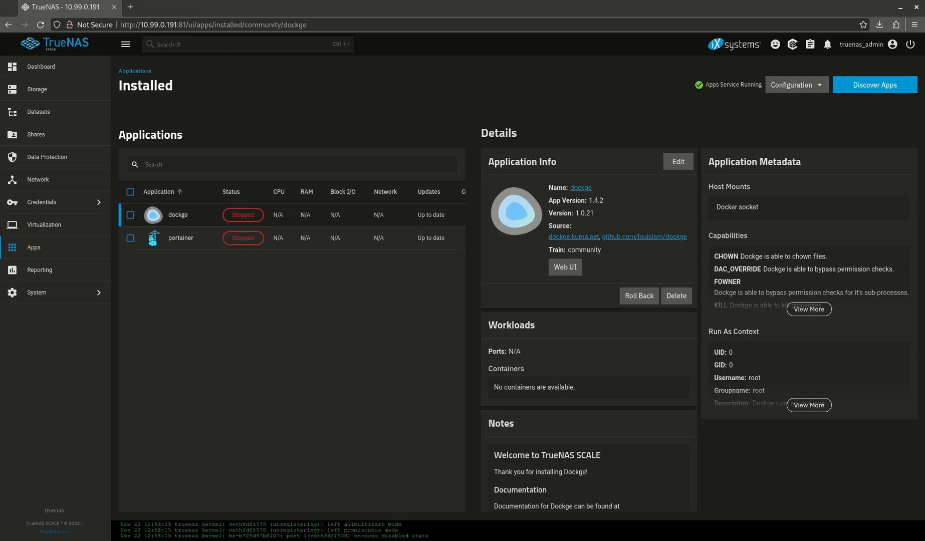
mouse_move(724, 110)
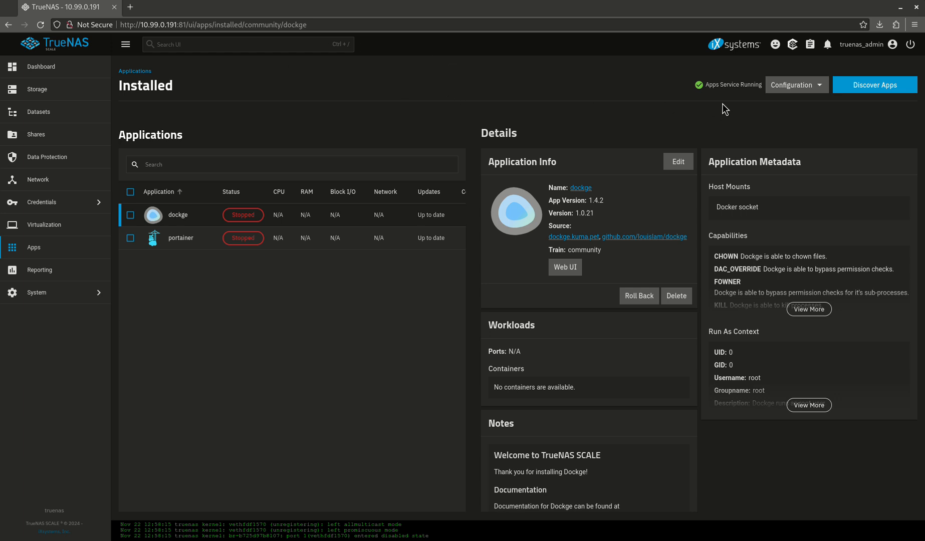
mouse_move(231, 67)
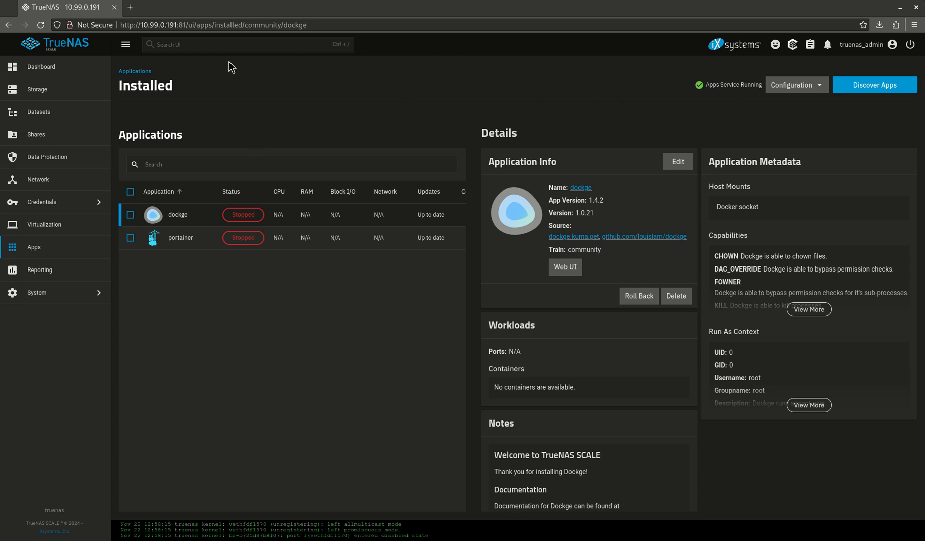
mouse_move(216, 284)
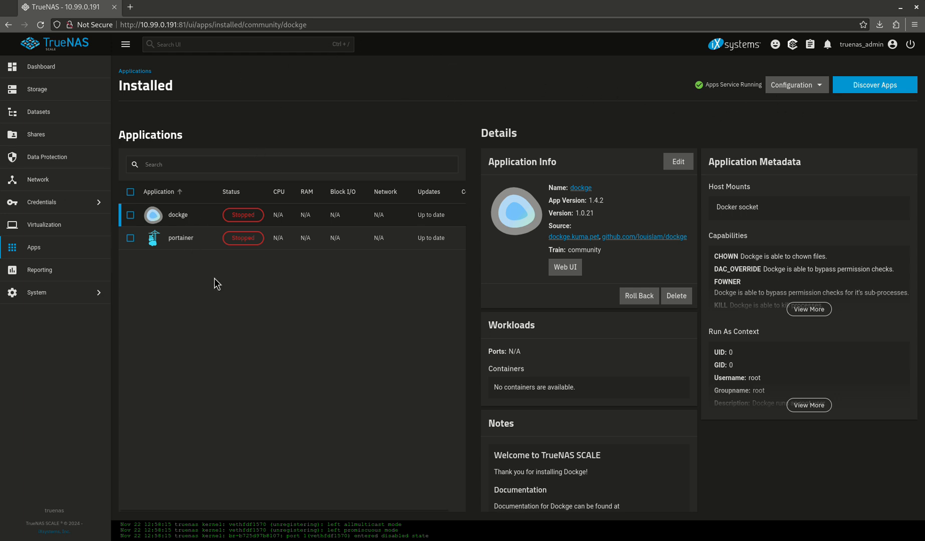
Step: Search the Discover Apps catalog for filebrowser and reach the File Browser app page
click(874, 84)
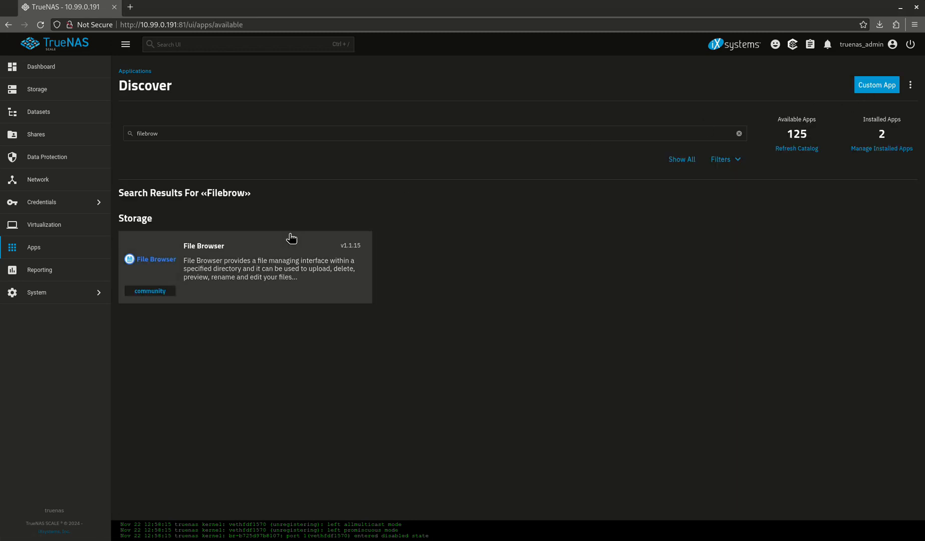
mouse_move(166, 131)
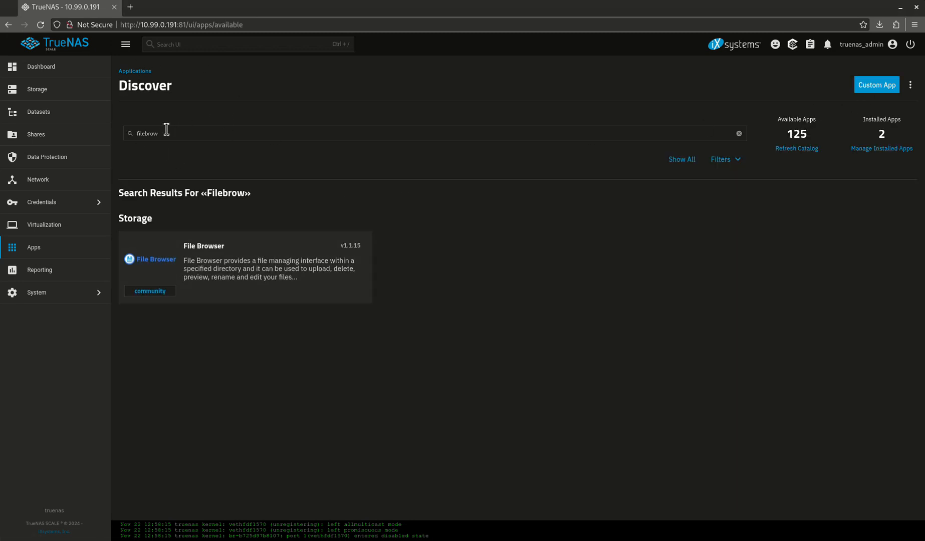
click(739, 133)
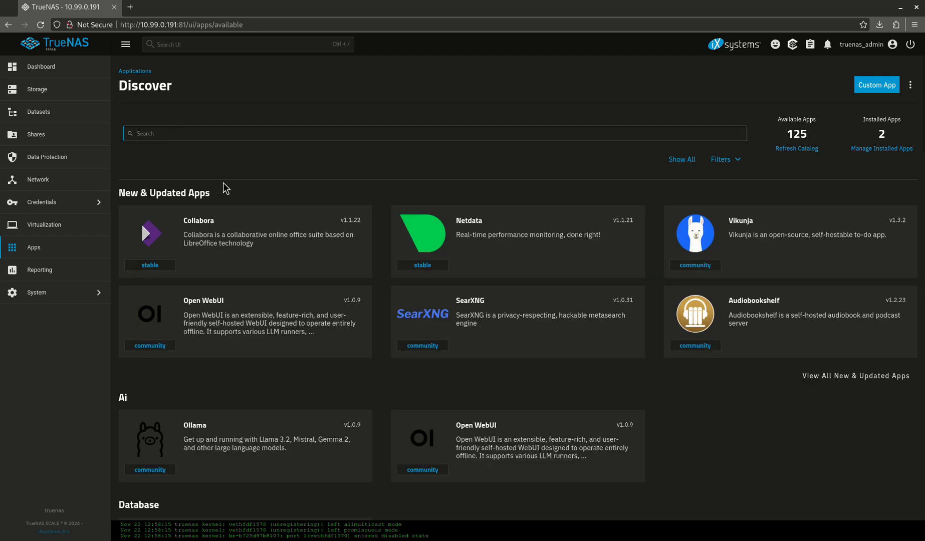
text(fo)
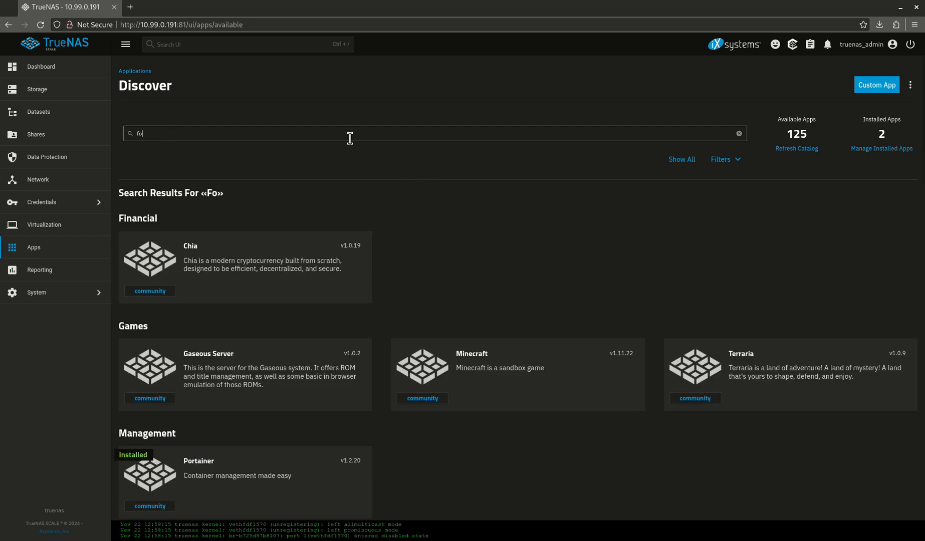
text(ile)
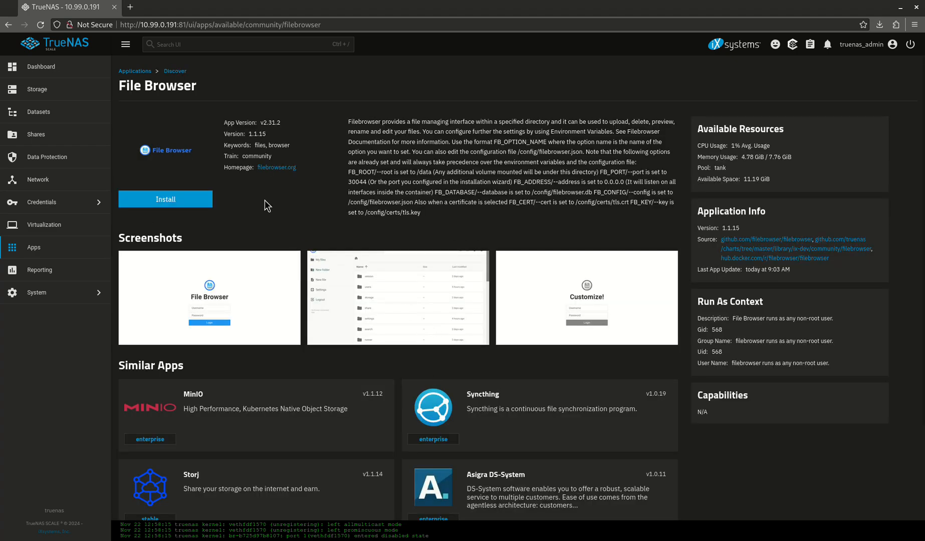
Step: Start the File Browser install and set User ID and Group ID from 568 to 0
click(165, 199)
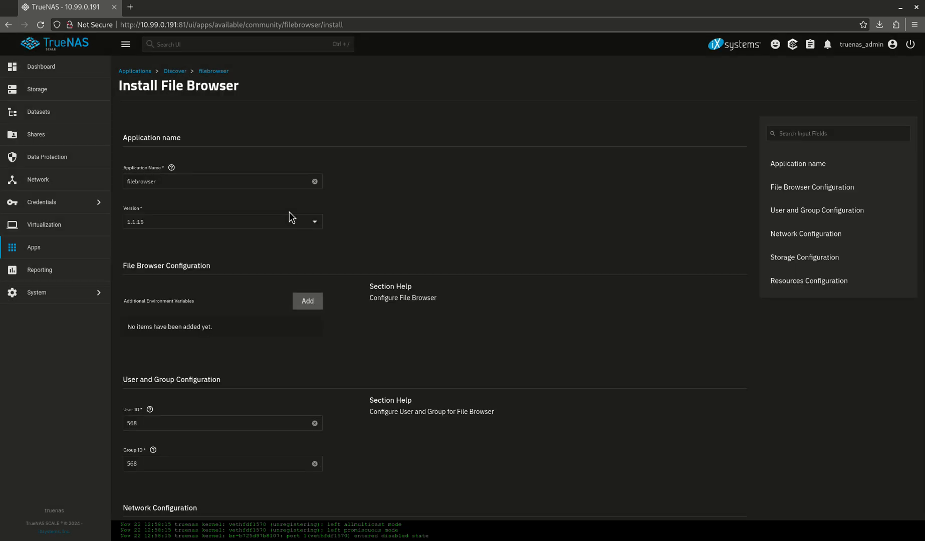
mouse_move(401, 260)
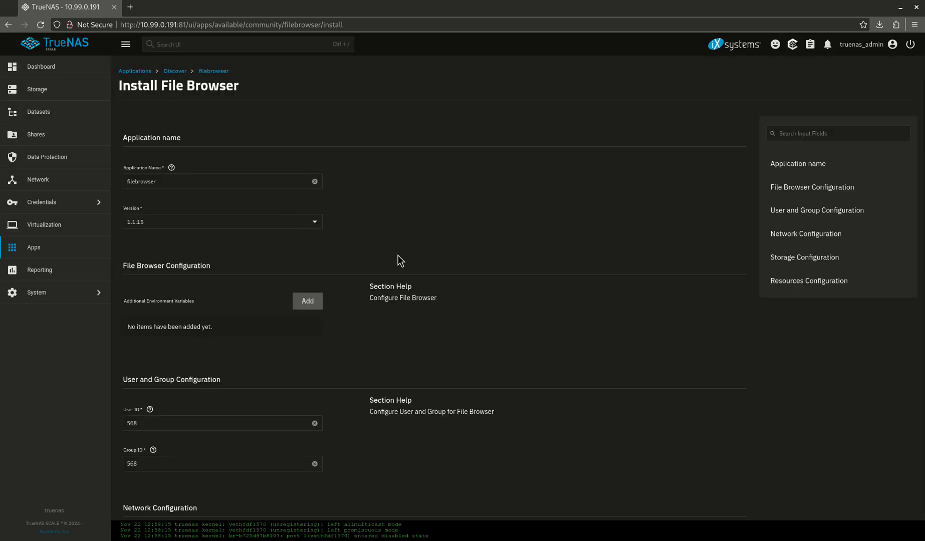
scroll(down, 3)
text(0)
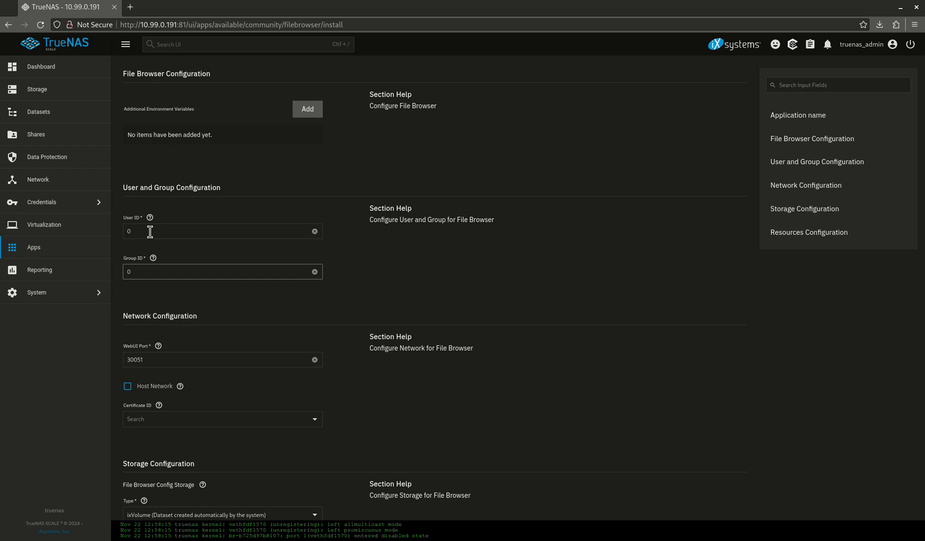
click(222, 272)
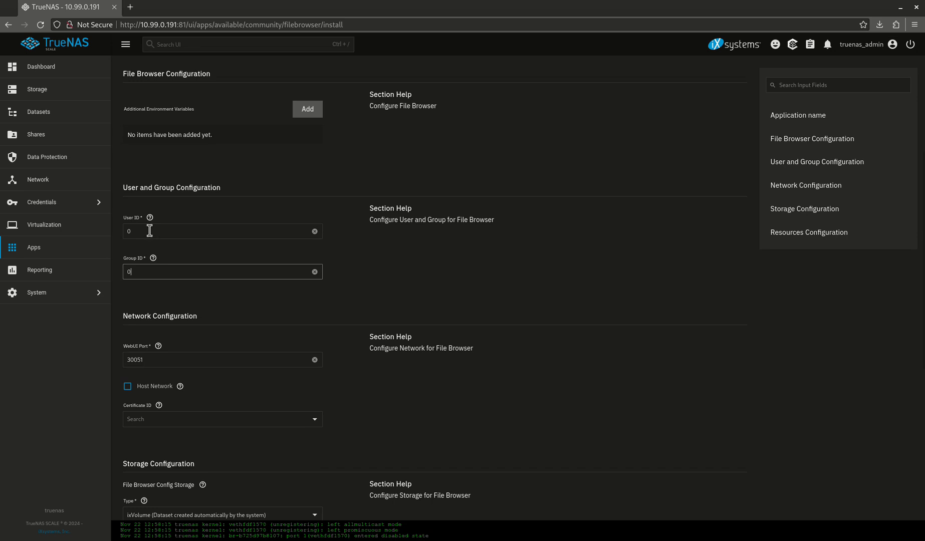
mouse_move(301, 228)
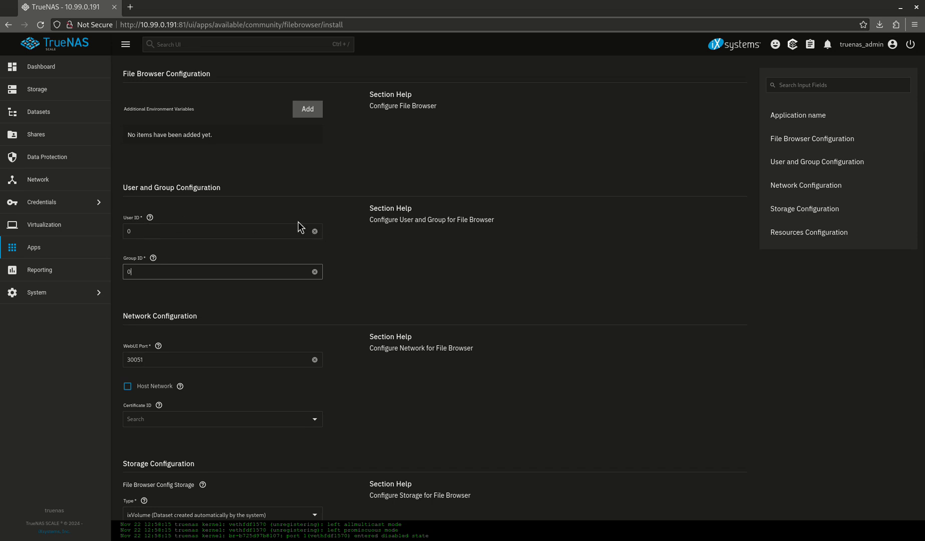
text(-1)
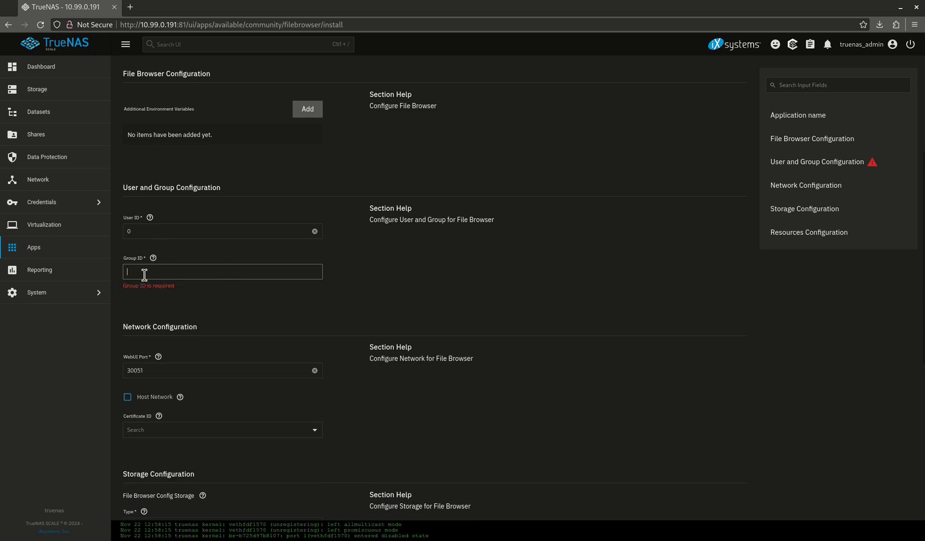
text(0)
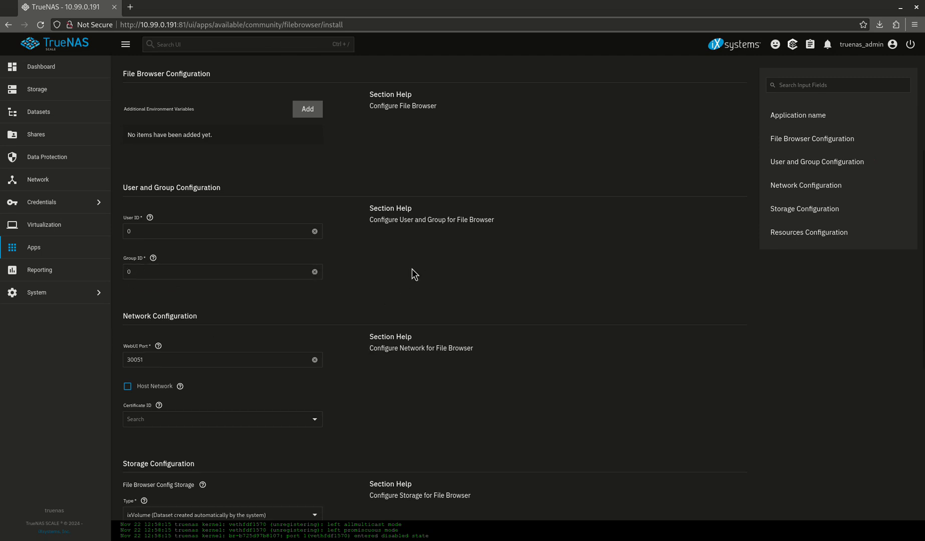
Step: Add Host Path storage /mnt/tank mounted at /tank, keeping 2 CPUs and 4096 MB memory
scroll(down, 3)
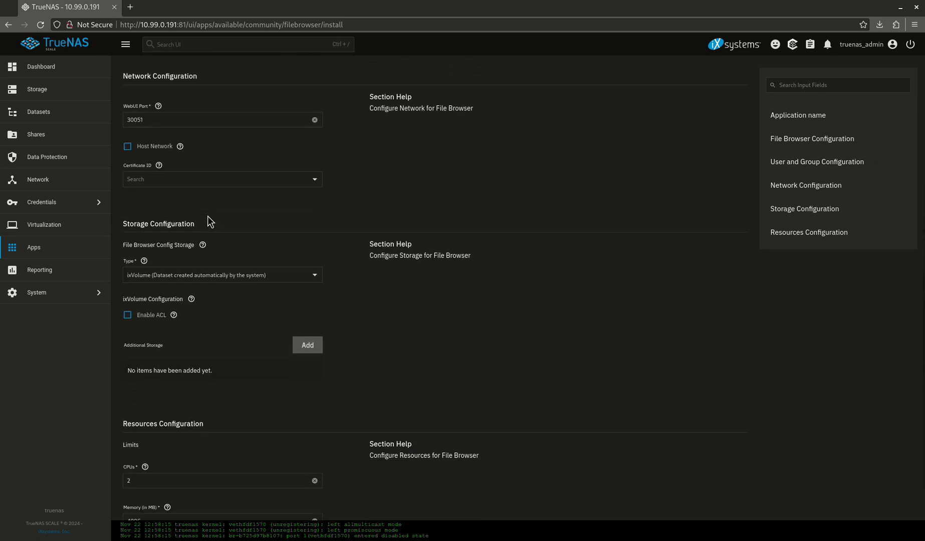
scroll(down, 3)
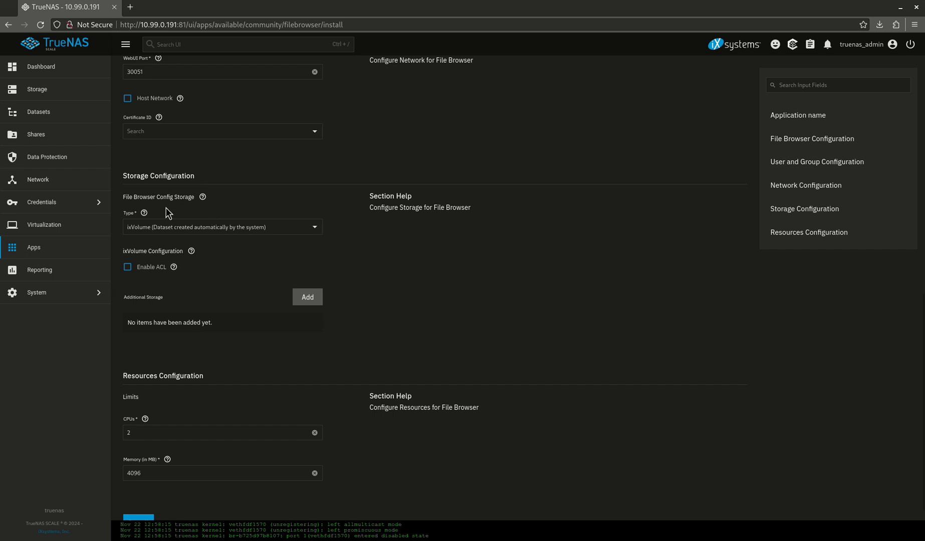
mouse_move(162, 201)
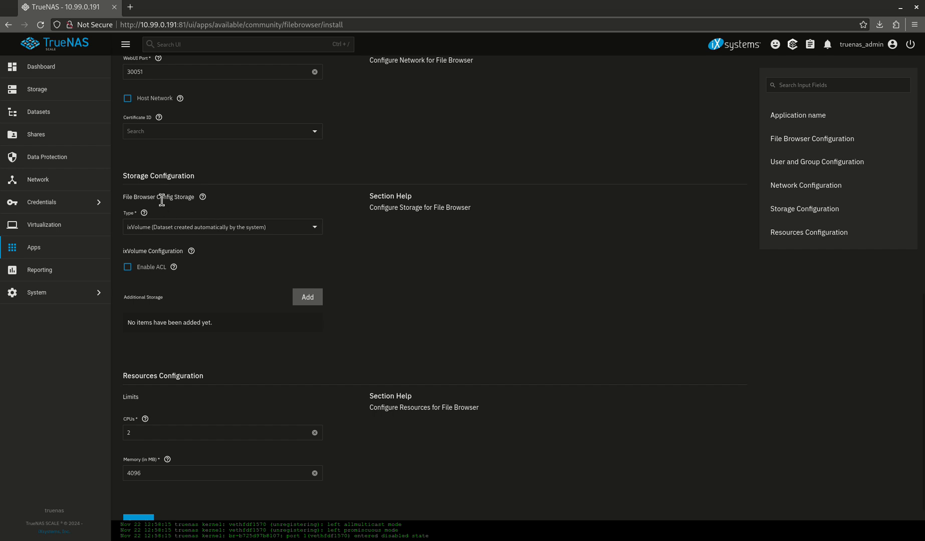
mouse_move(173, 197)
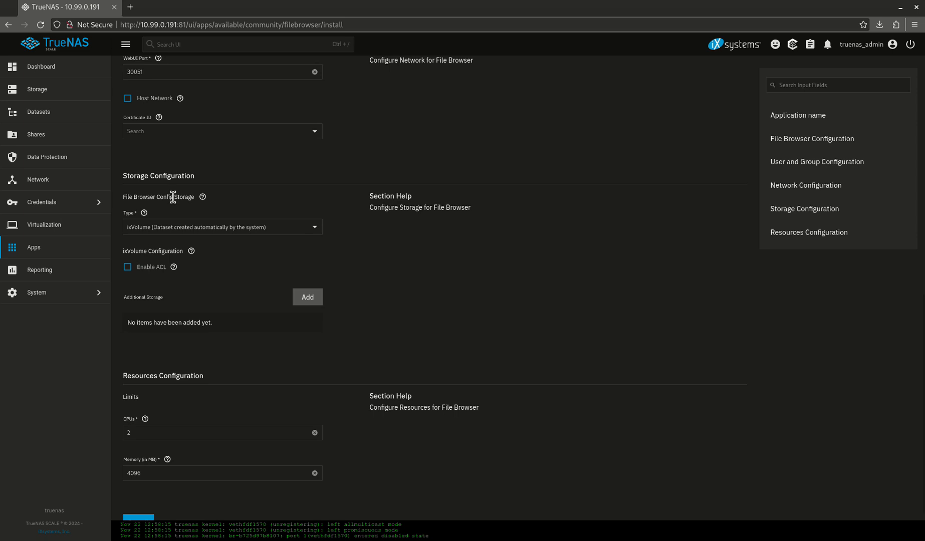
mouse_move(201, 236)
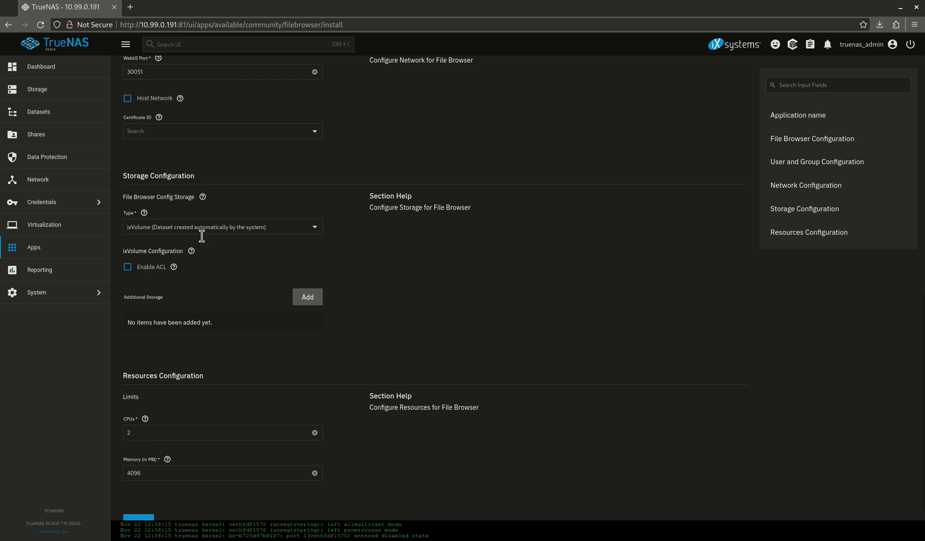
mouse_move(181, 251)
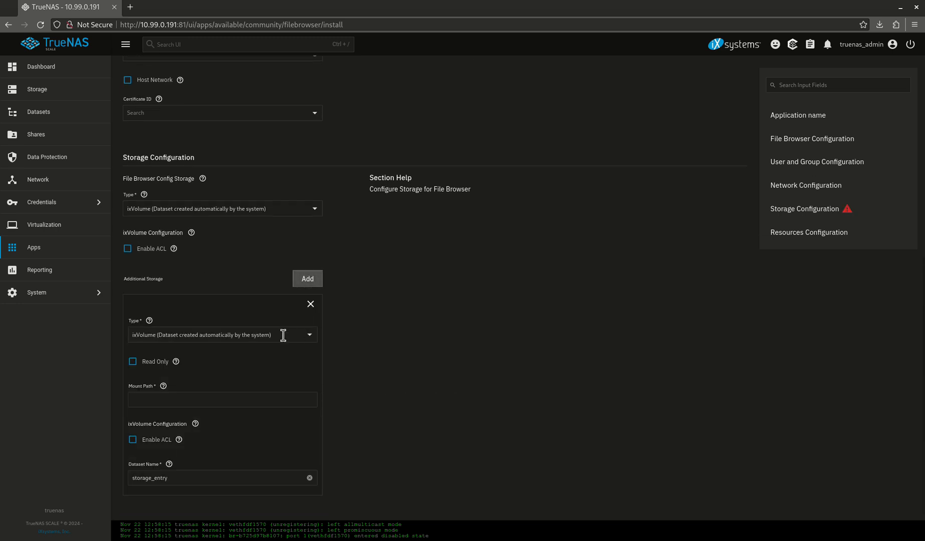
click(222, 335)
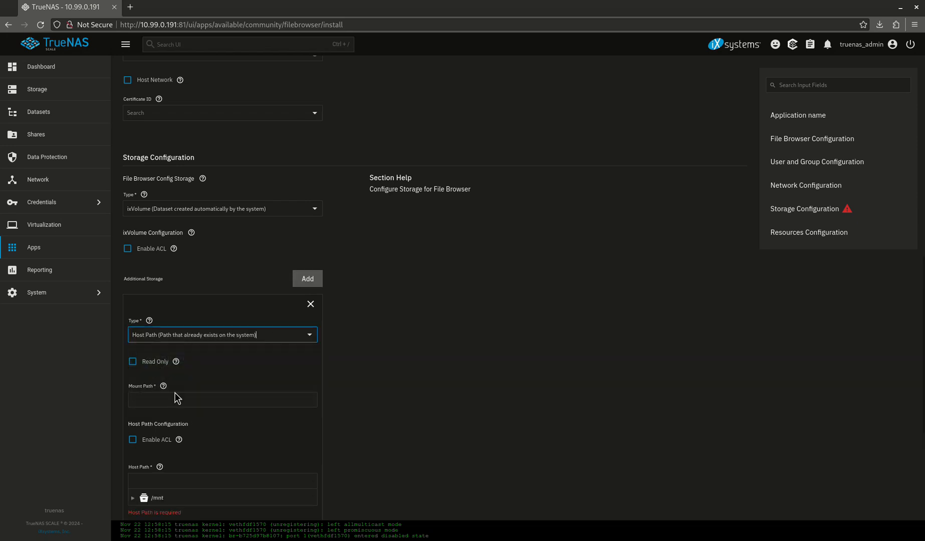
scroll(down, 3)
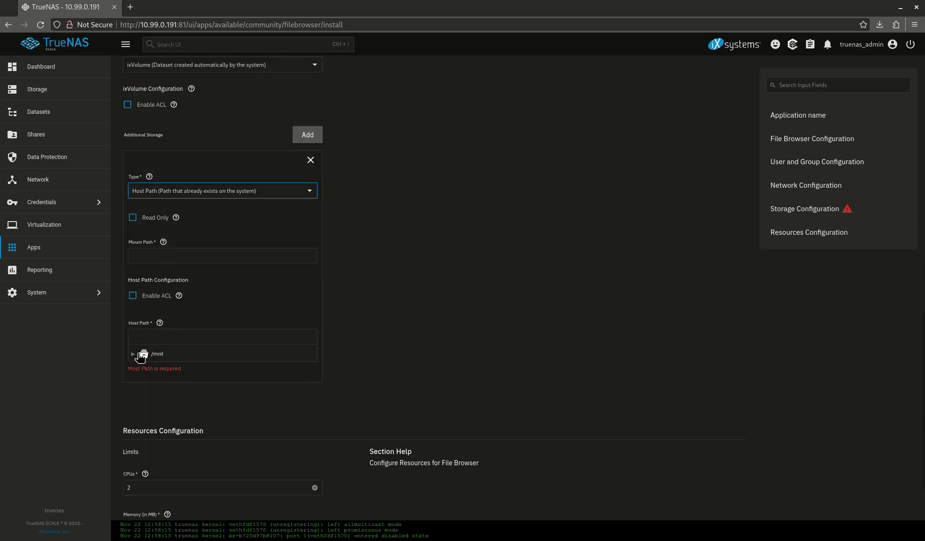
click(133, 353)
text(/)
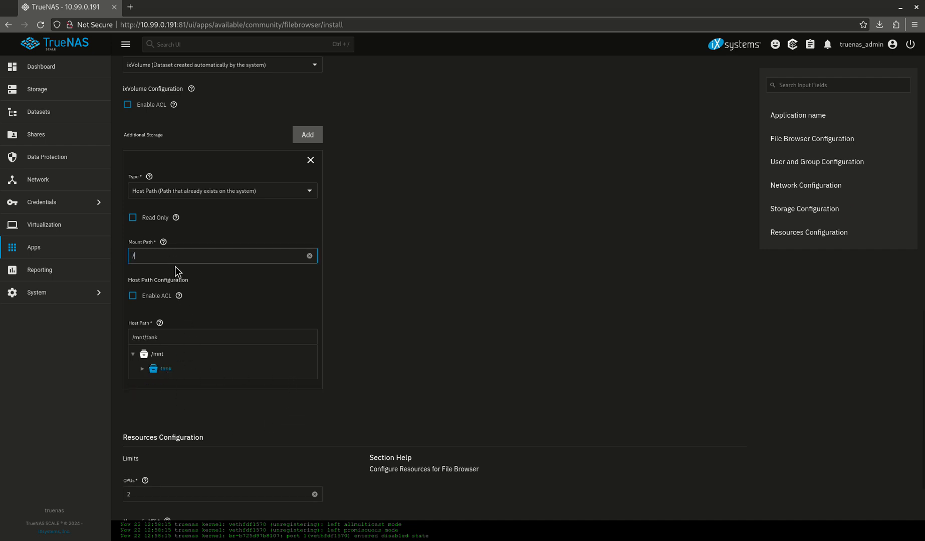
text(tank)
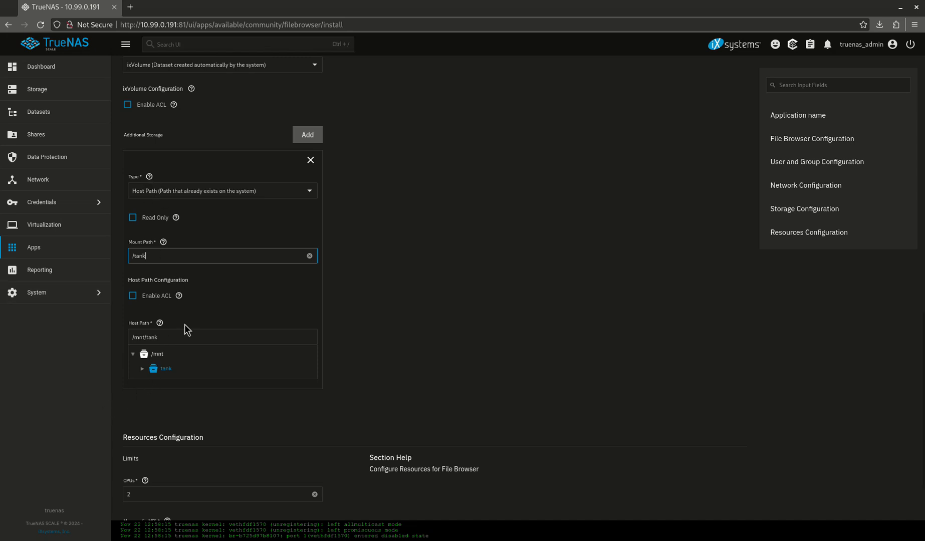
mouse_move(185, 281)
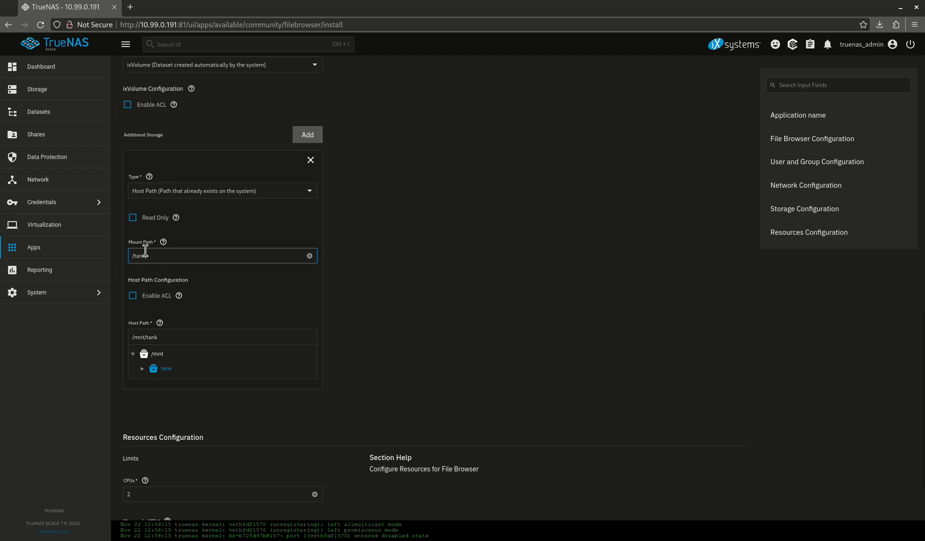
scroll(down, 3)
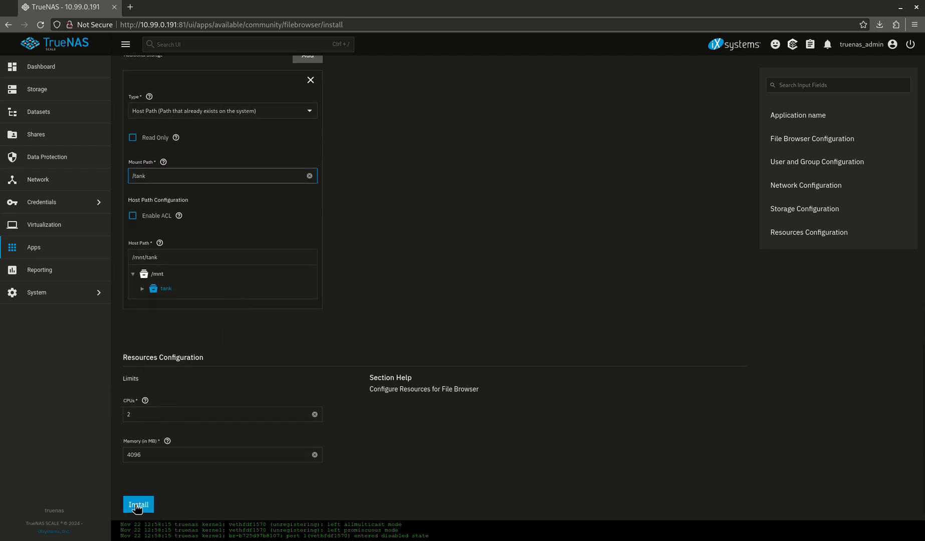
Step: Install File Browser, then log into its Web UI once it shows Running
click(139, 504)
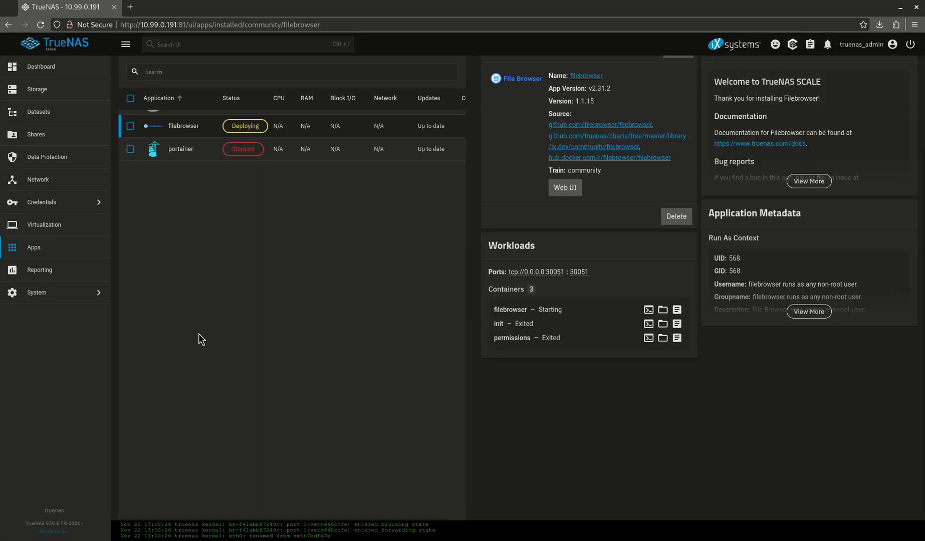
mouse_move(301, 258)
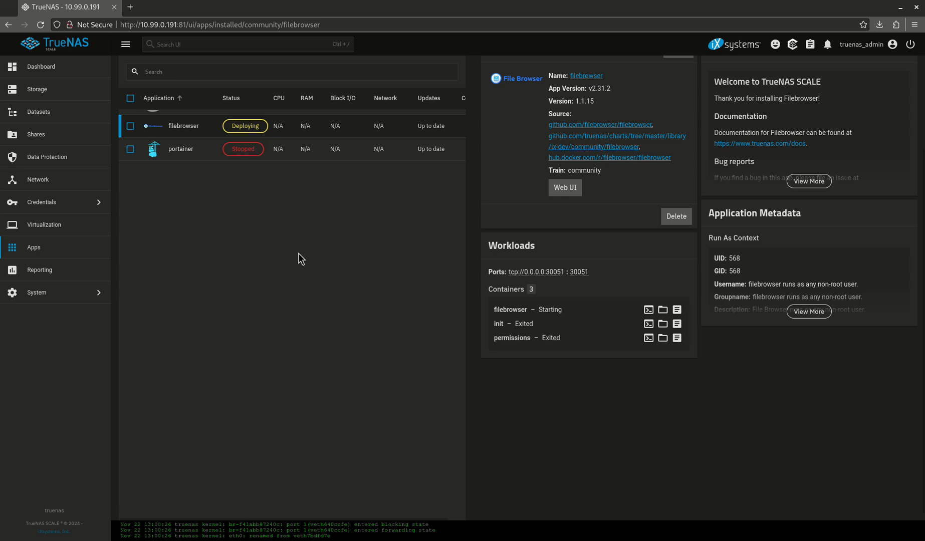
scroll(up, 3)
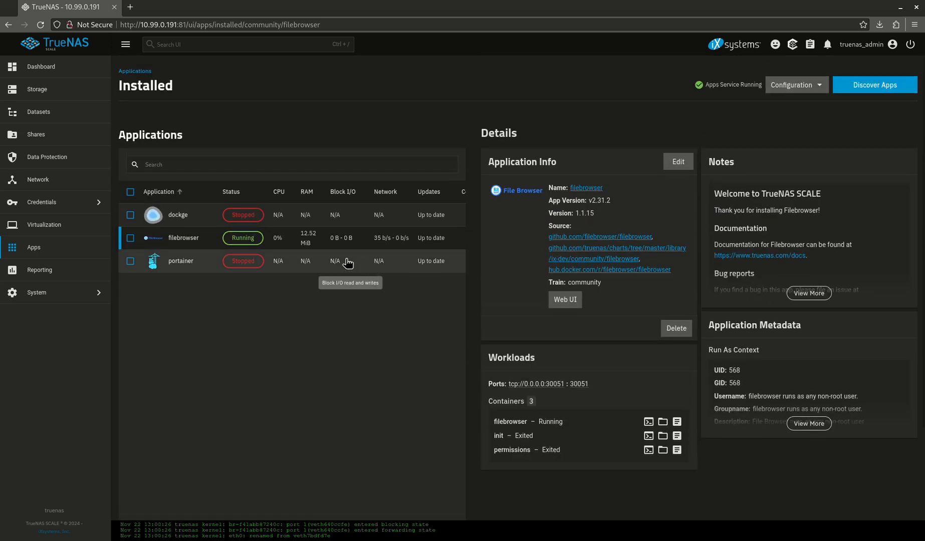
mouse_move(377, 298)
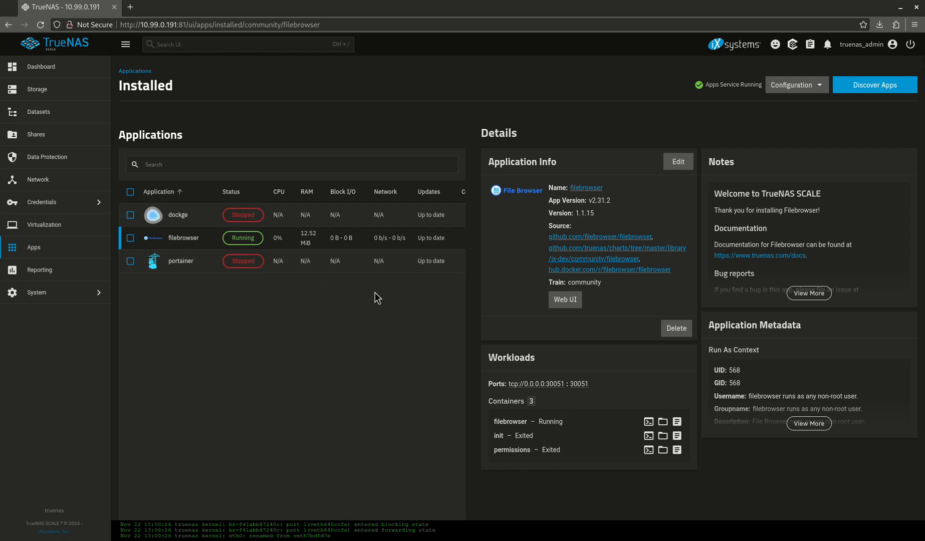
click(563, 300)
text(admi)
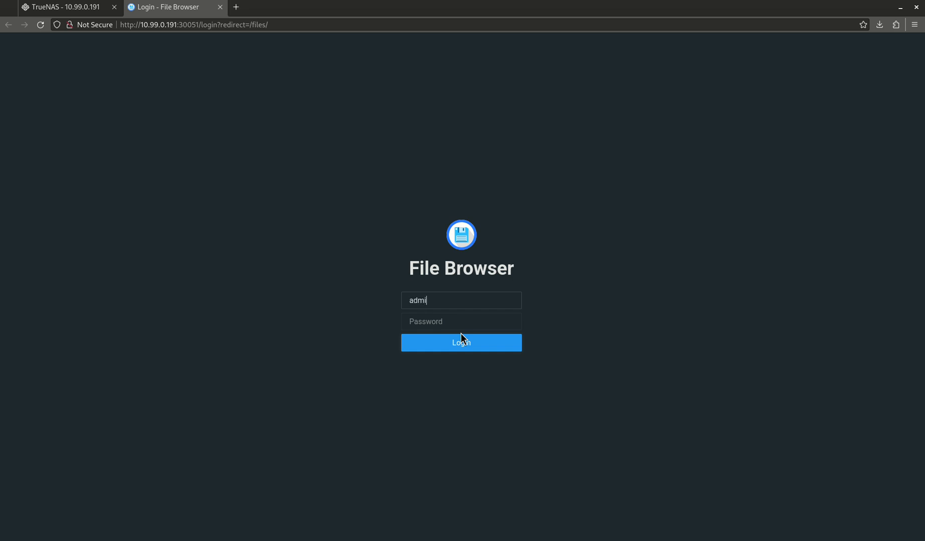
click(461, 343)
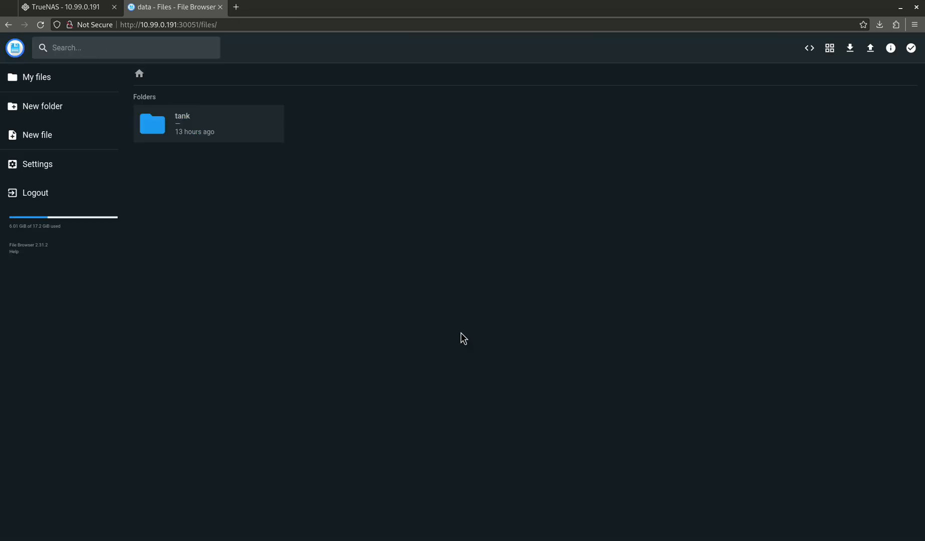
Step: Browse File Browser's settings pages: User Management, Global Settings, Profile and Share Management
click(37, 164)
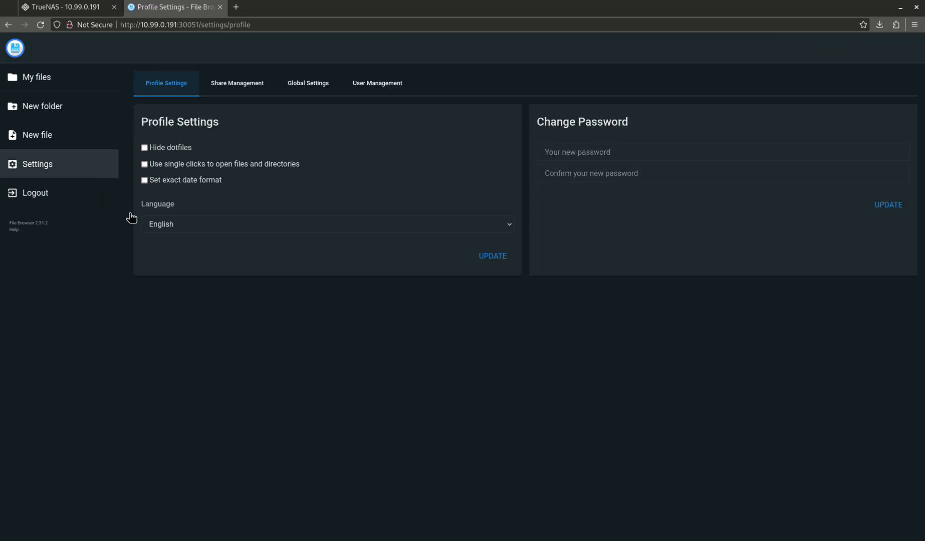
click(377, 83)
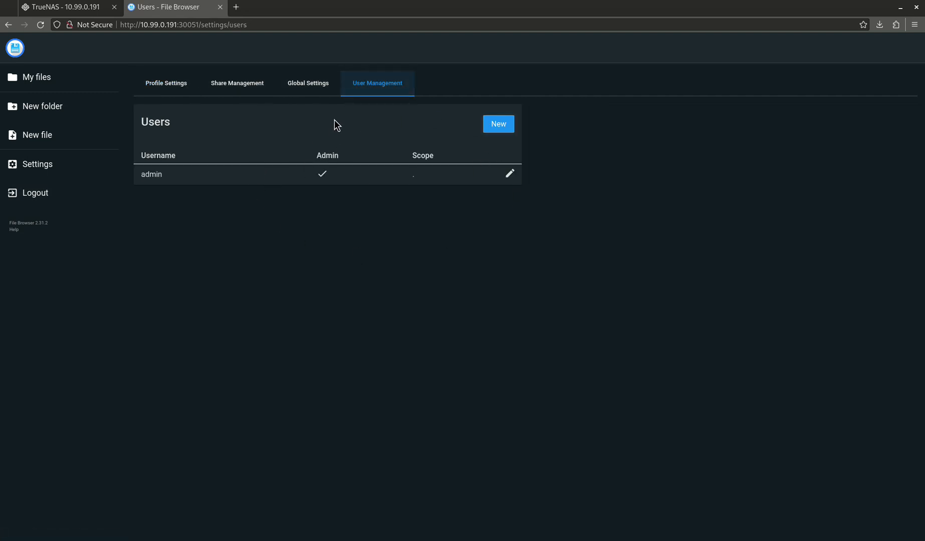
click(308, 82)
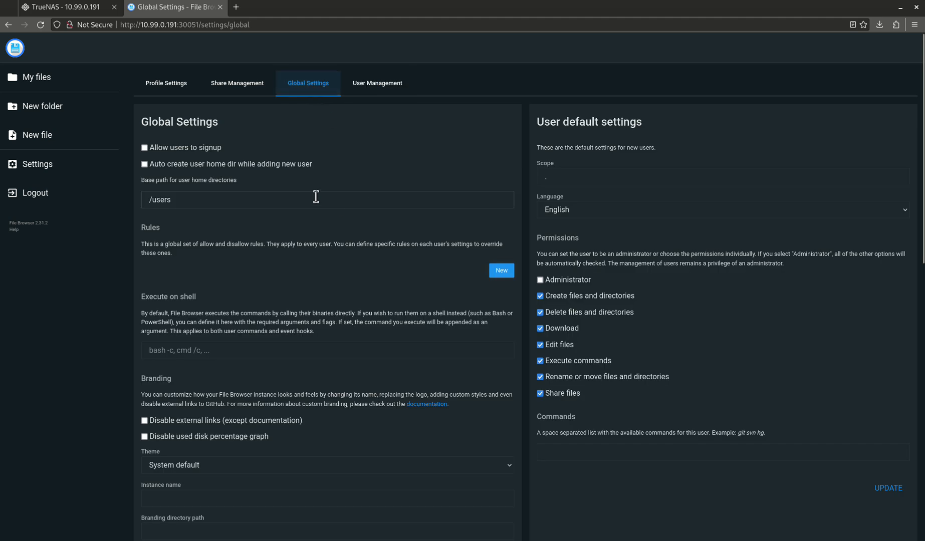
click(165, 82)
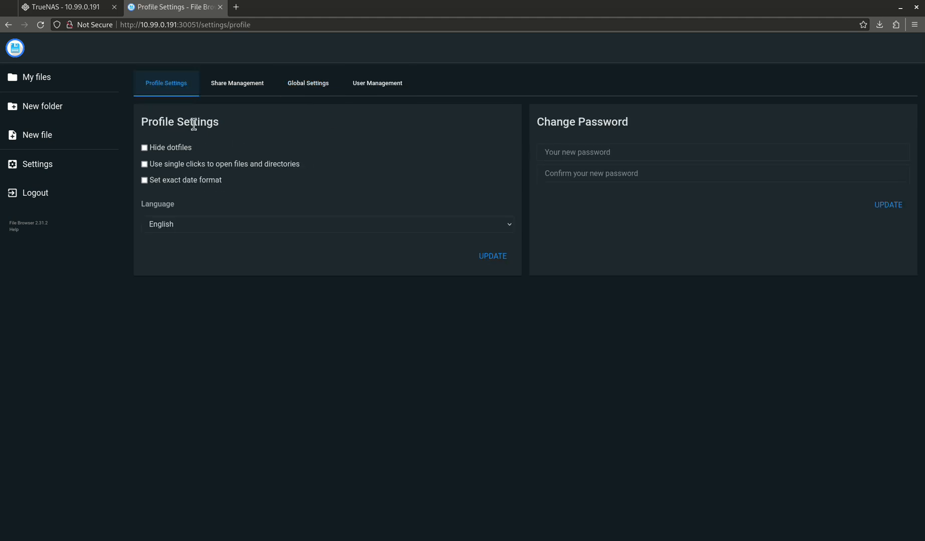
click(237, 83)
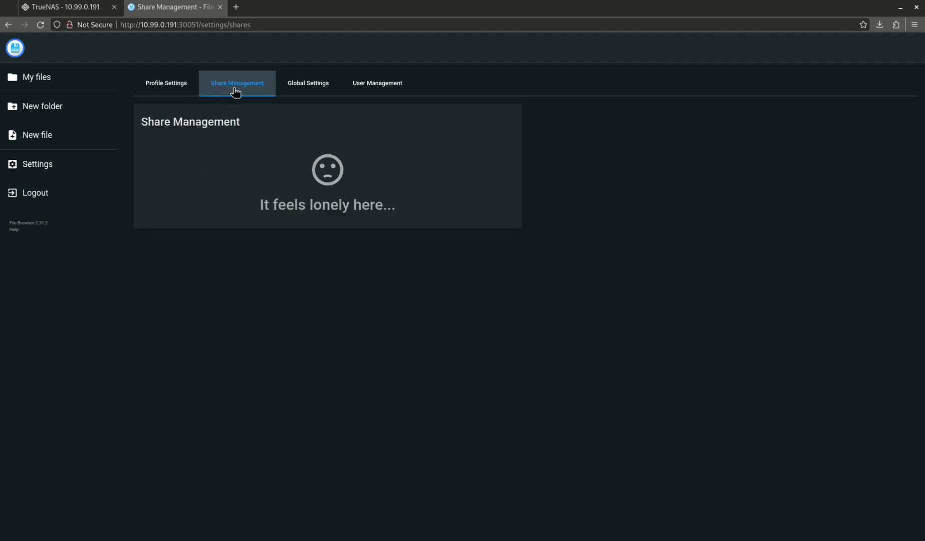
click(165, 82)
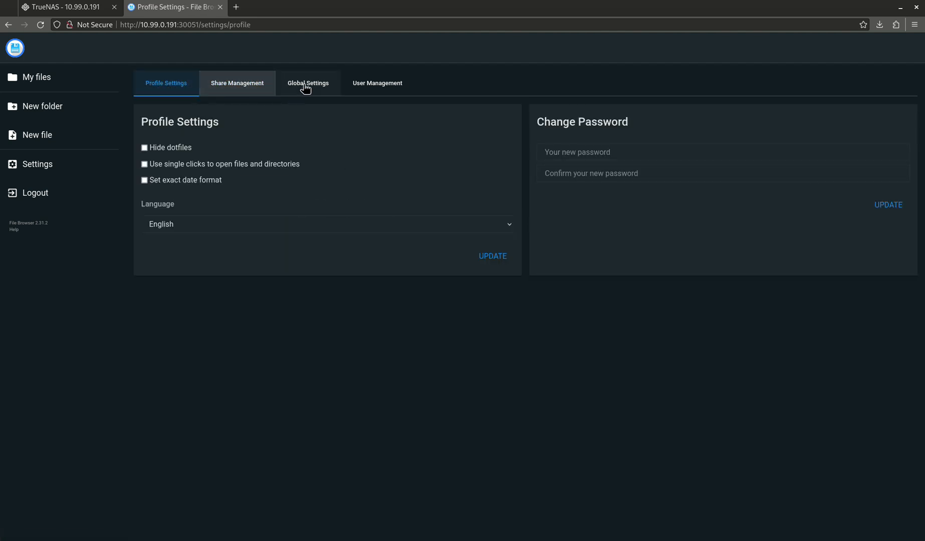
Step: Review the Global Settings page's signup, branding, chunked upload and command runner options
click(308, 82)
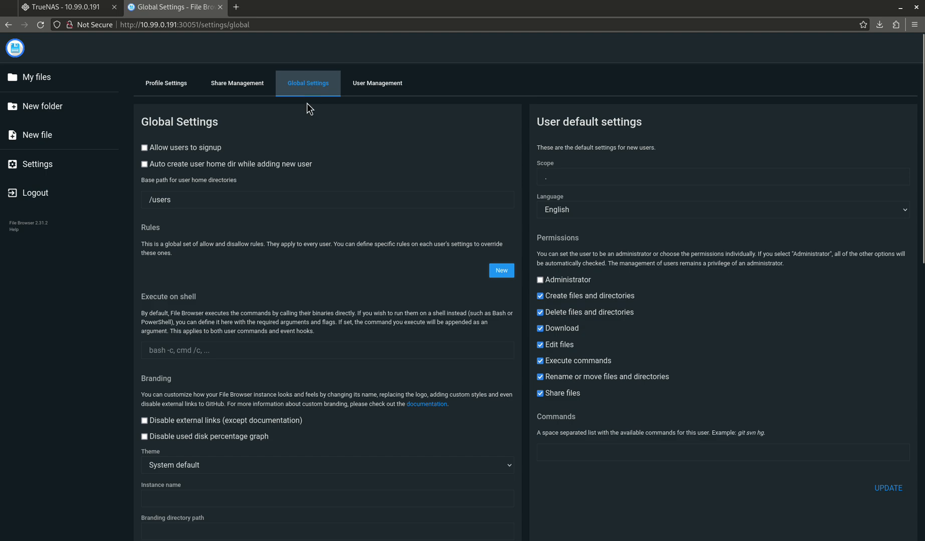
mouse_move(403, 346)
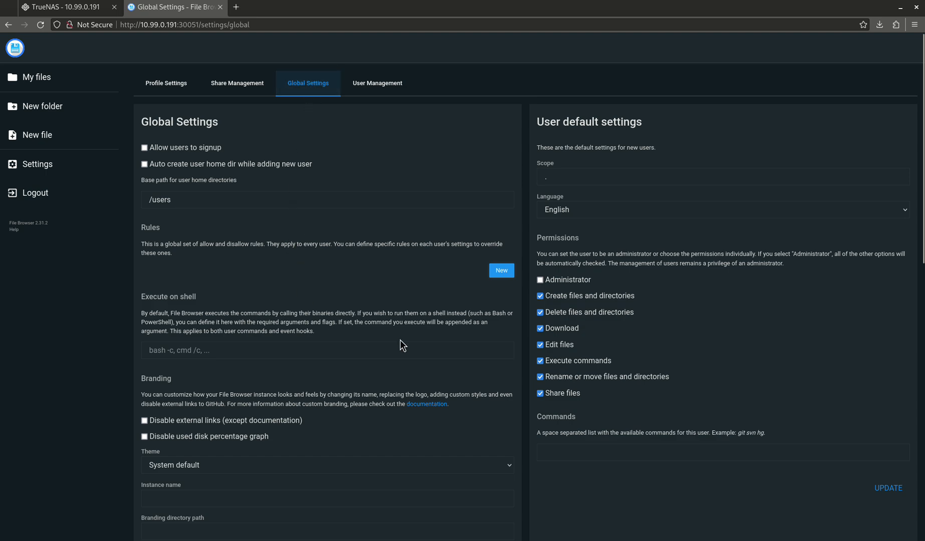
scroll(down, 3)
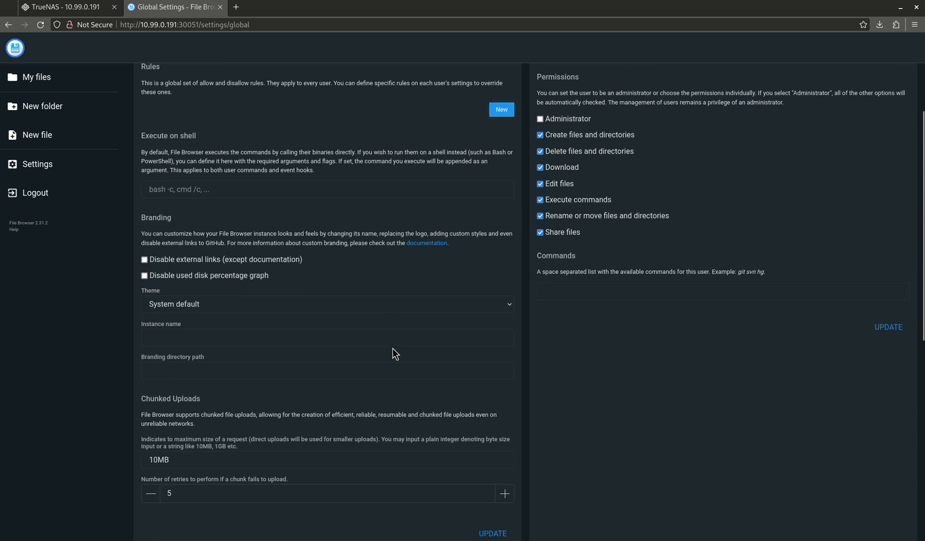
scroll(down, 3)
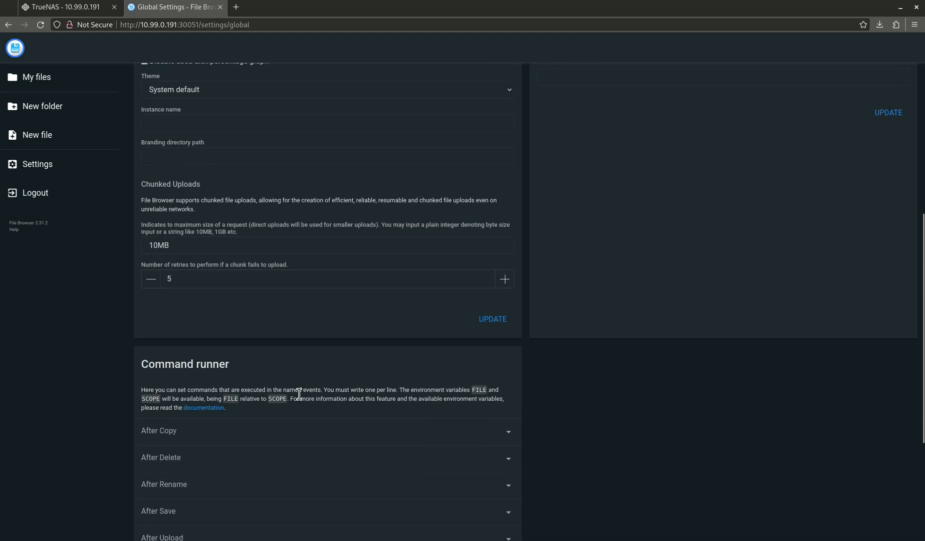
scroll(up, 3)
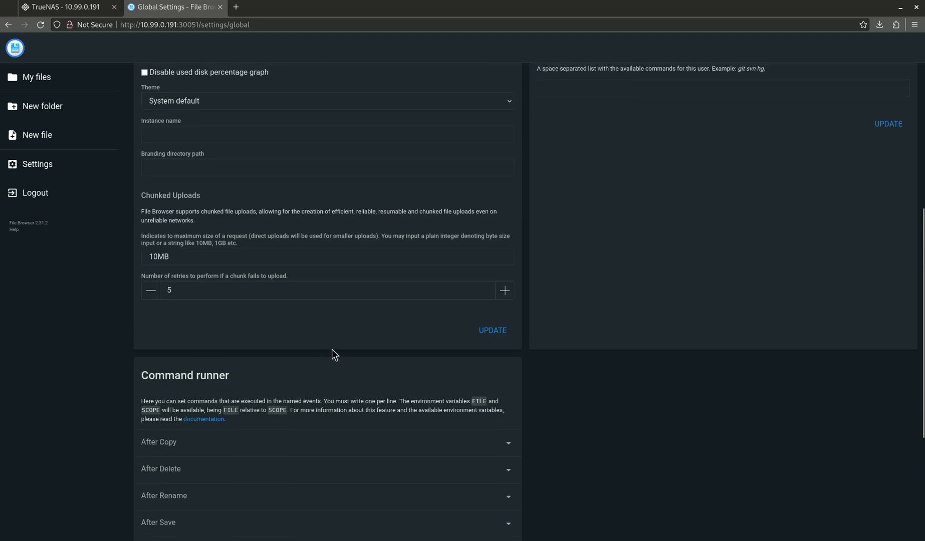
Step: Return to My files, enter the tank folder and show its folders as a detailed list
scroll(up, 3)
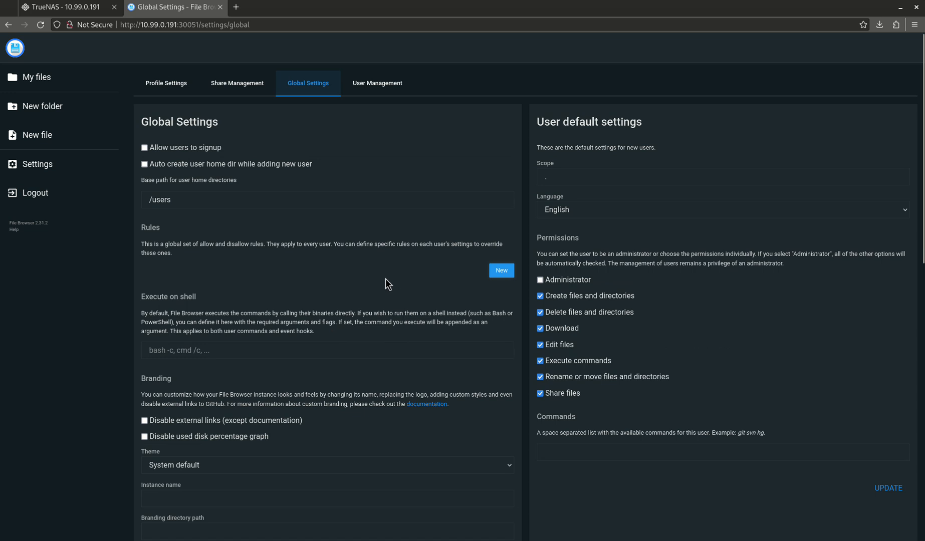
mouse_move(36, 77)
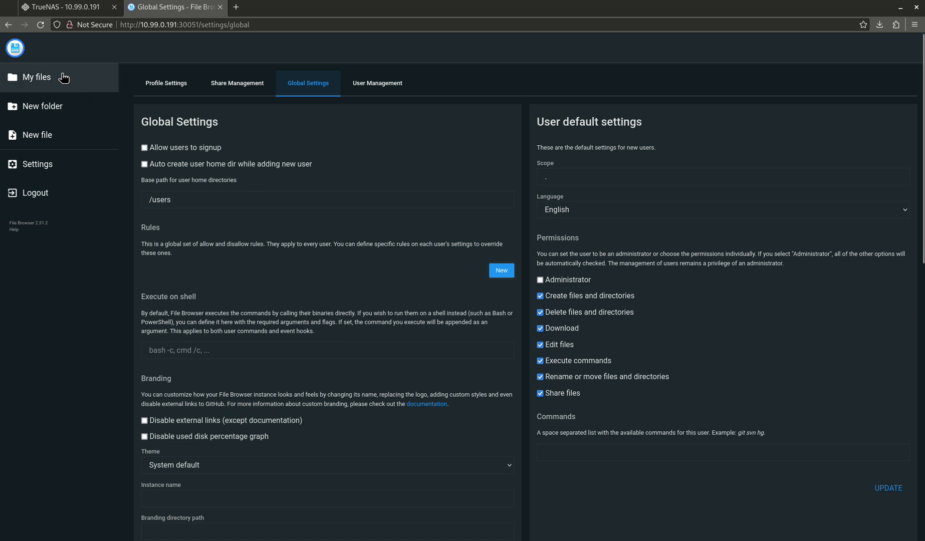
click(36, 77)
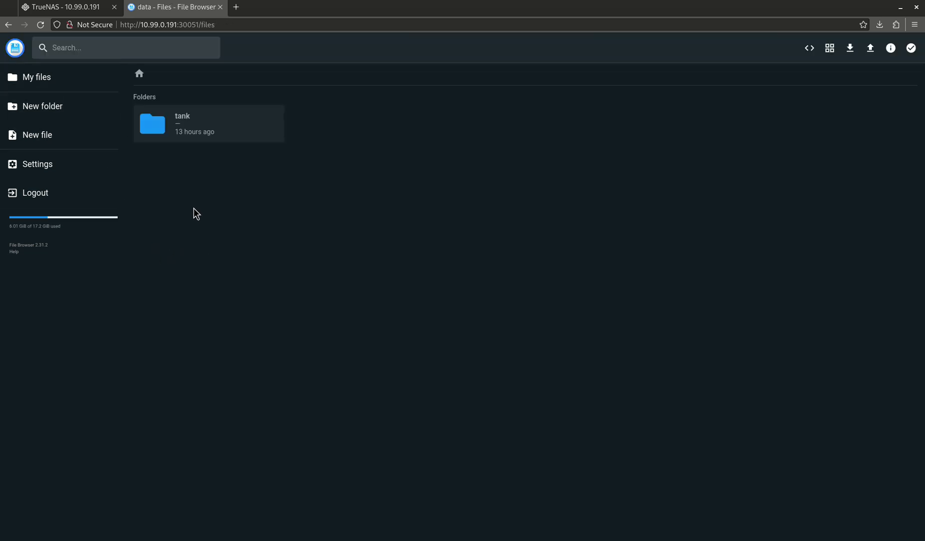
mouse_move(351, 58)
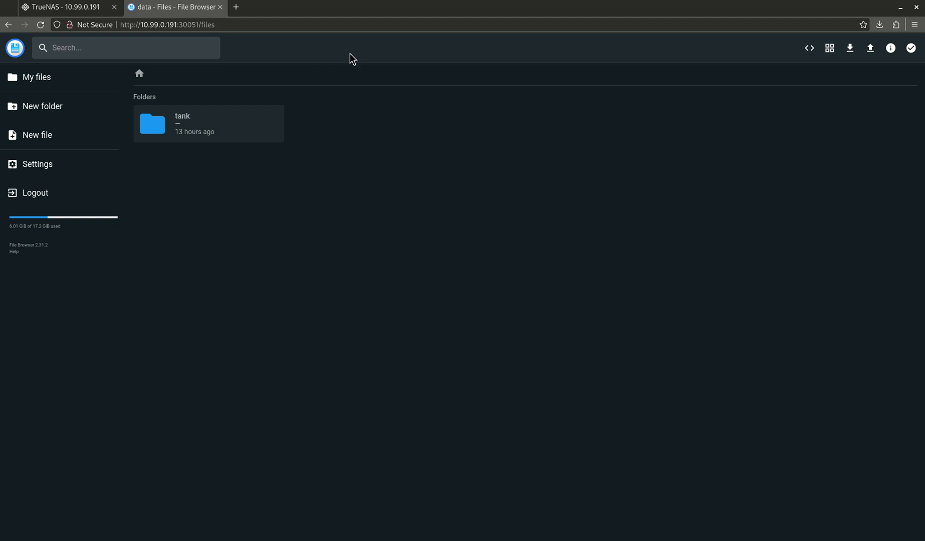
mouse_move(199, 126)
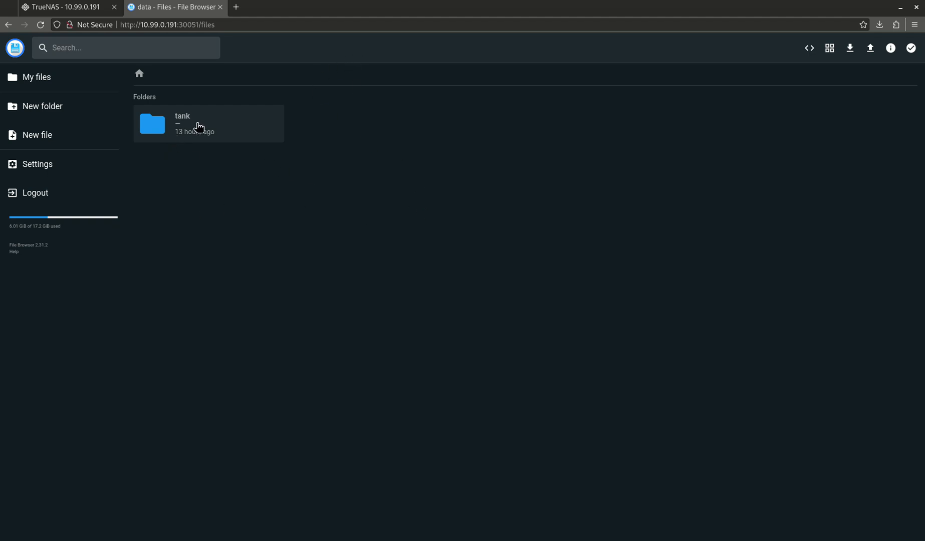
double_click(207, 123)
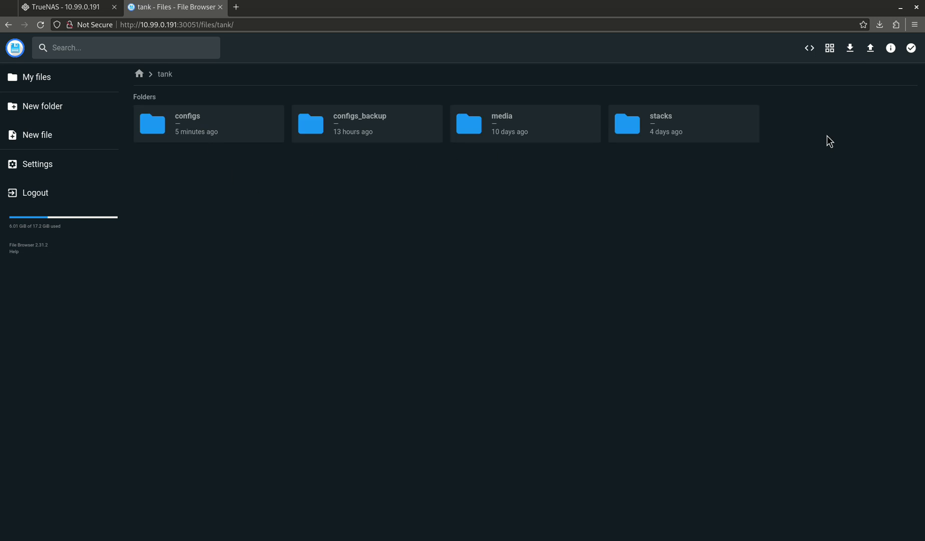
click(829, 48)
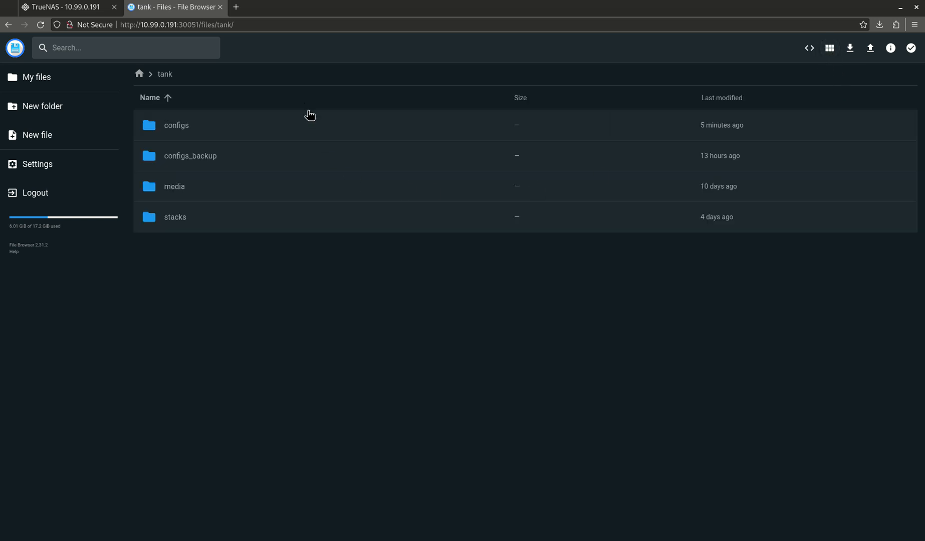
mouse_move(190, 218)
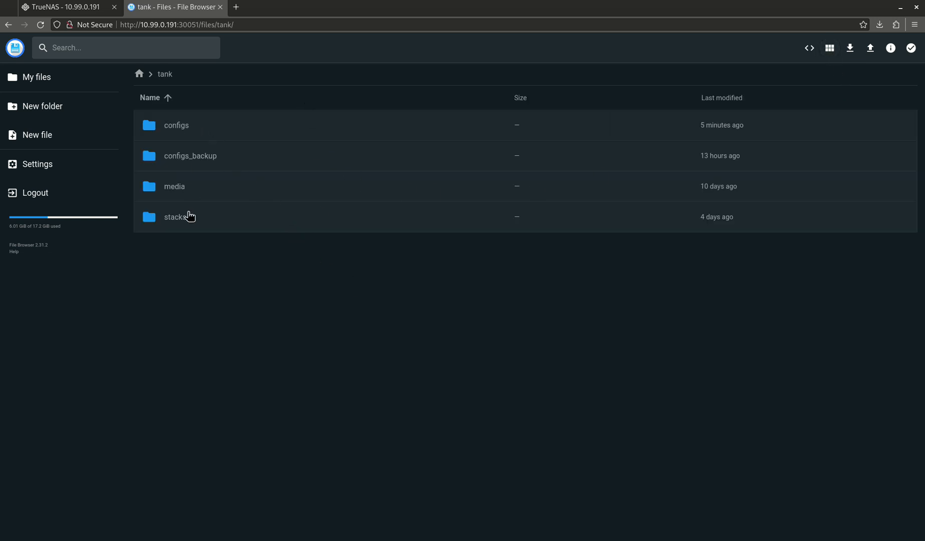
Step: Expand configs_backup in the TrueNAS Datasets tree, then enter configs_backup in File Browser
click(65, 6)
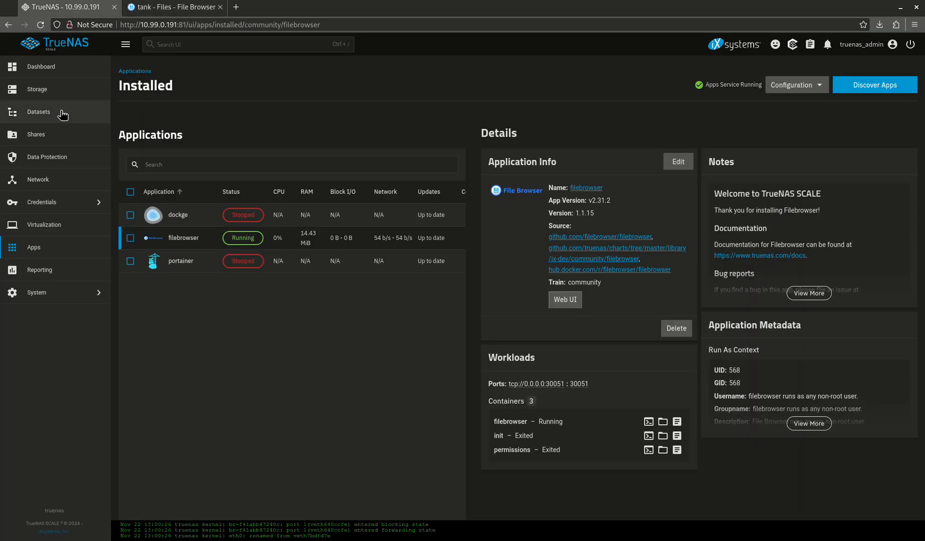
click(38, 111)
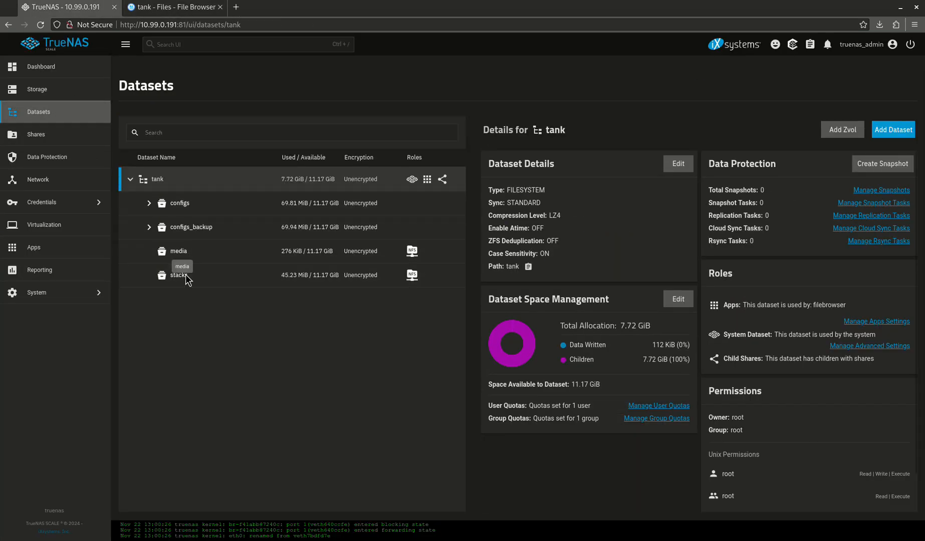
click(148, 228)
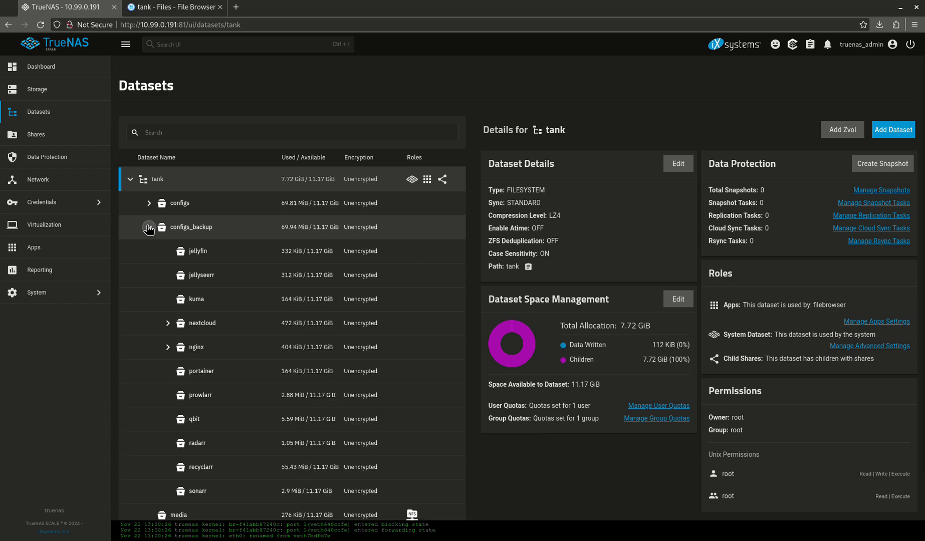
click(172, 6)
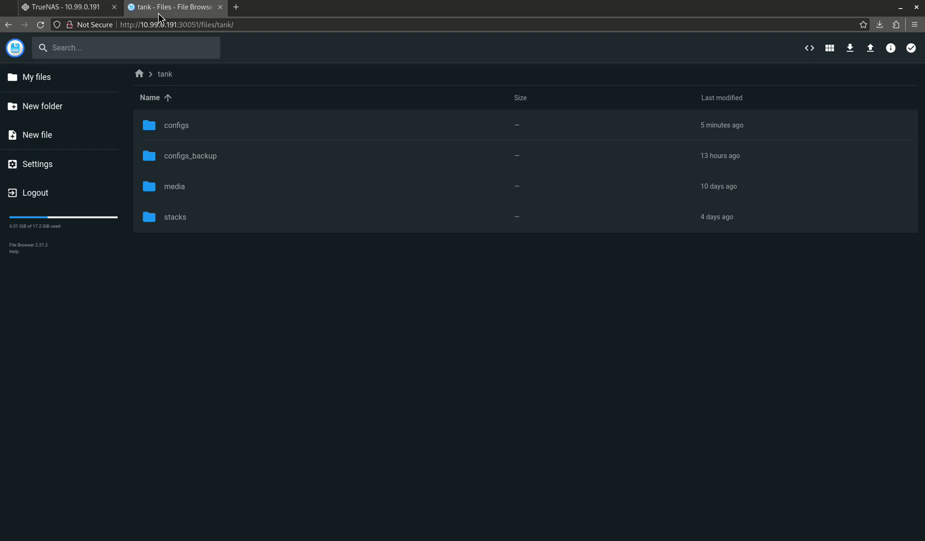
mouse_move(203, 156)
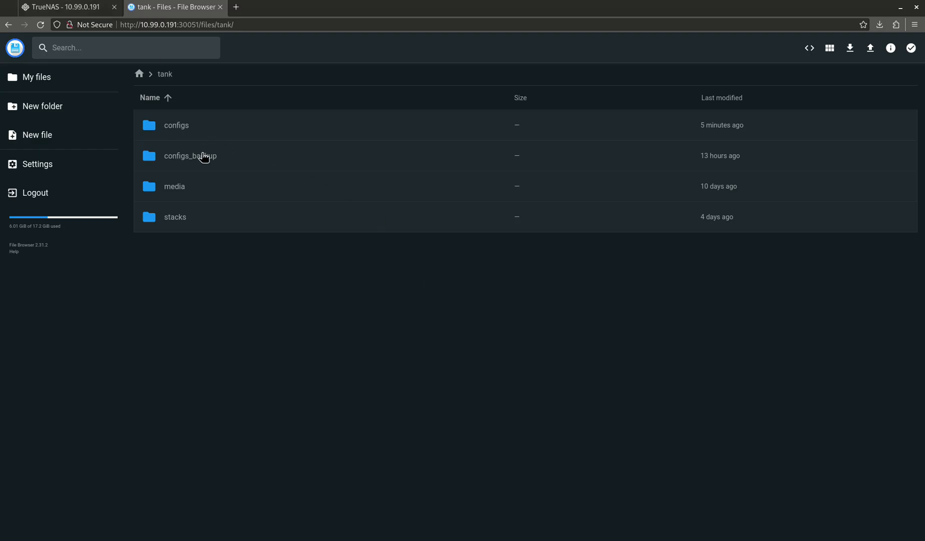
double_click(190, 155)
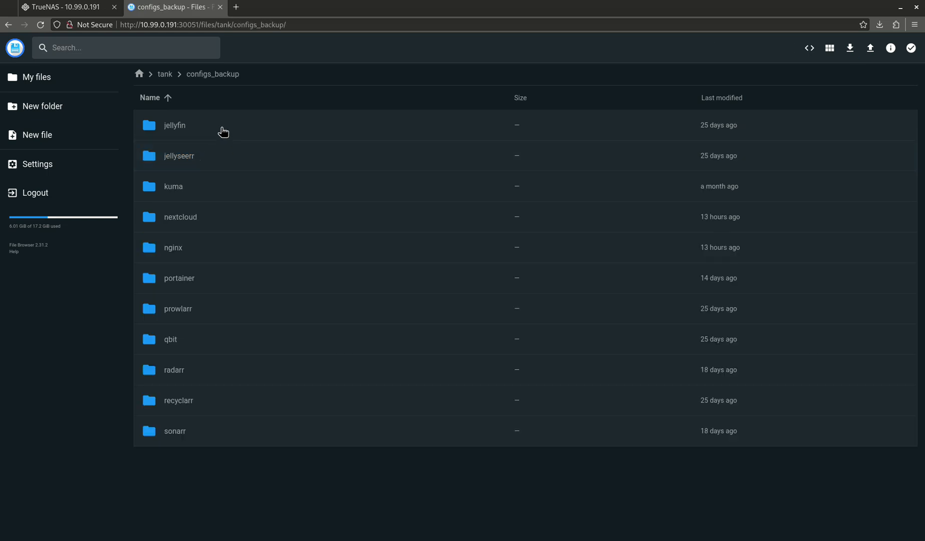
Step: Attempt to delete the jellyfin folder, dismiss the 500 error and return to tank
click(174, 126)
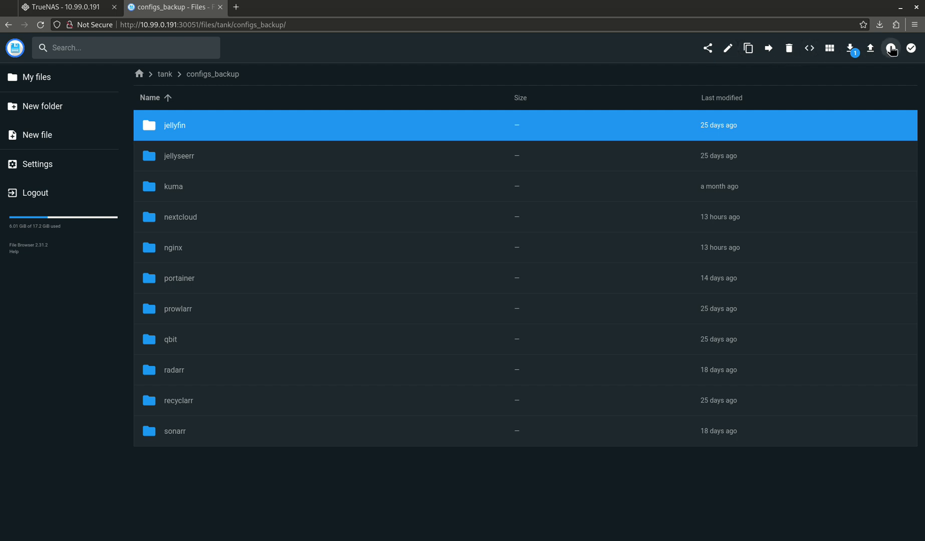
mouse_move(871, 48)
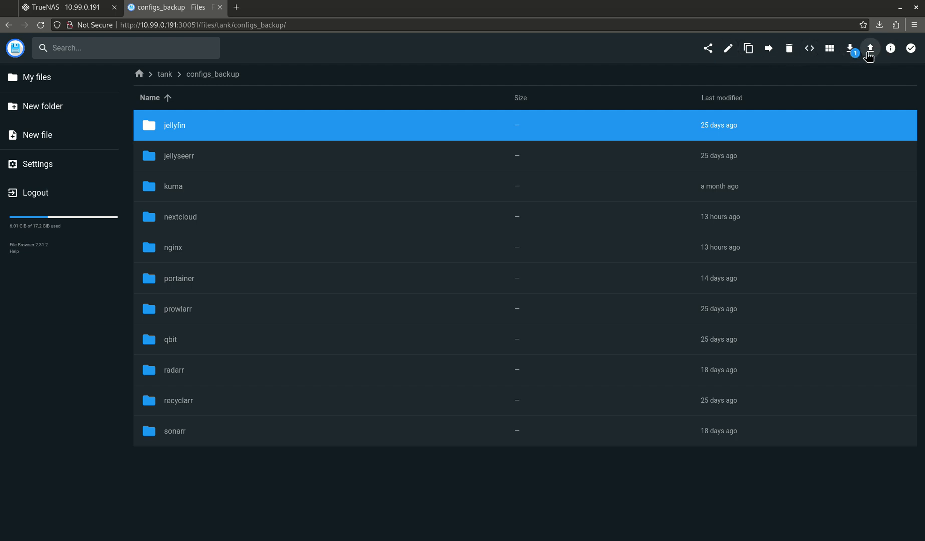
mouse_move(891, 48)
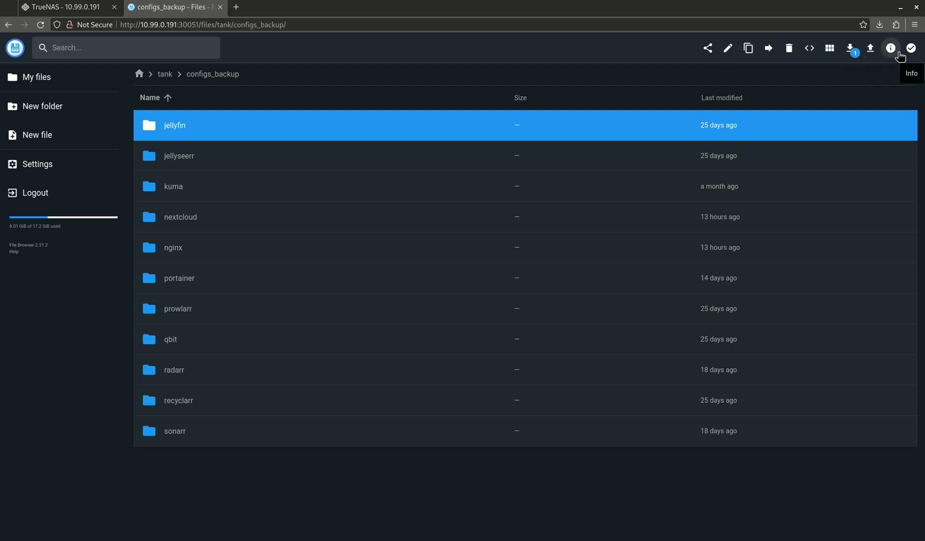
click(891, 48)
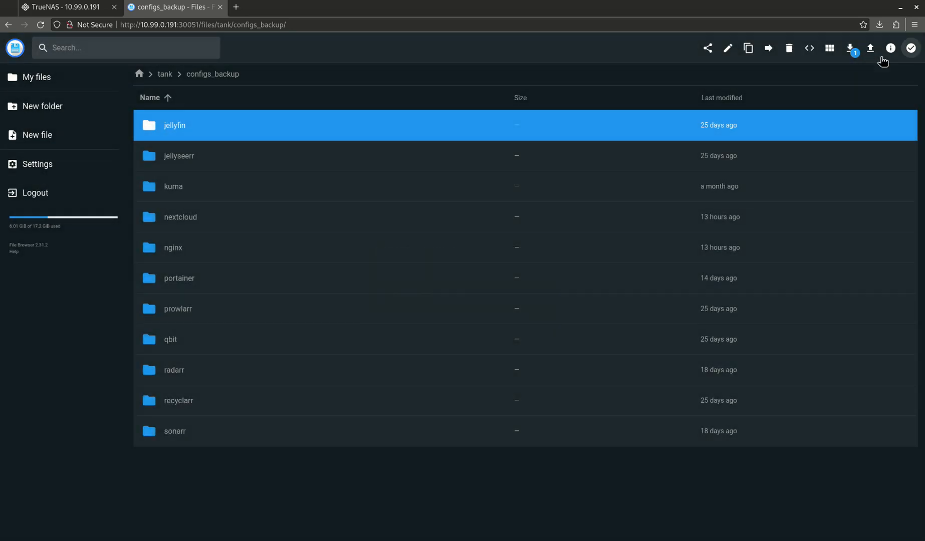
click(788, 48)
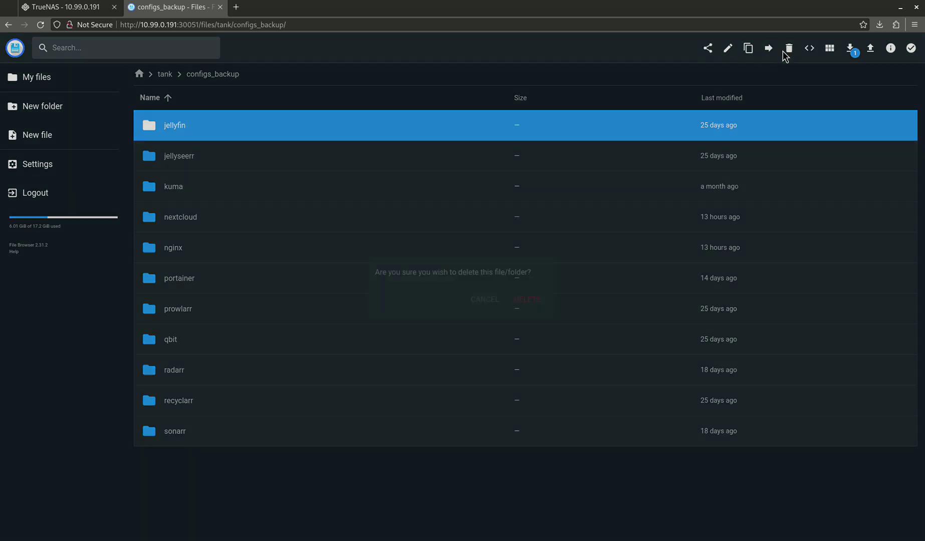
mouse_move(527, 300)
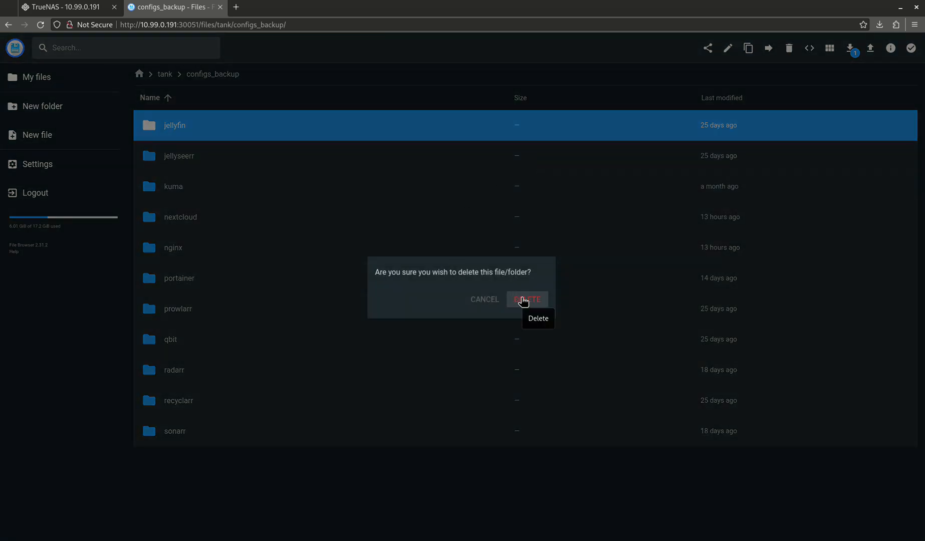
click(527, 300)
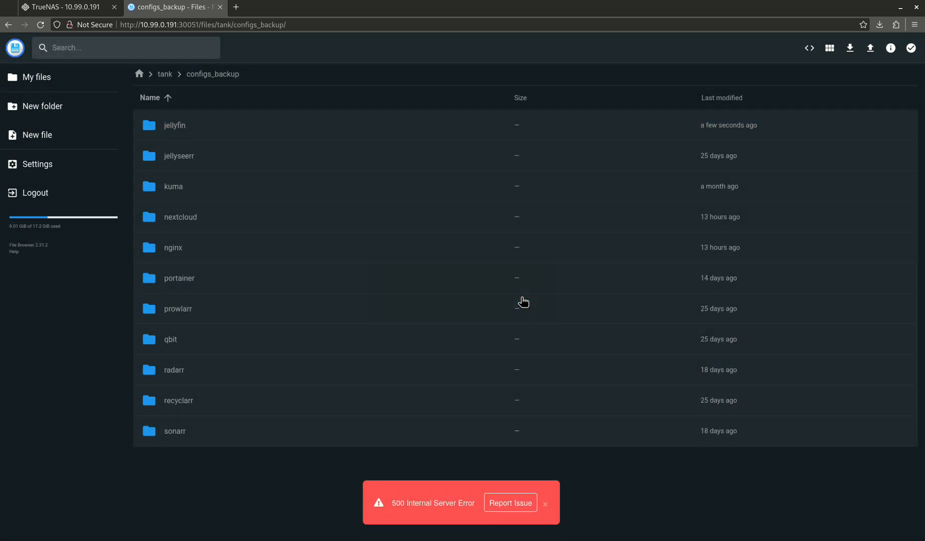
click(544, 503)
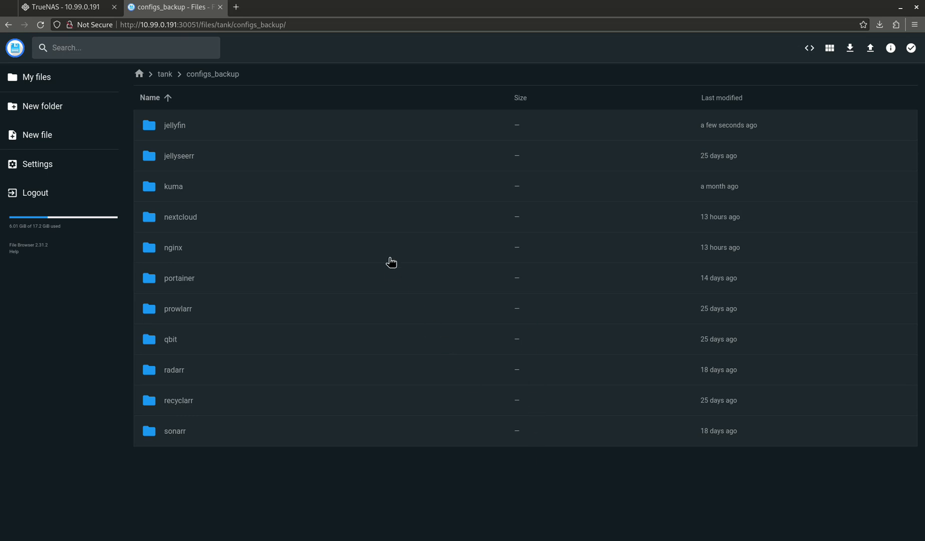
click(165, 74)
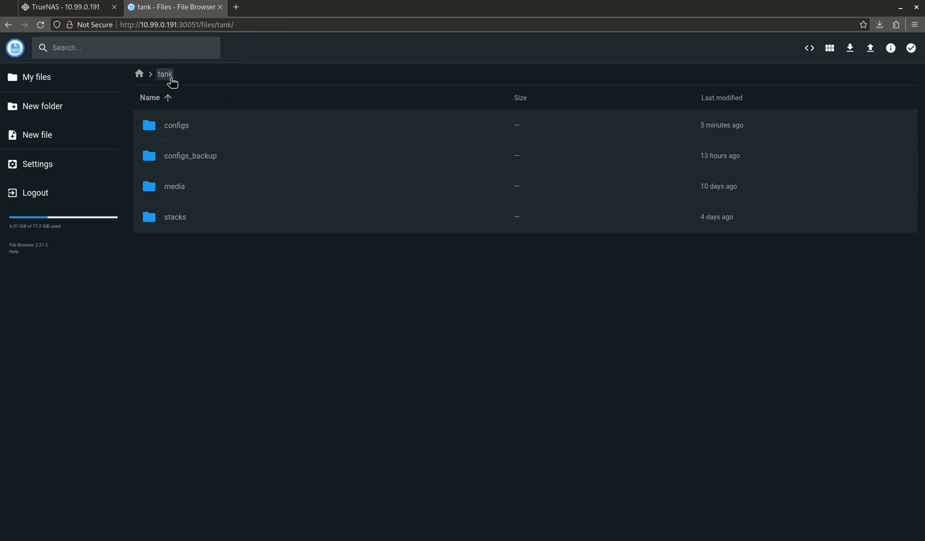
mouse_move(197, 130)
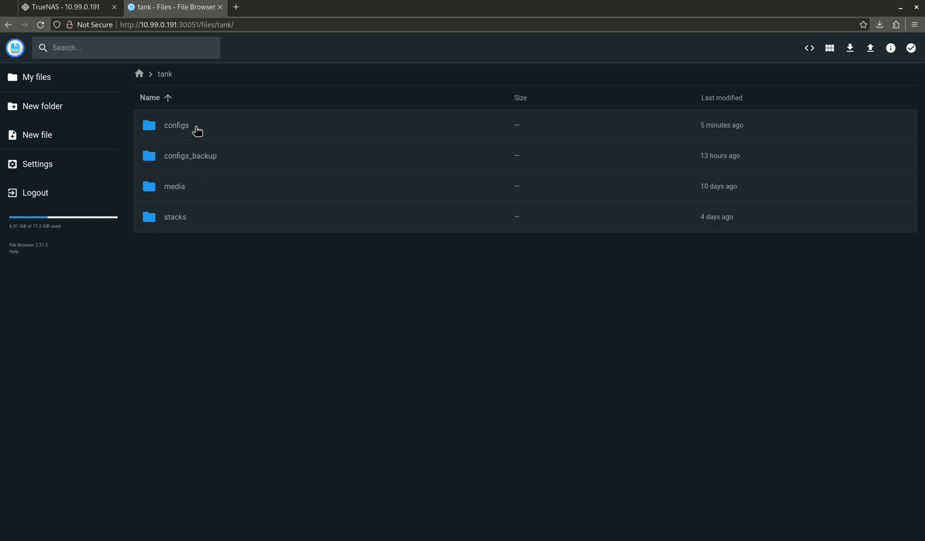
click(174, 187)
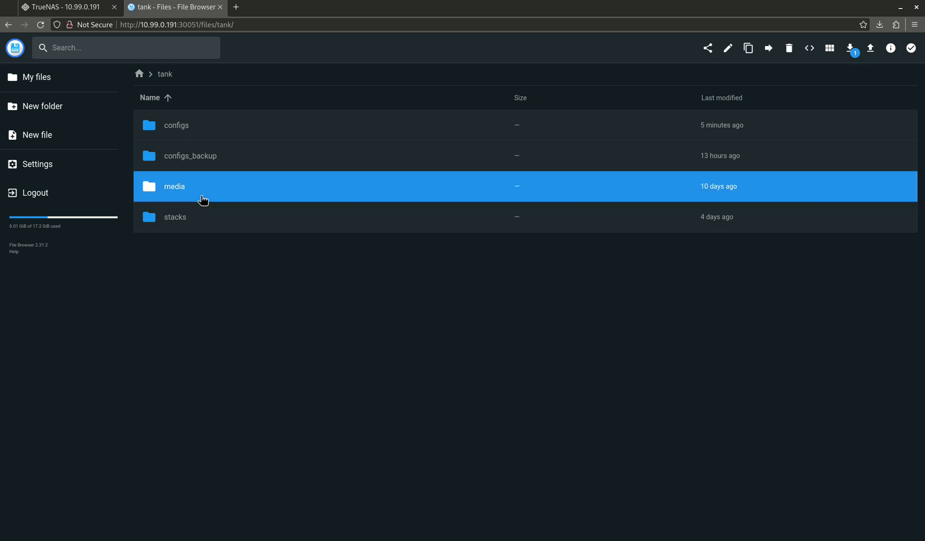
double_click(175, 186)
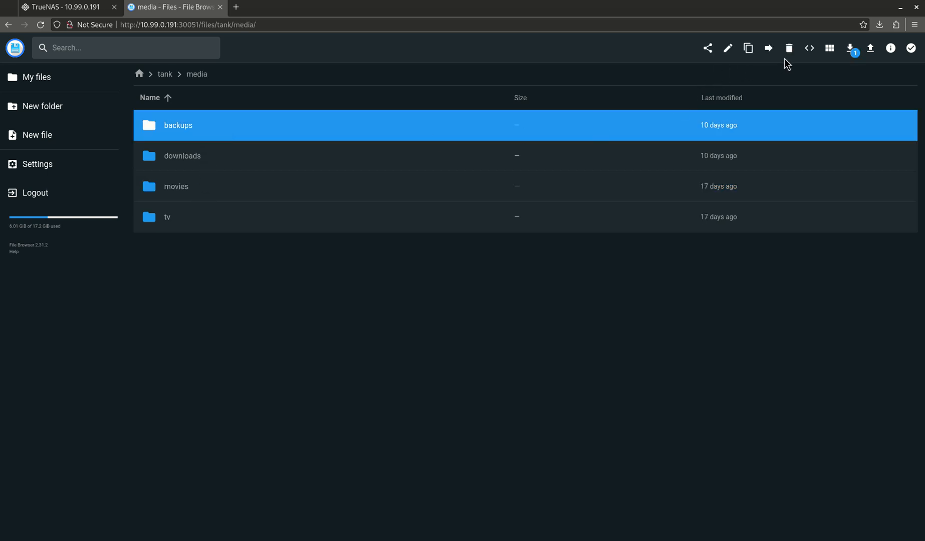
click(789, 48)
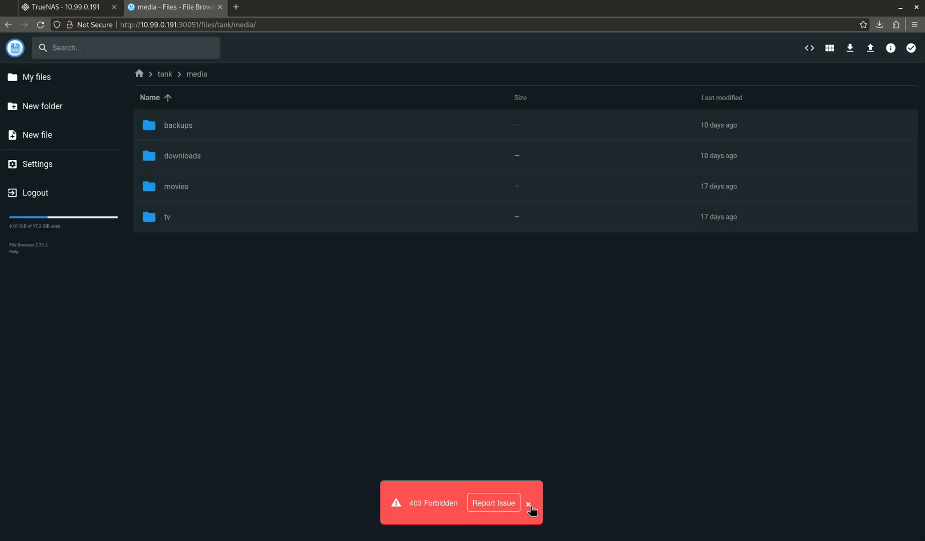
click(531, 508)
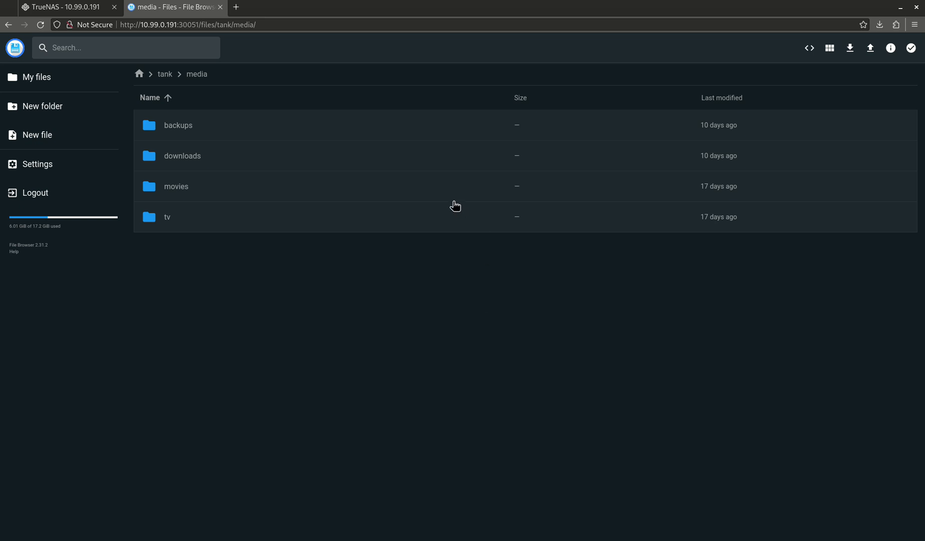
click(164, 74)
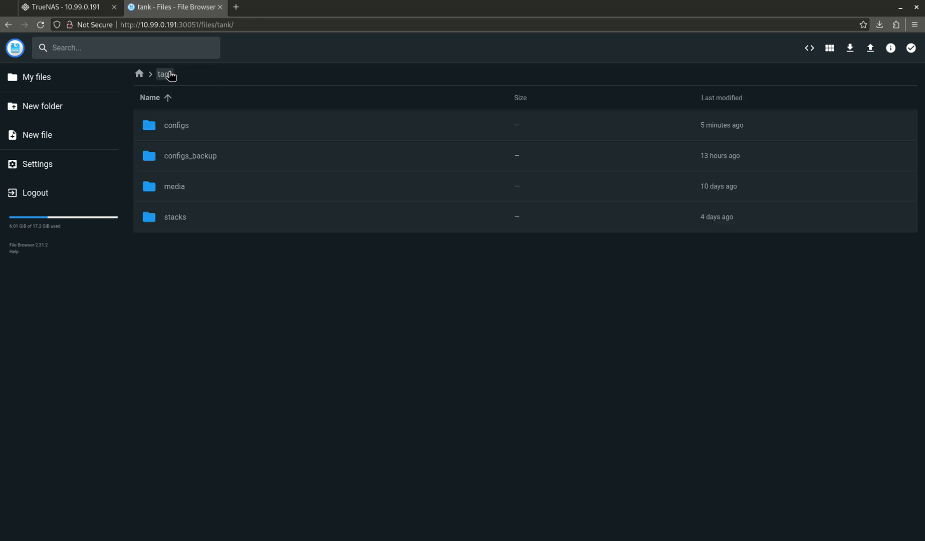
mouse_move(328, 136)
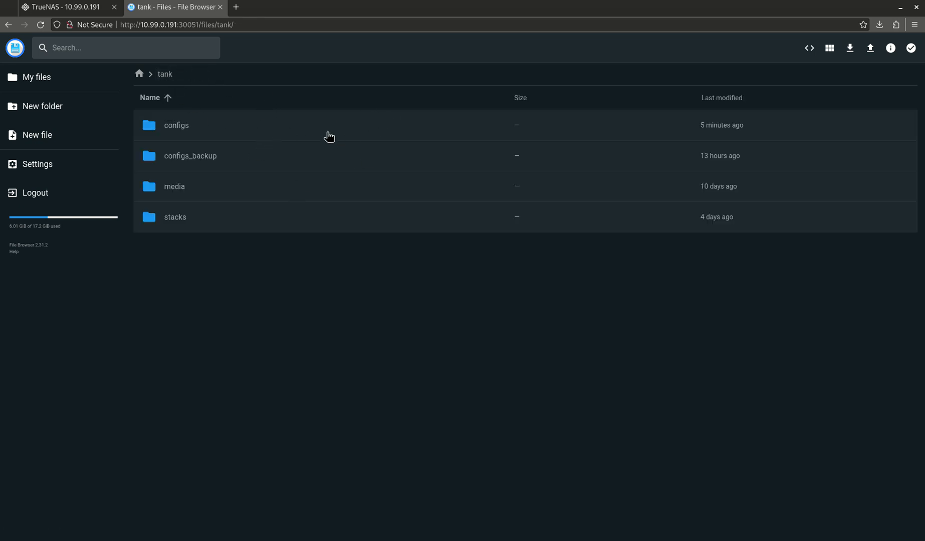
mouse_move(851, 49)
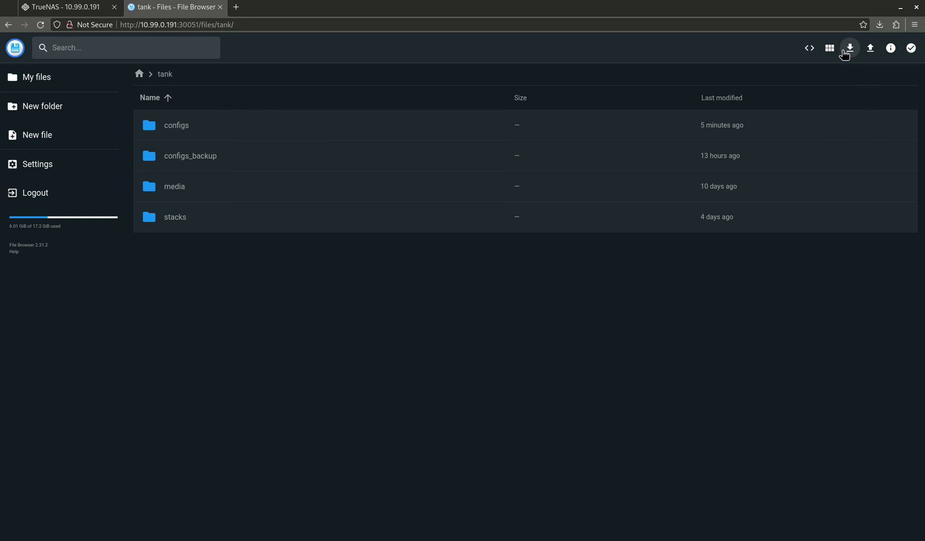
mouse_move(93, 114)
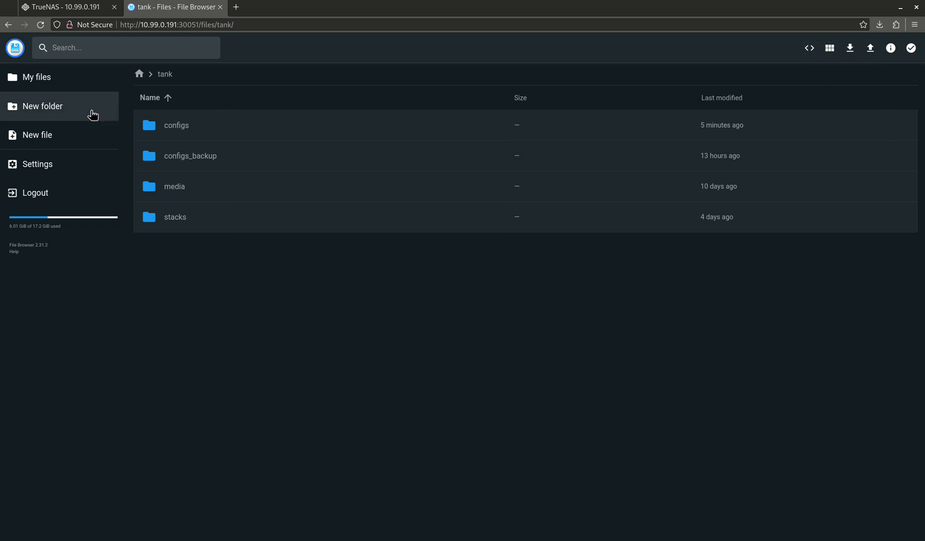
Step: Create a new folder named testdir inside tank
click(42, 106)
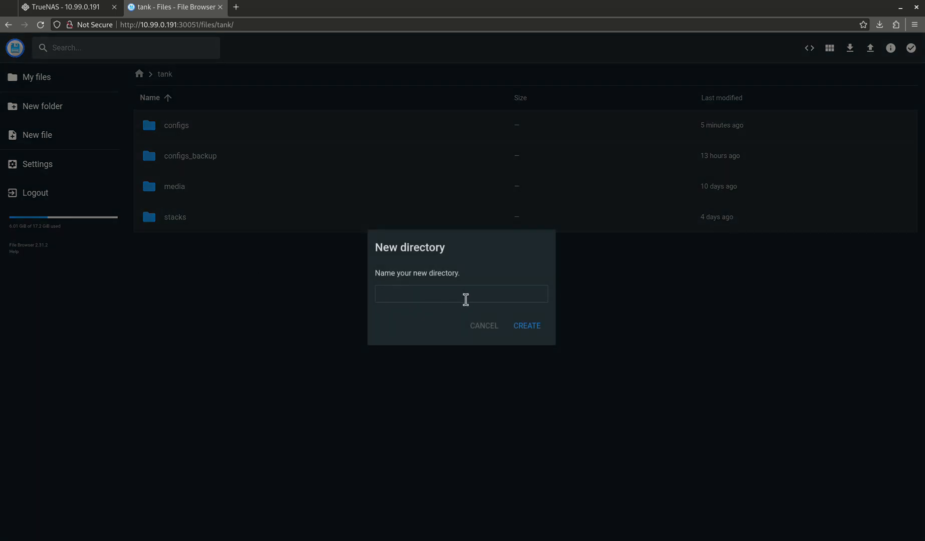
text(testd)
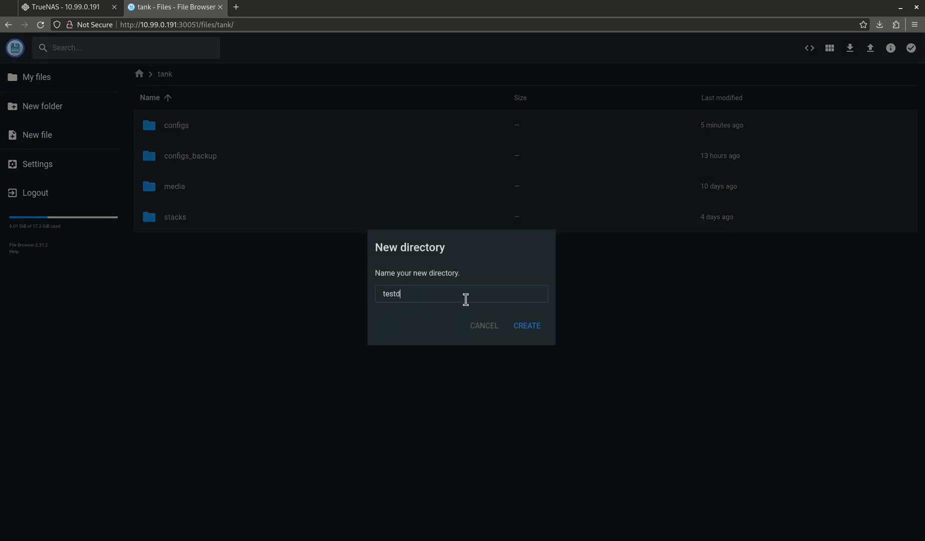
click(525, 325)
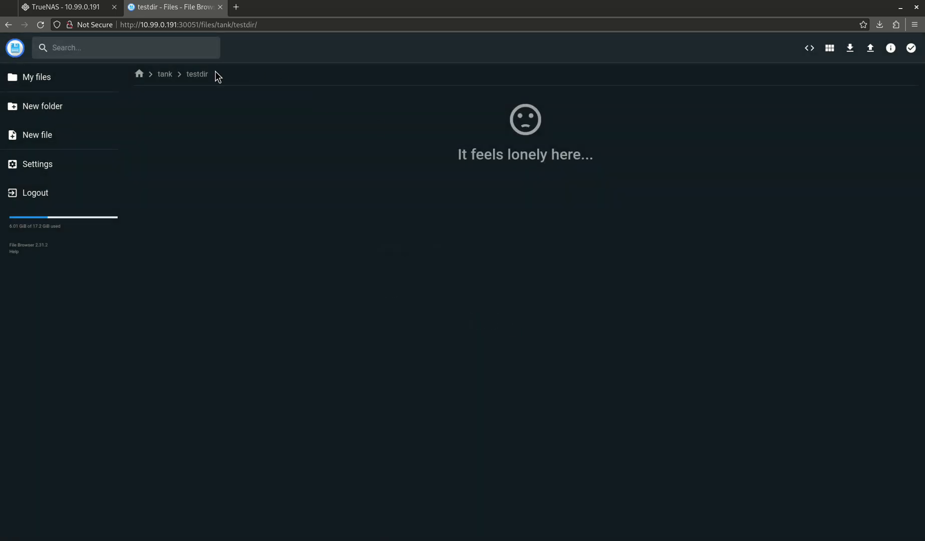
Step: Create test.txt in testdir containing "here is my text." and save it
click(36, 134)
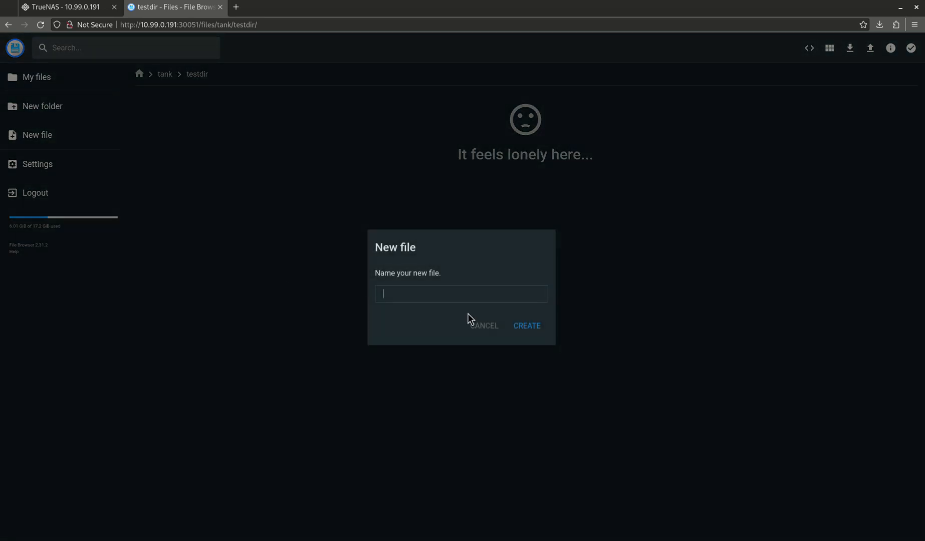
text(test)
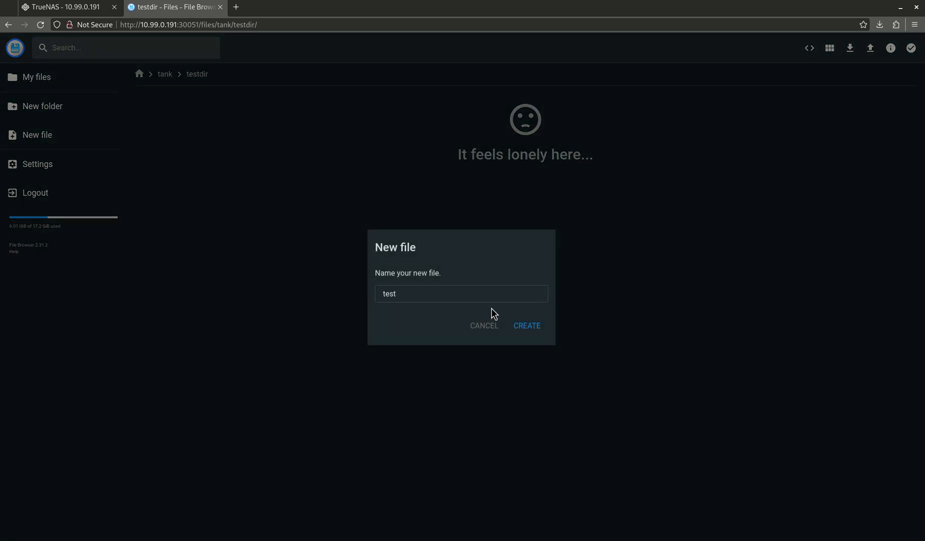
click(525, 324)
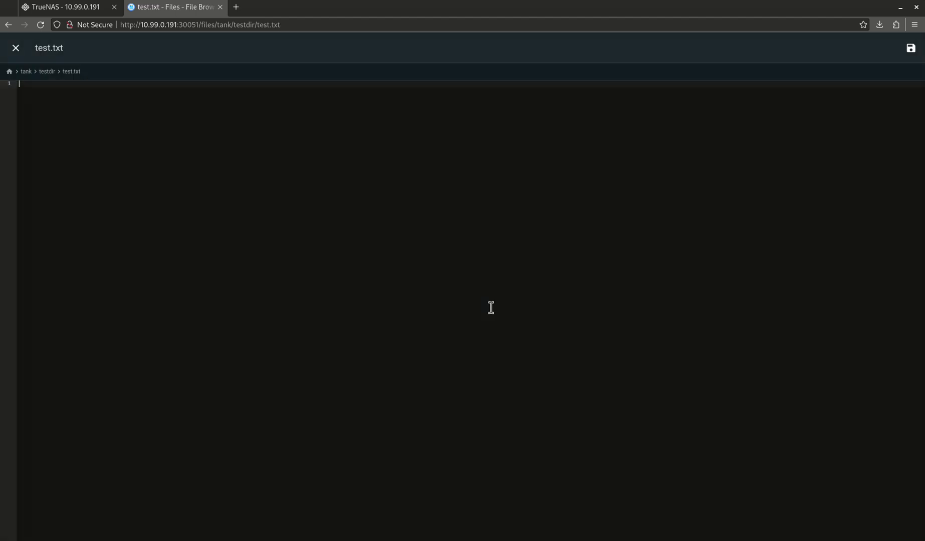
text(her eis)
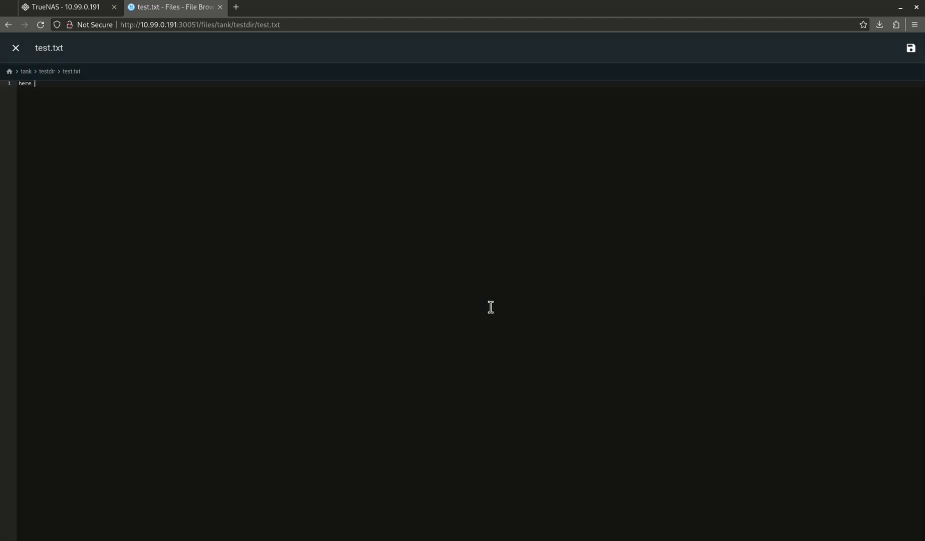
text(is my)
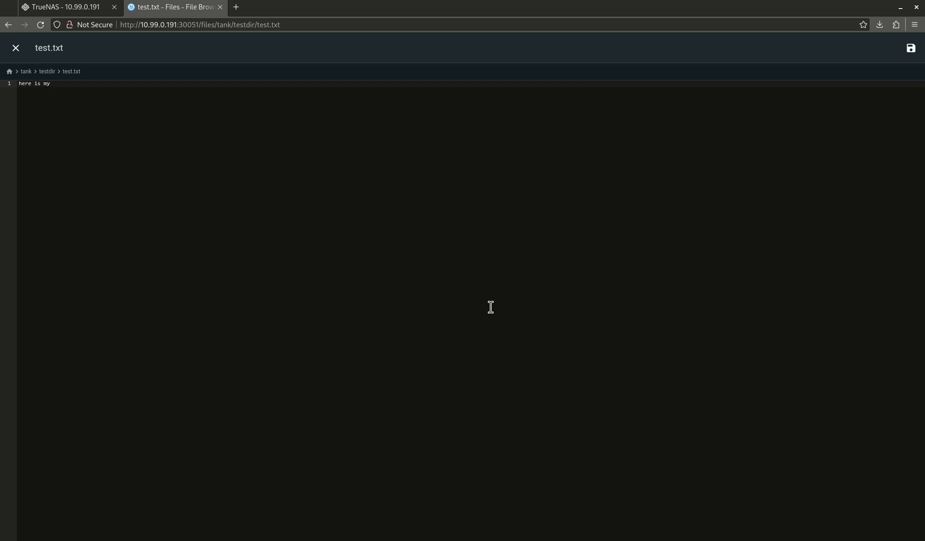
text(text.)
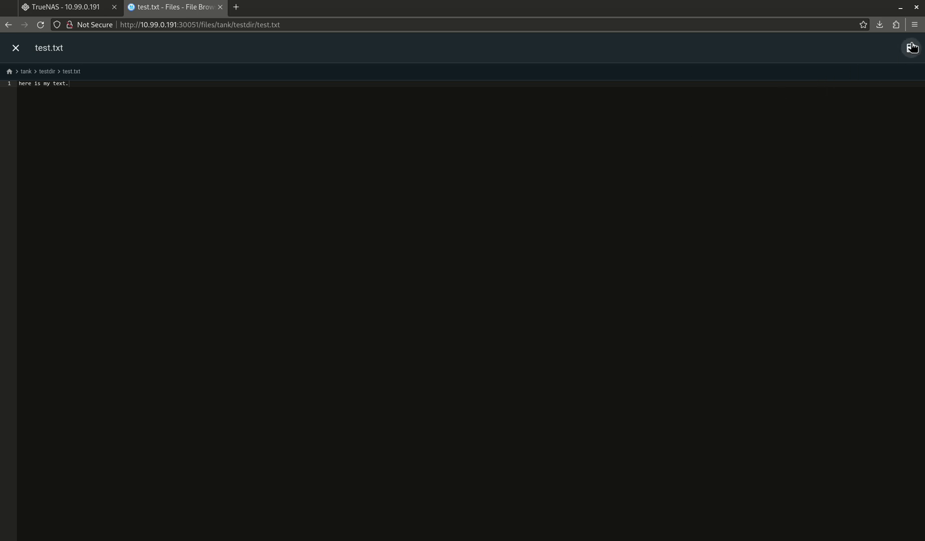
click(15, 48)
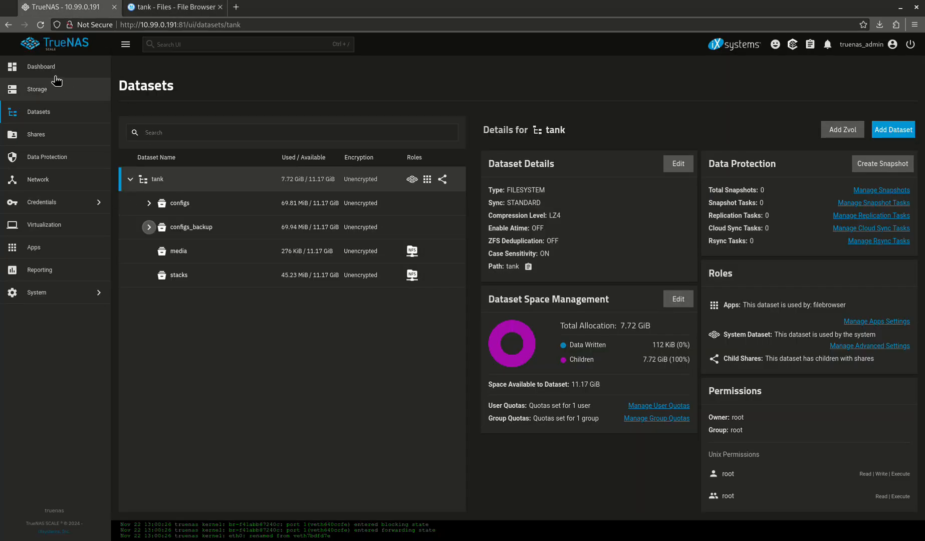
Step: Visit the Dashboard and return to Datasets to refresh tank, now showing 120 KiB written
click(41, 66)
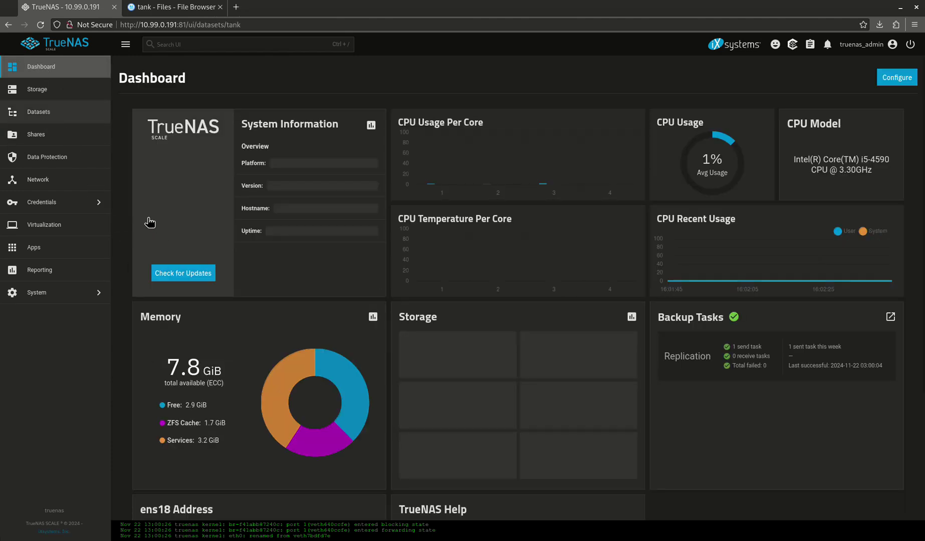
click(39, 111)
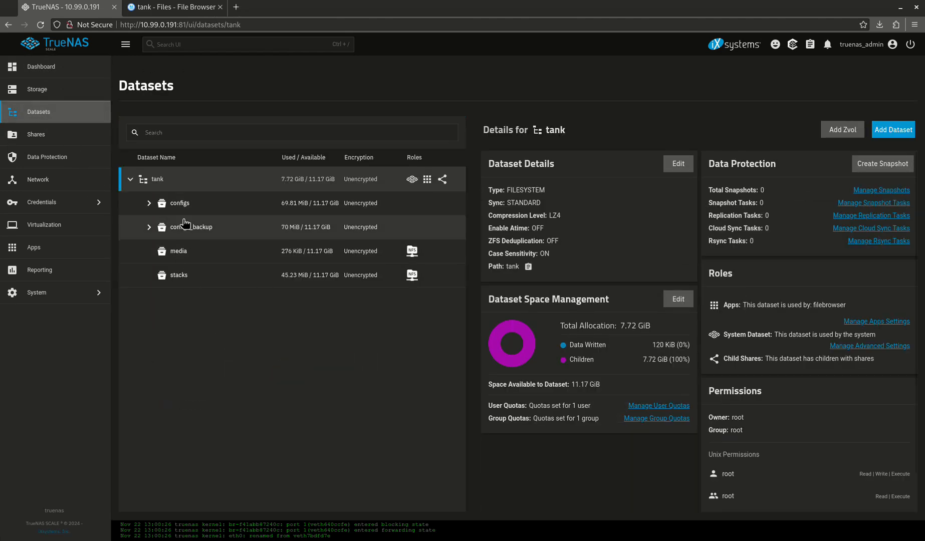
mouse_move(345, 251)
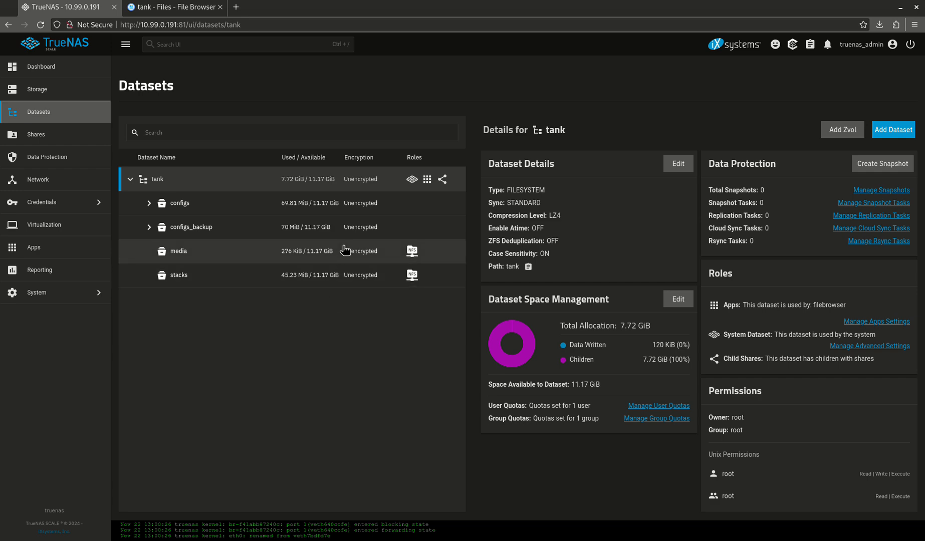
mouse_move(161, 275)
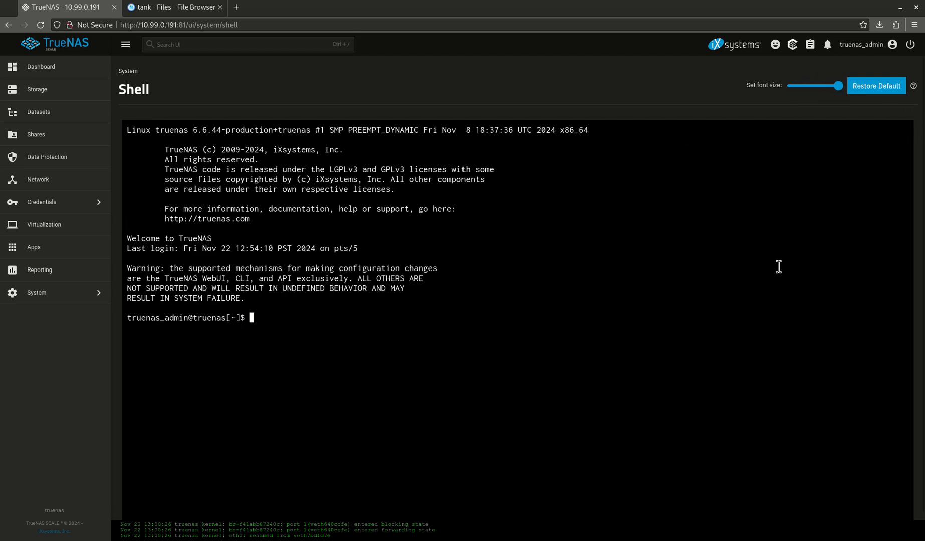
Step: In the shell, list /mnt/tank/testdir and cat test.txt showing "here is my text.", then return to File Browser
text(cd /mnt/tank)
text(ls -l)
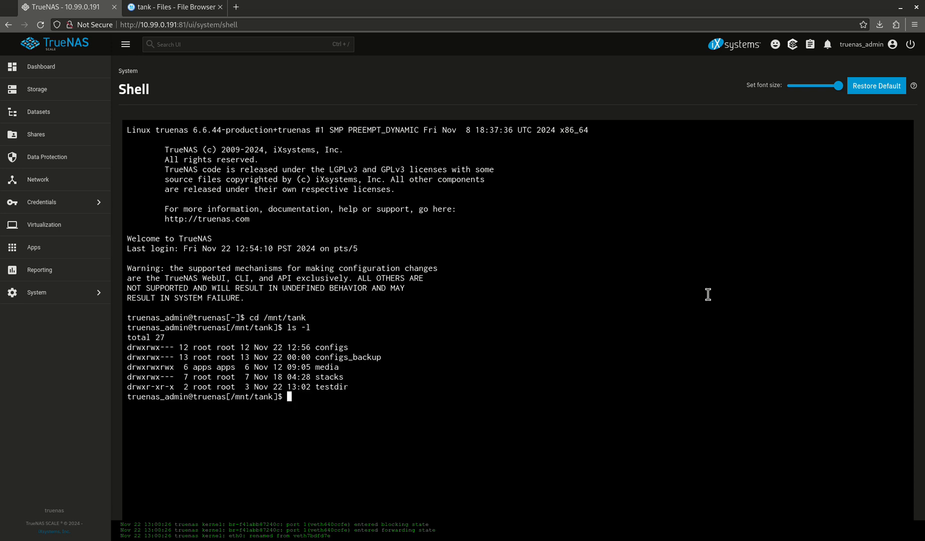
text(cd)
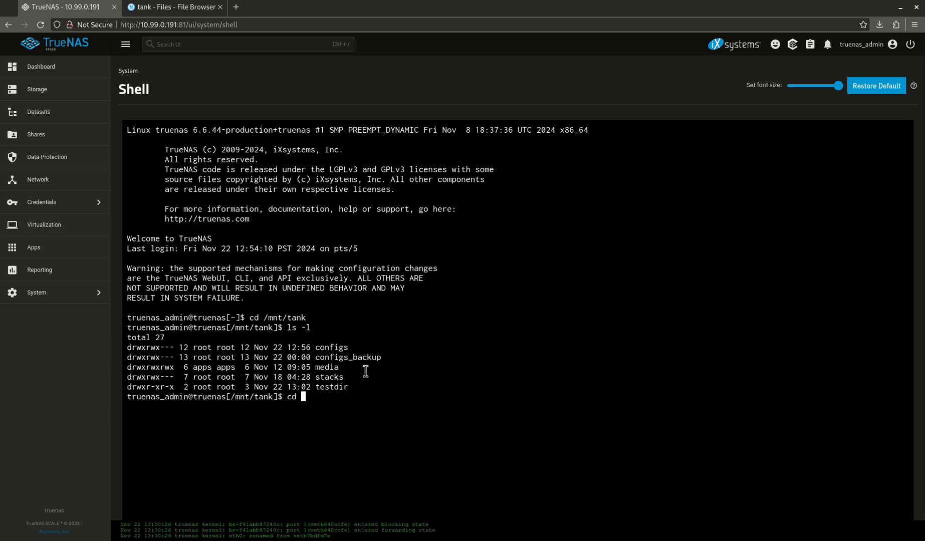
key(Return)
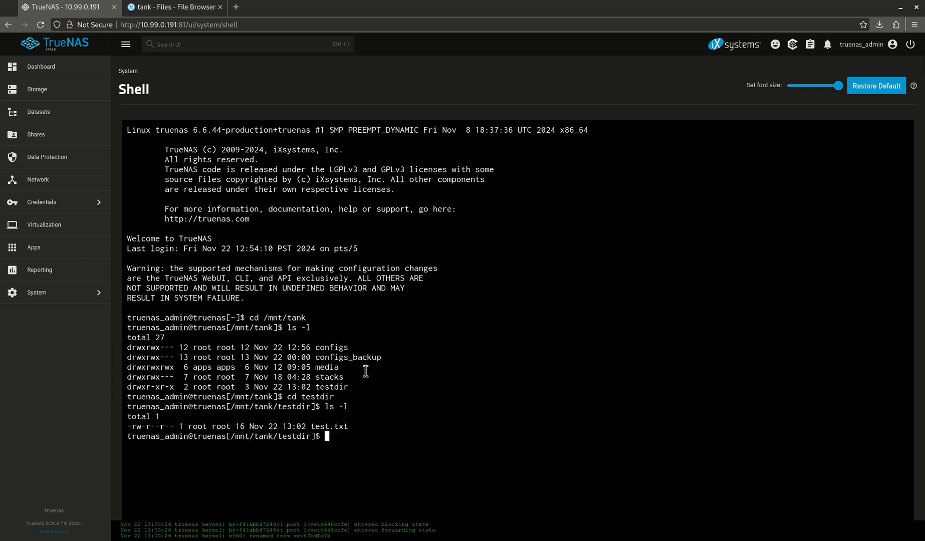
text(cat t)
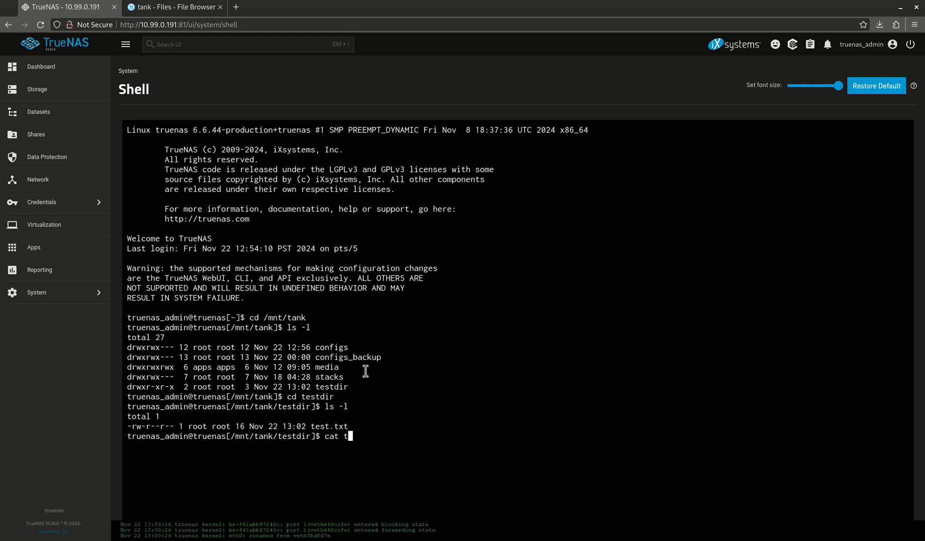
key(Return)
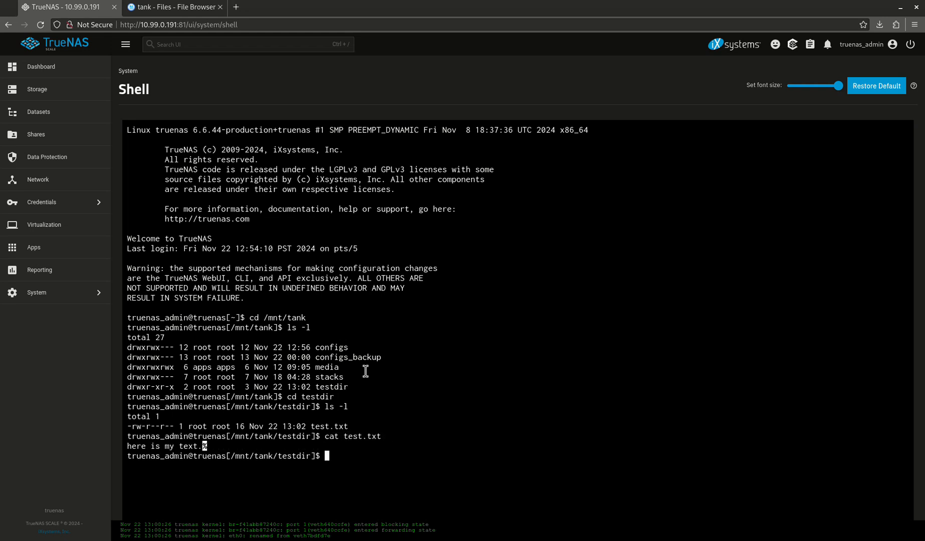
mouse_move(202, 464)
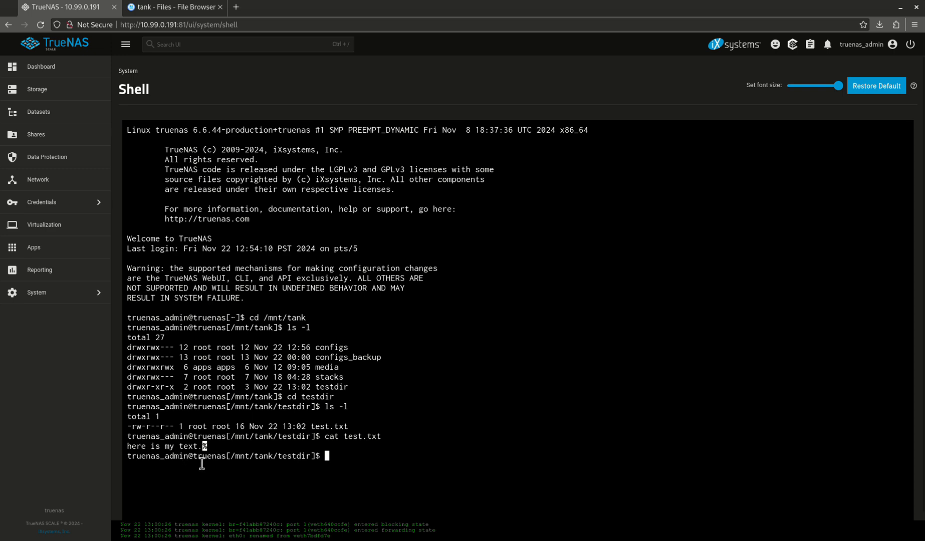
click(172, 6)
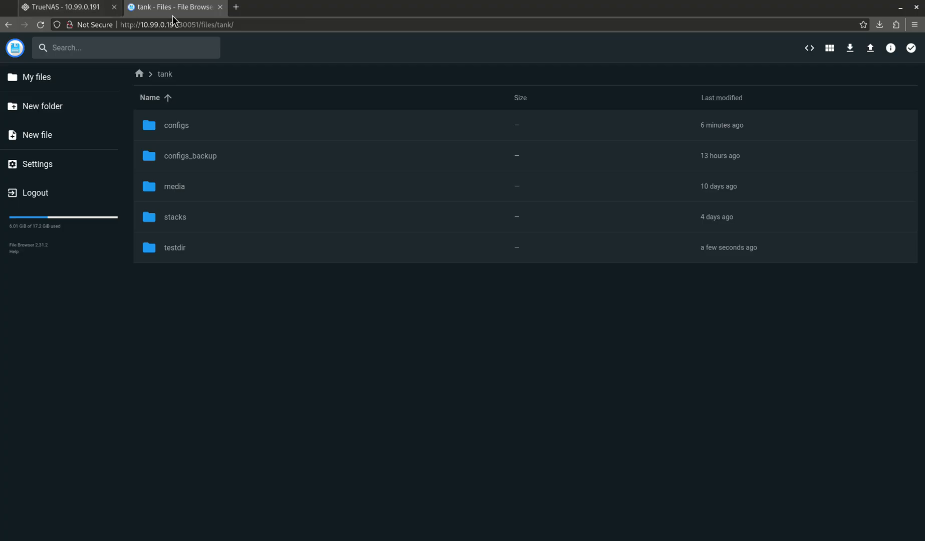
Step: Delete testdir in File Browser and confirm via shell ls -l that only configs, configs_backup, media and stacks remain
click(174, 248)
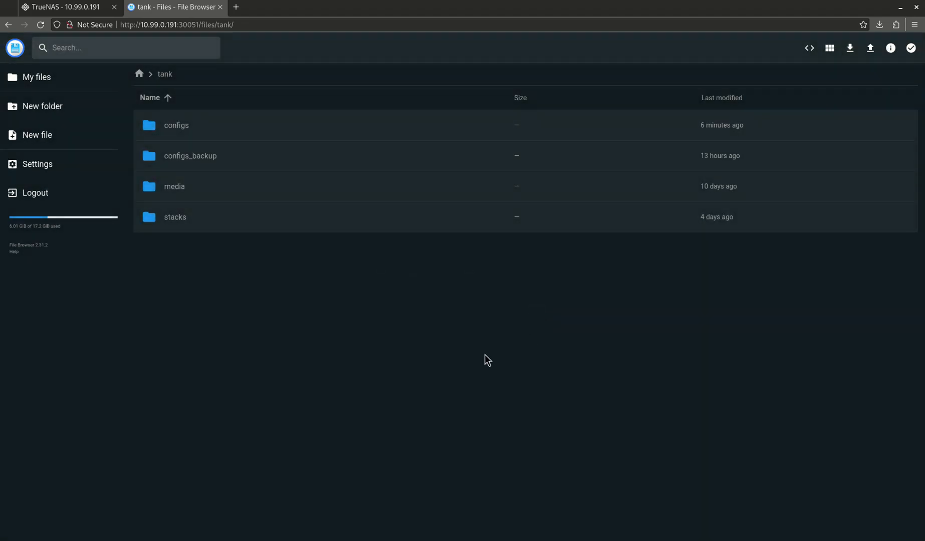
click(65, 6)
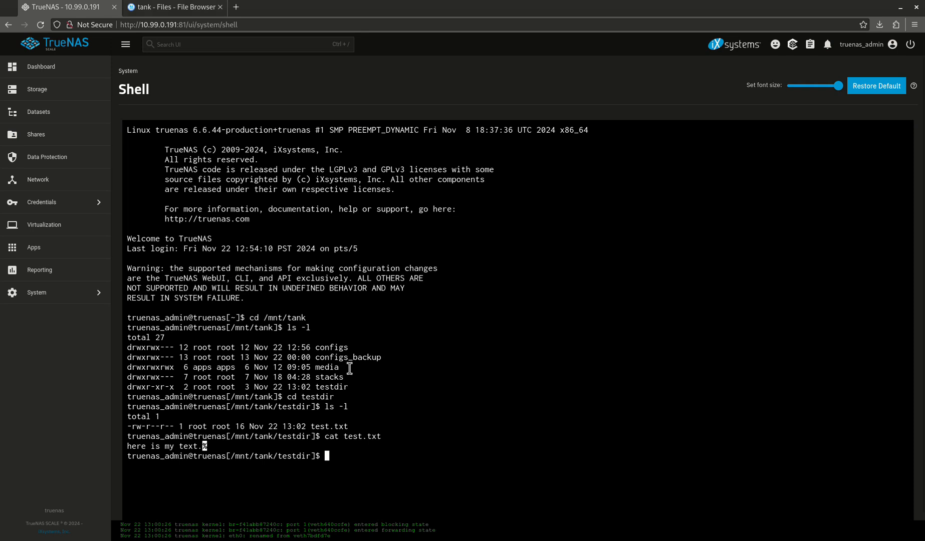
text(cd ../..)
text(ls -l)
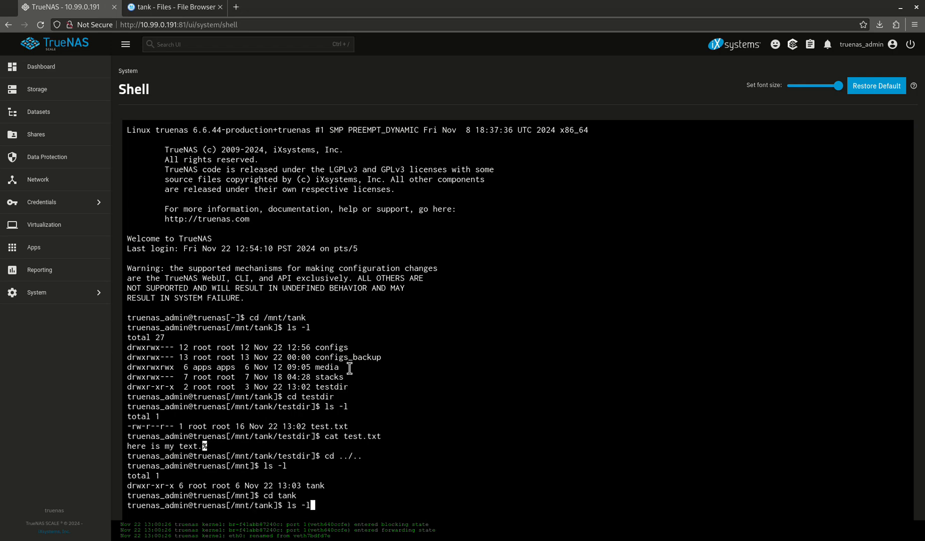
key(Return)
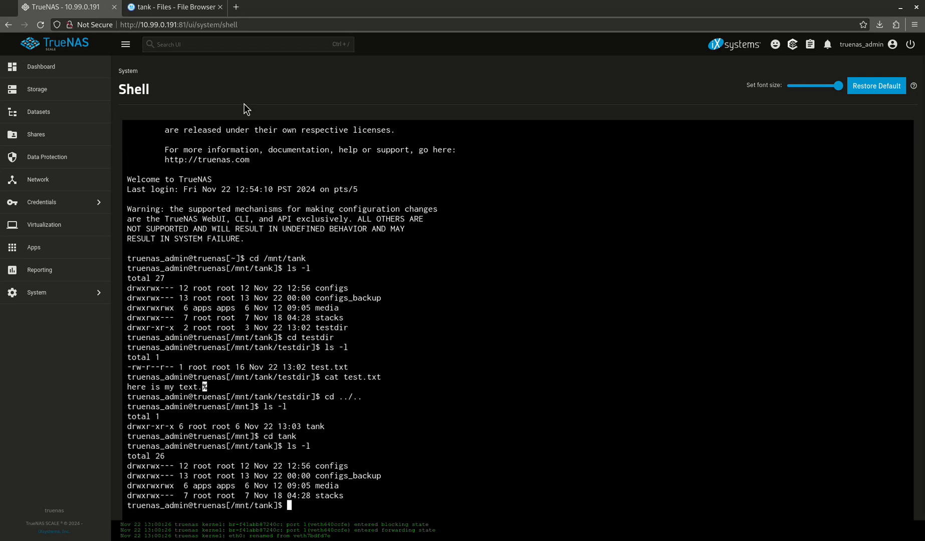
click(174, 7)
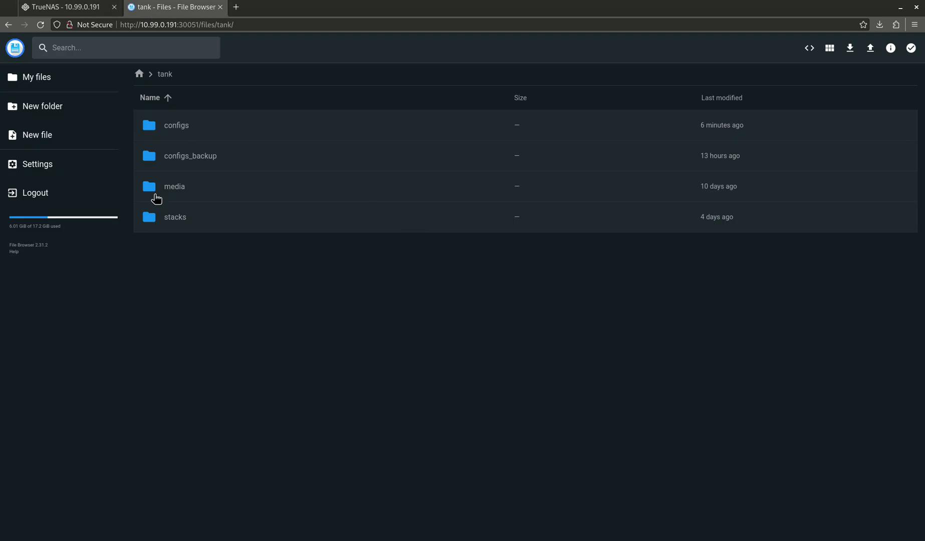
mouse_move(251, 271)
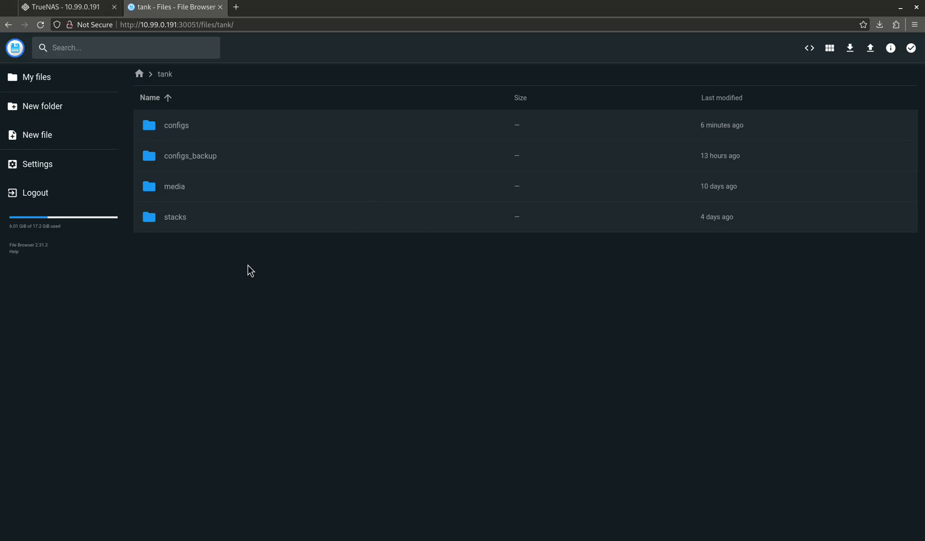
Step: Navigate into configs/qbit and view qBittorrent.conf in the editor
click(175, 125)
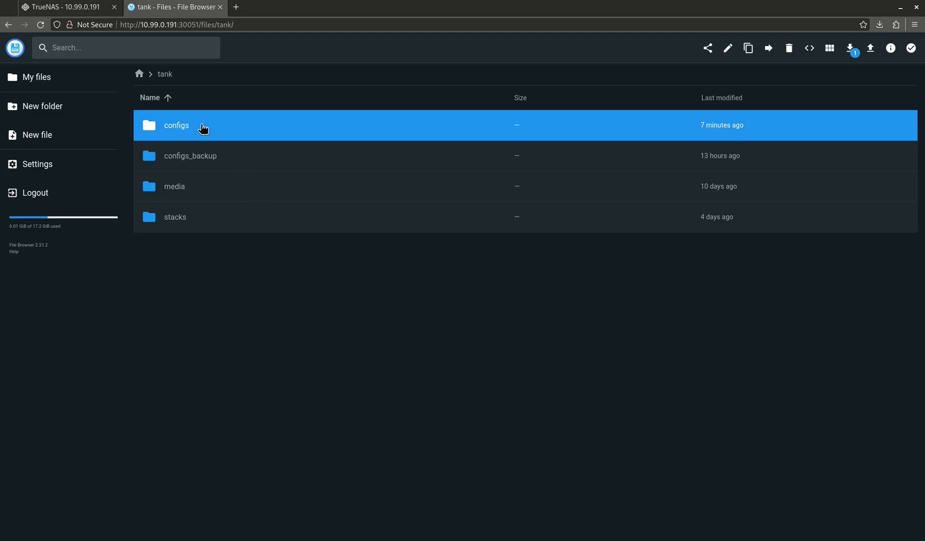
double_click(176, 125)
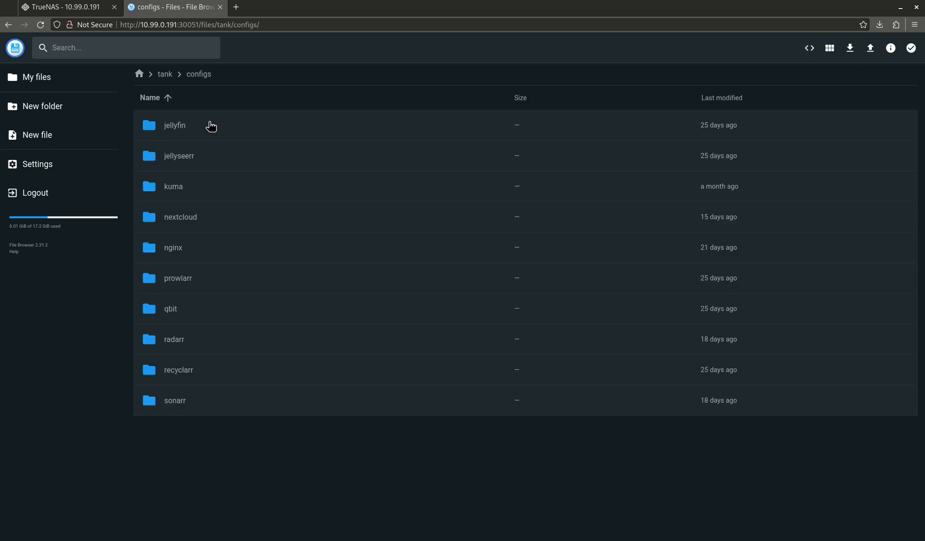
mouse_move(205, 314)
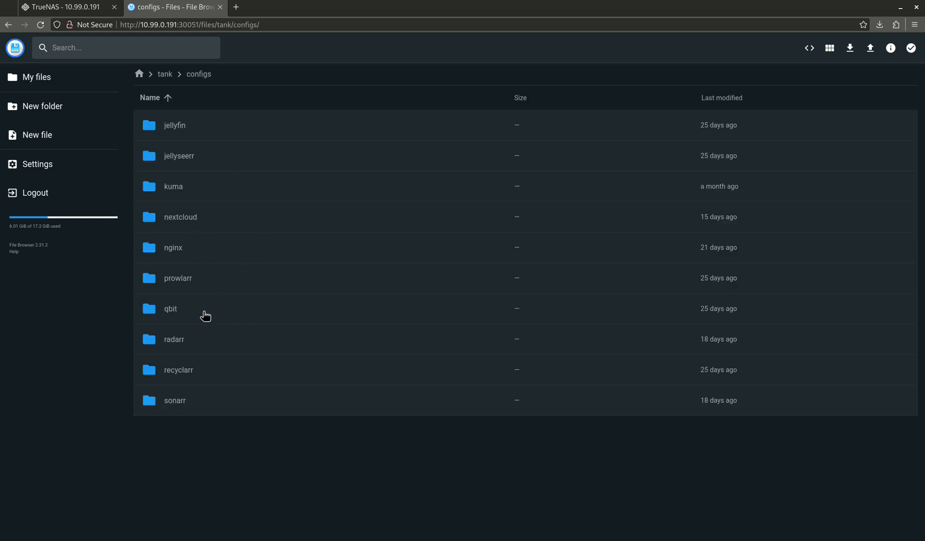
double_click(171, 308)
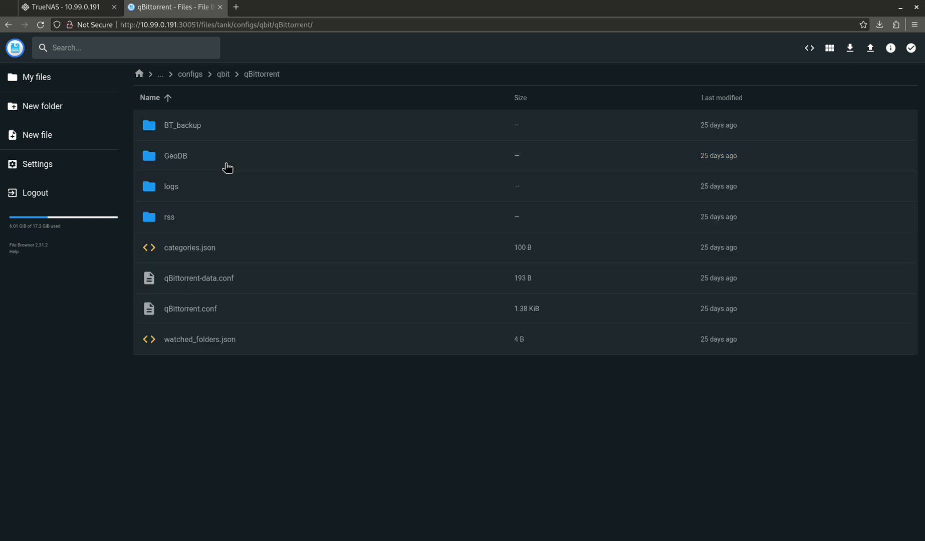
mouse_move(296, 396)
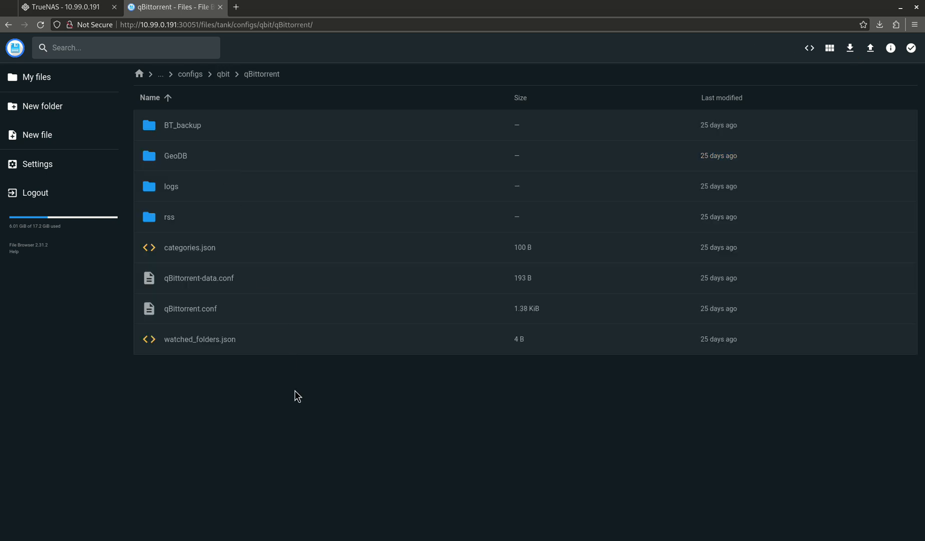
double_click(191, 308)
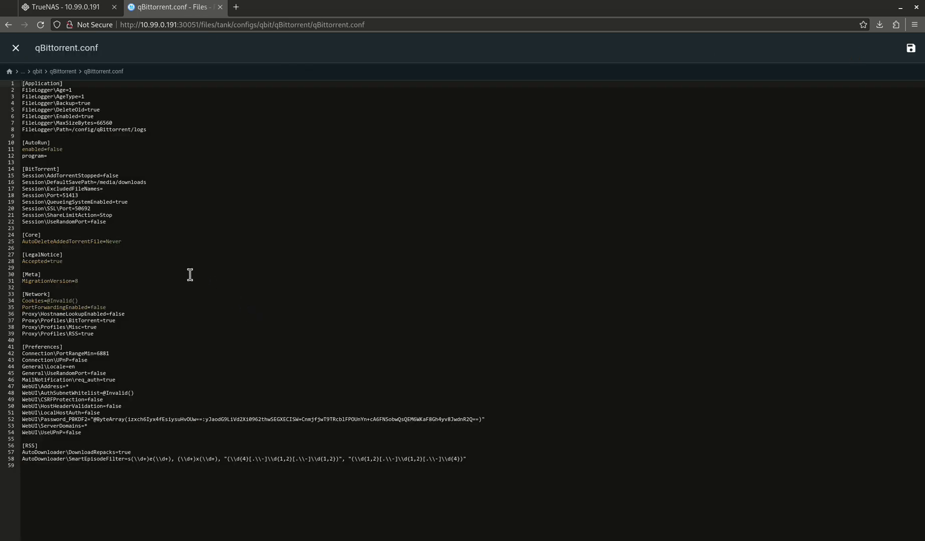
mouse_move(181, 203)
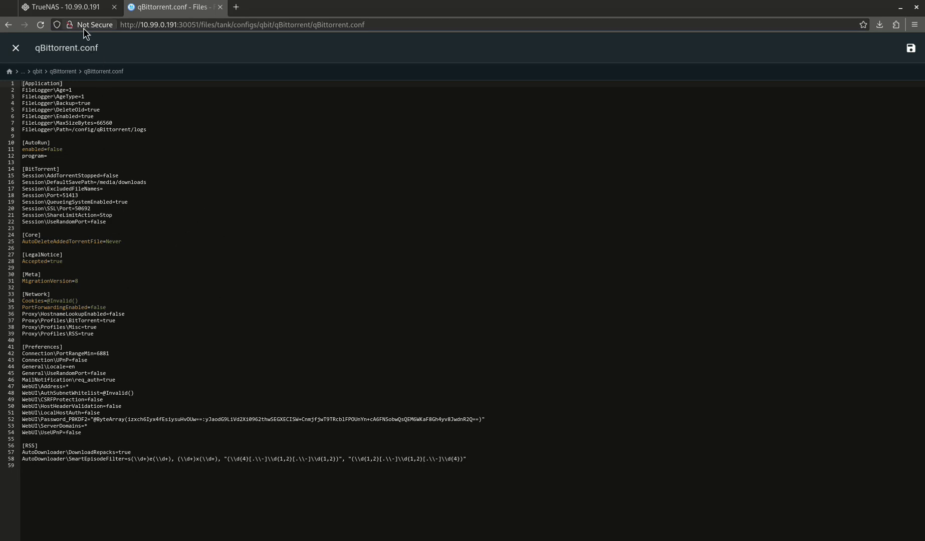
Step: Close qBittorrent.conf unchanged and return to the top of the tank pool
click(16, 49)
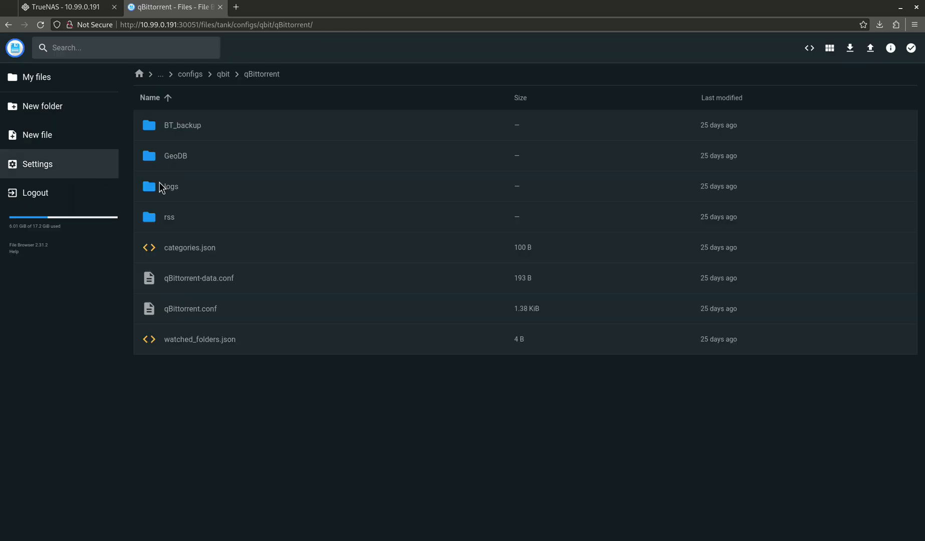
mouse_move(140, 75)
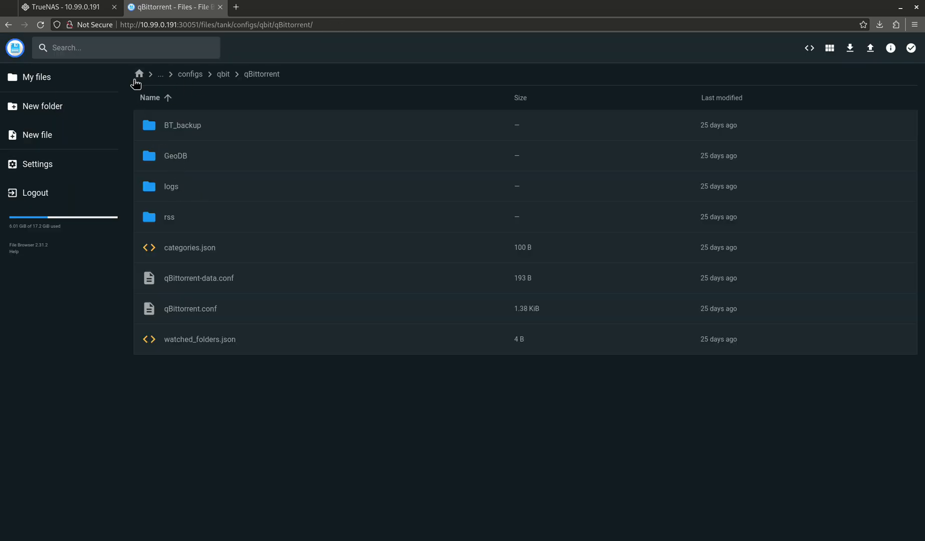
click(165, 74)
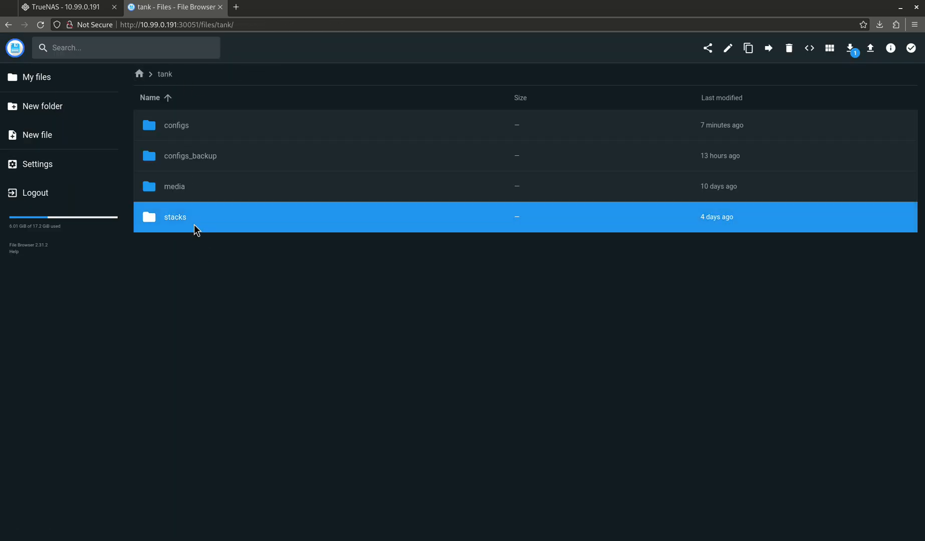
Step: Navigate stacks/arr-stack/configs/qbit/wireguard and open wg0.conf showing "key goes here"
double_click(175, 217)
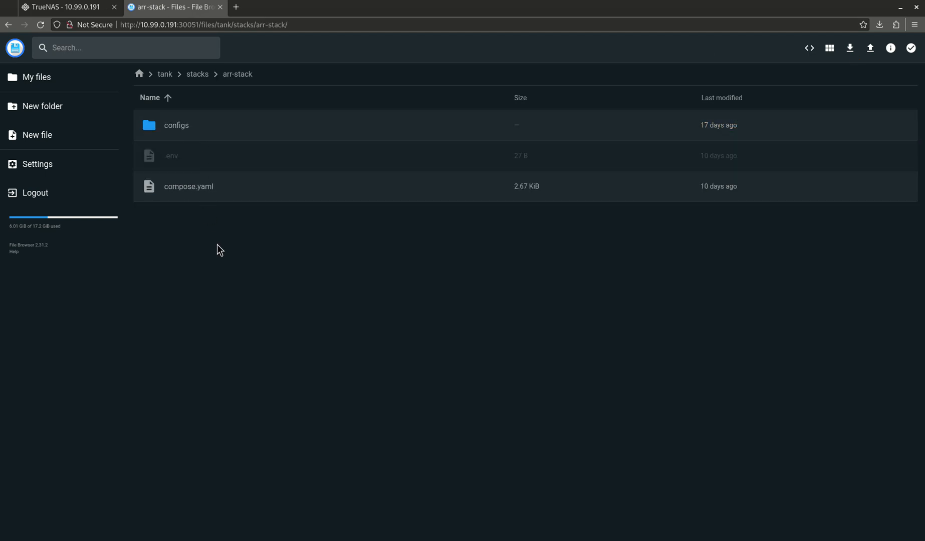
double_click(176, 124)
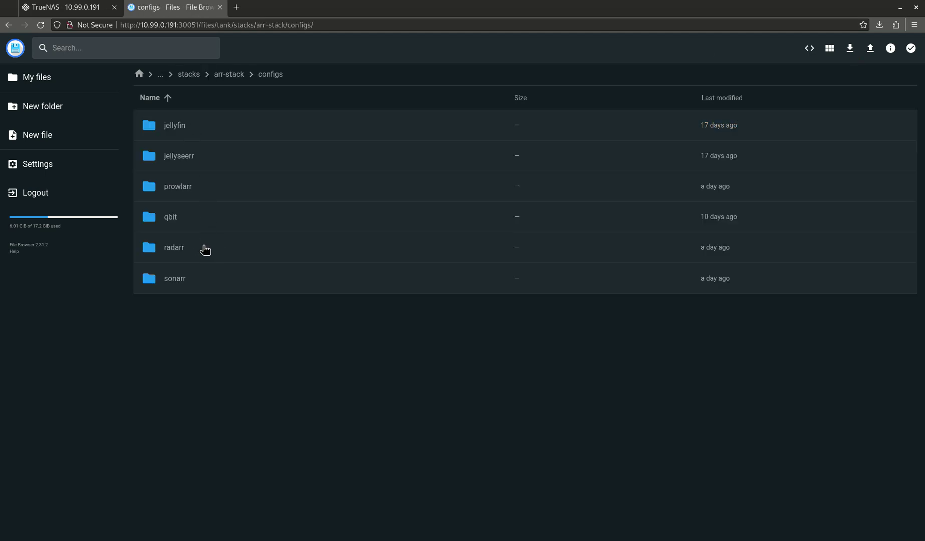
double_click(170, 217)
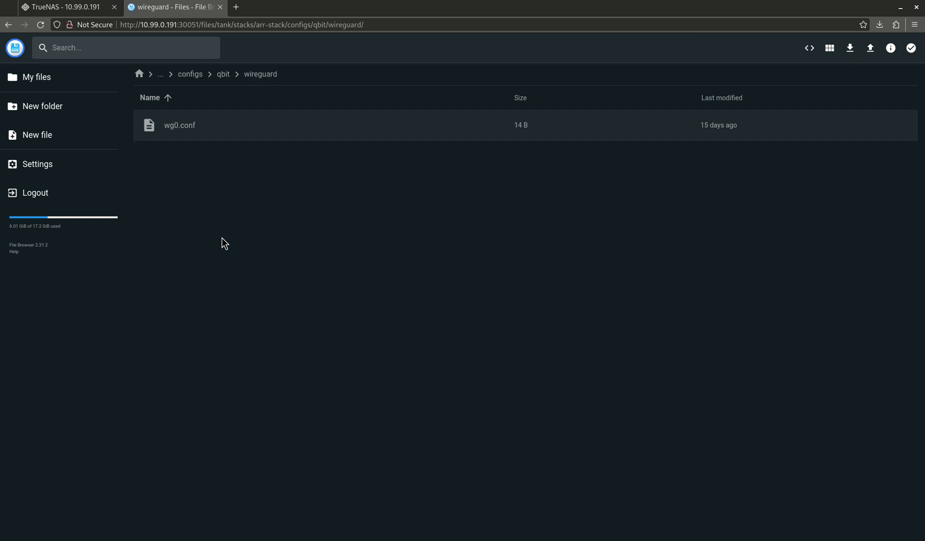
mouse_move(240, 144)
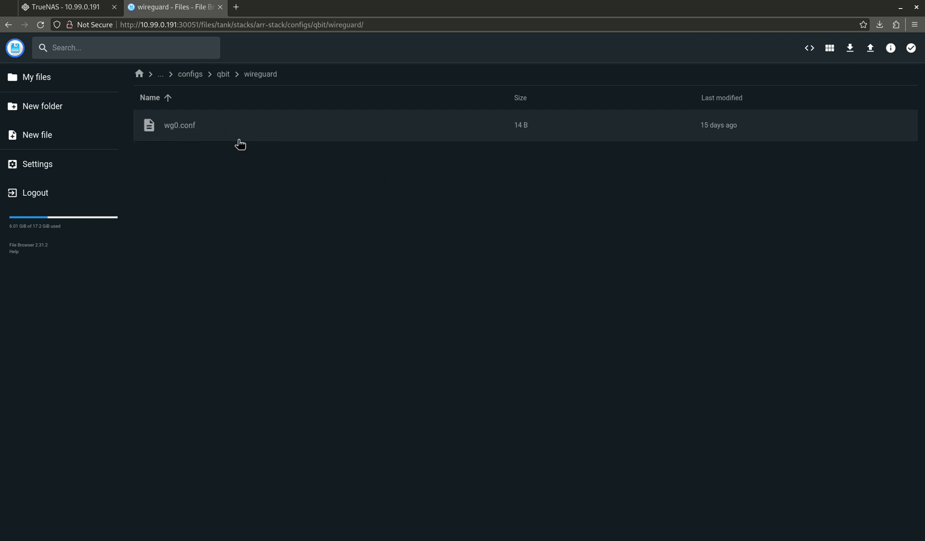
mouse_move(291, 247)
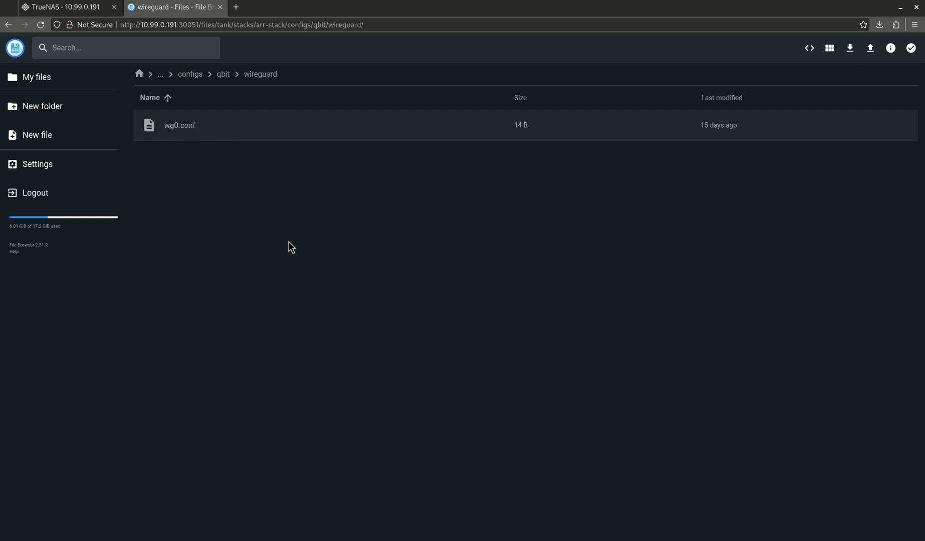
mouse_move(322, 136)
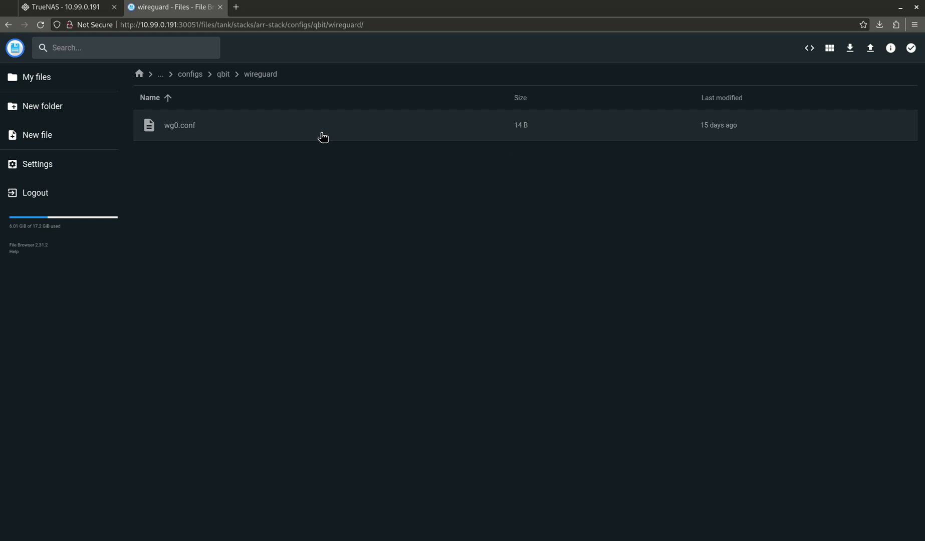
mouse_move(585, 116)
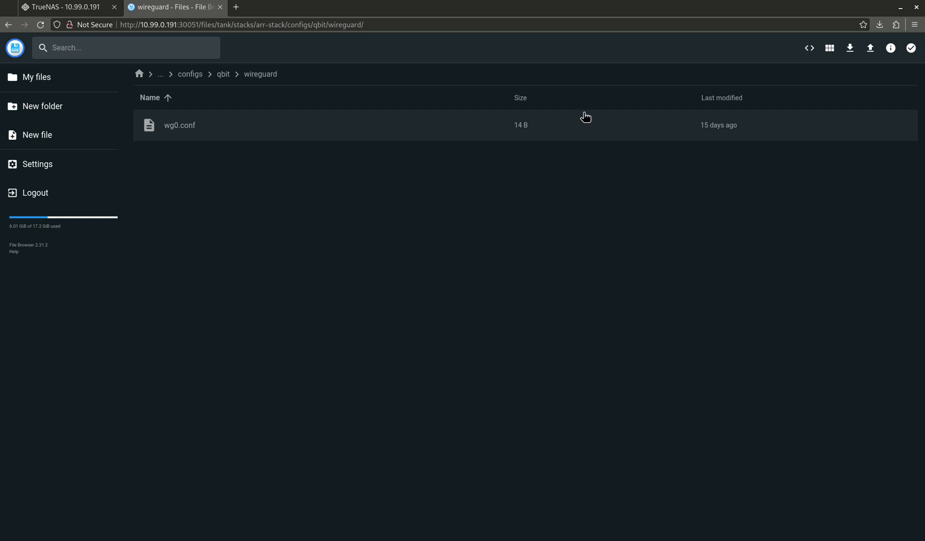
mouse_move(364, 162)
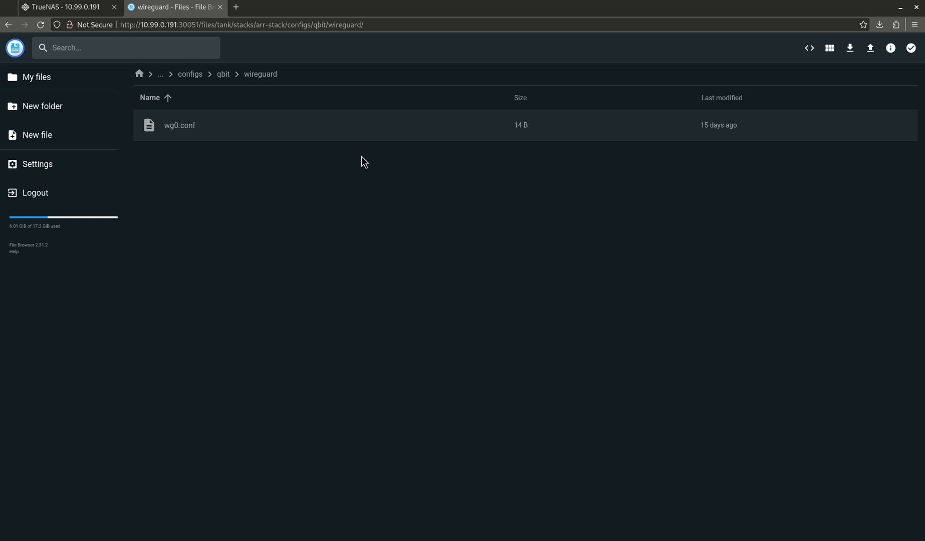
double_click(180, 126)
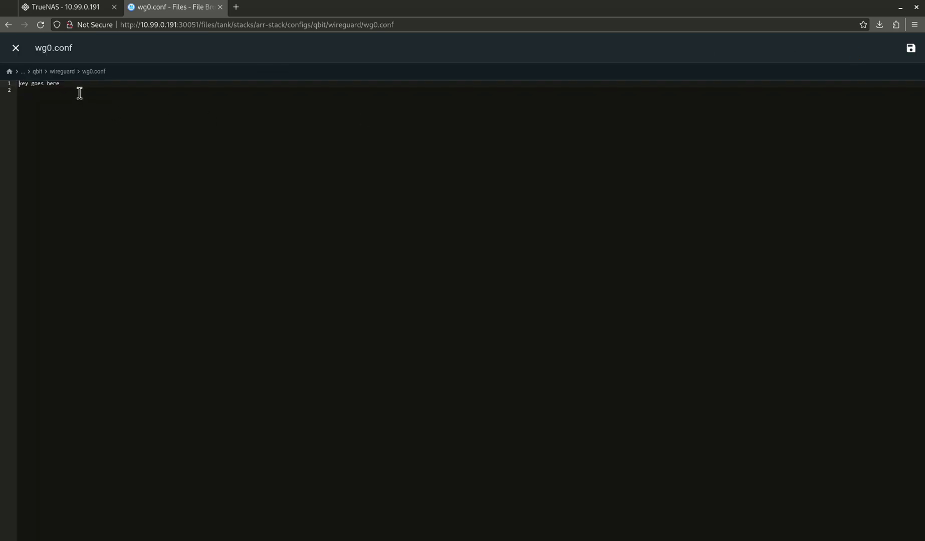
Step: Replace wg0.conf's text with 'paste wireguard key here'
text(paste)
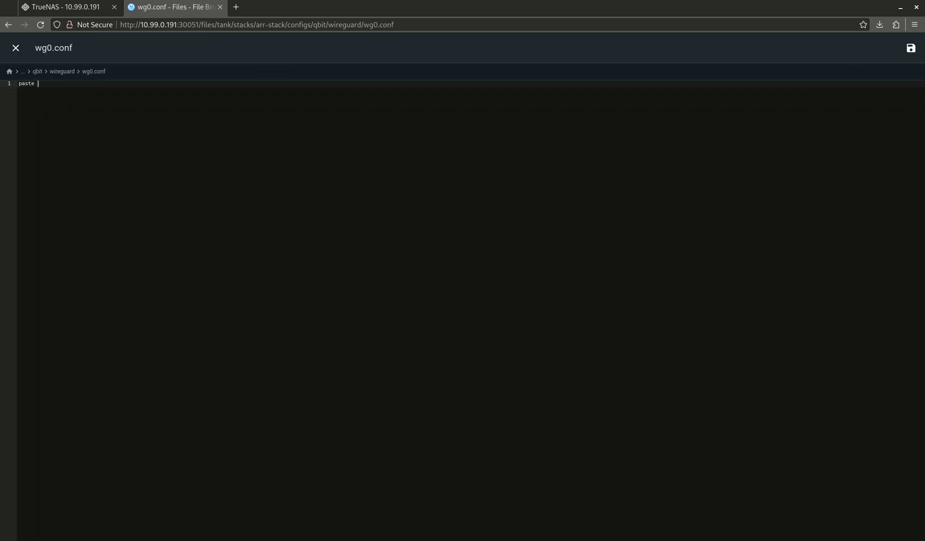
text(wireguard)
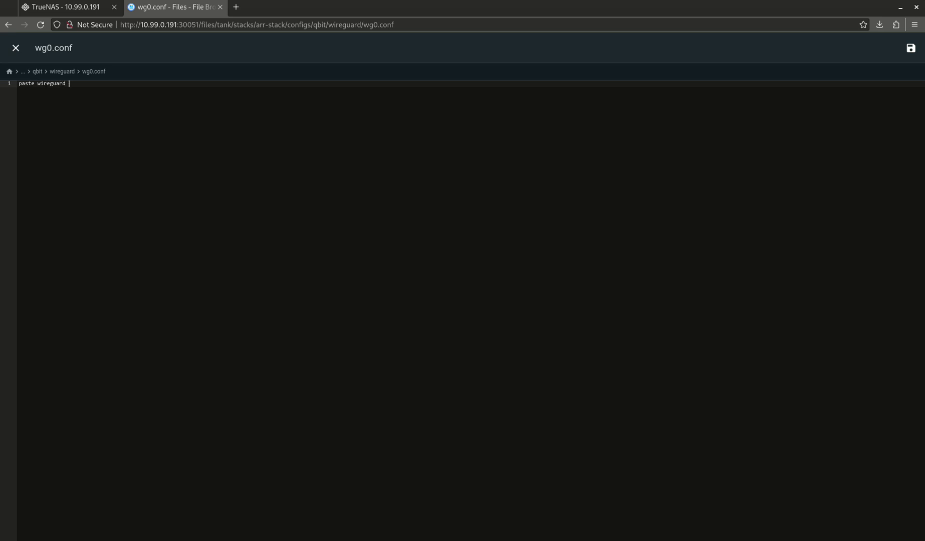
text(key here)
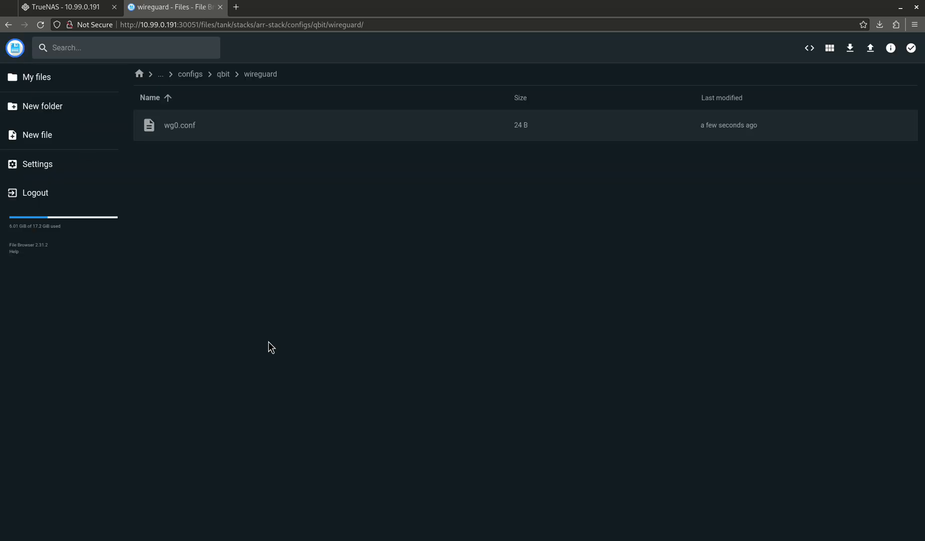
mouse_move(223, 99)
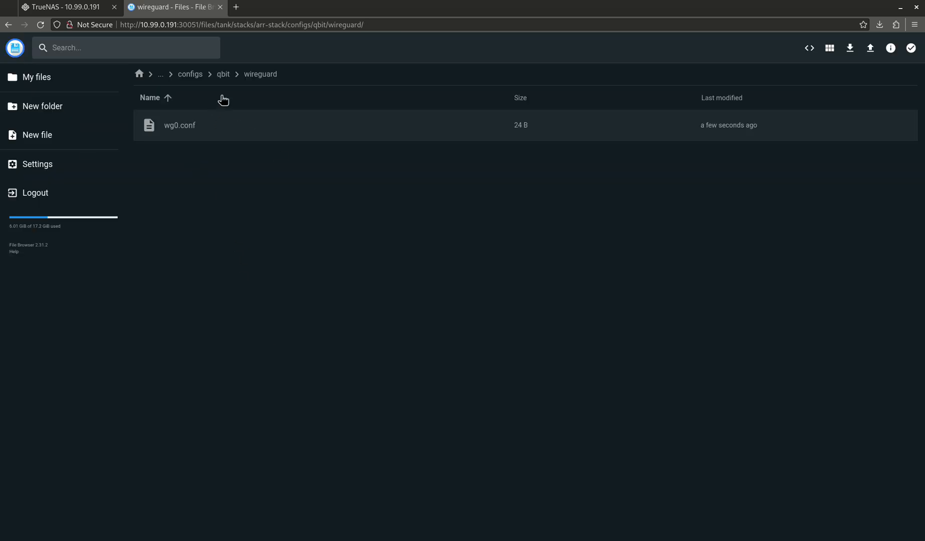
mouse_move(299, 64)
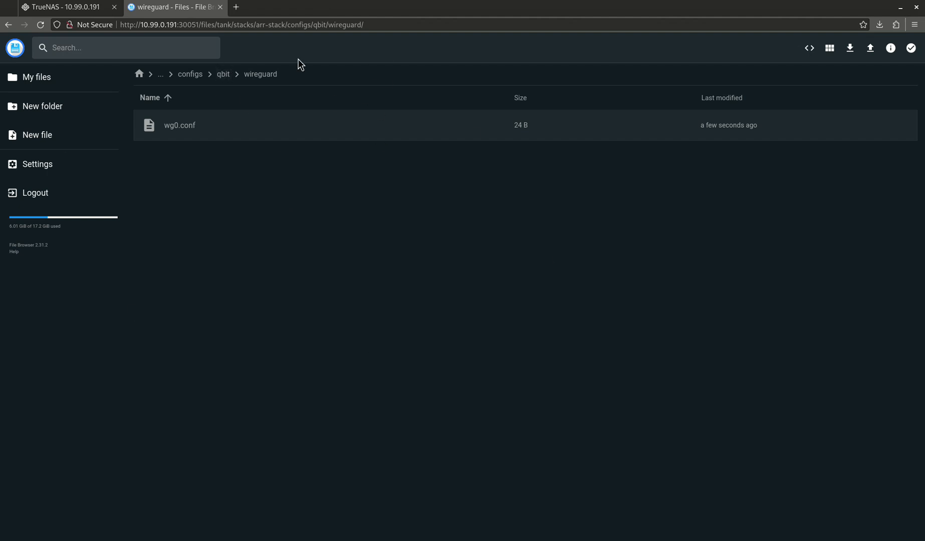
mouse_move(42, 106)
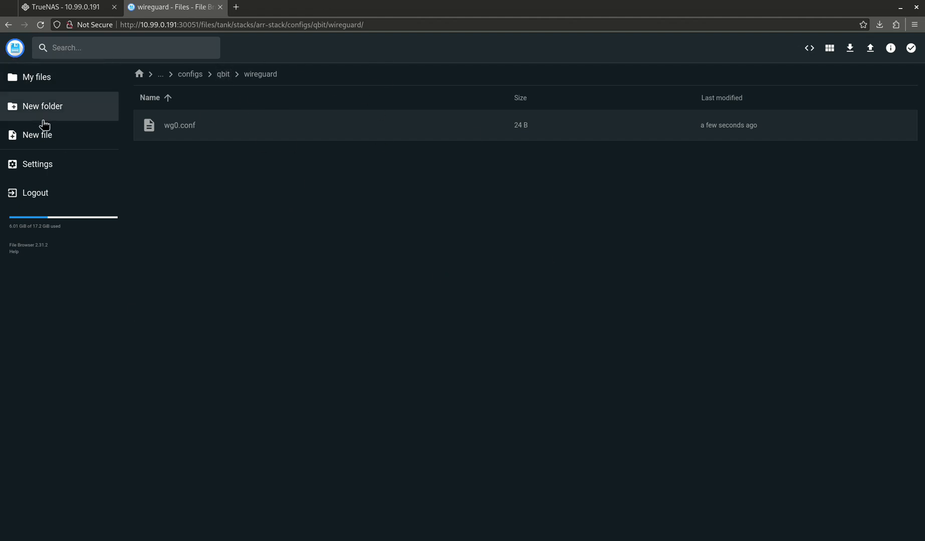
mouse_move(138, 194)
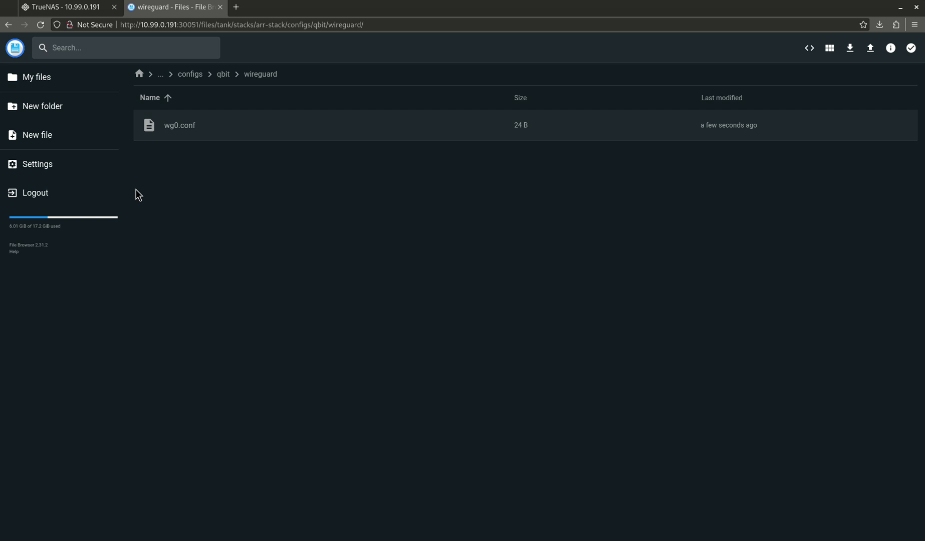
mouse_move(523, 182)
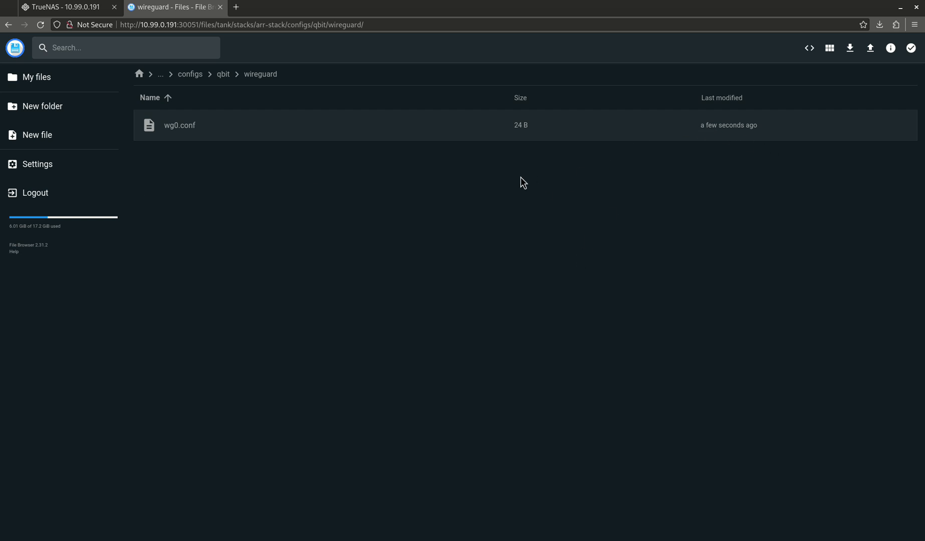
mouse_move(404, 273)
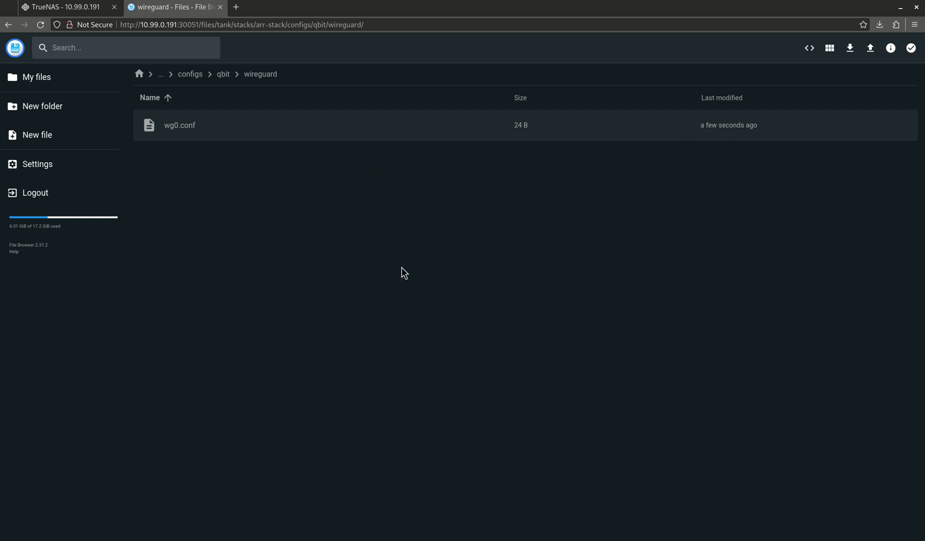
mouse_move(307, 109)
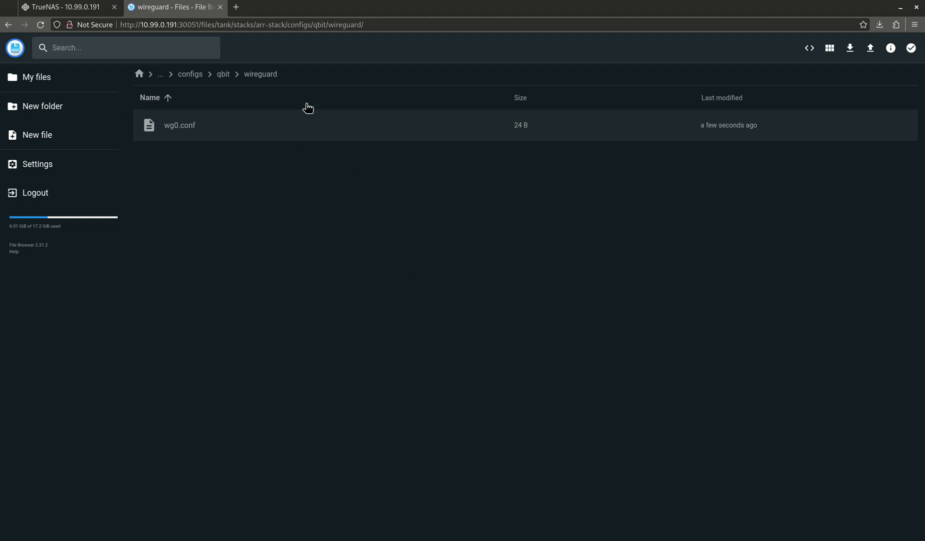
mouse_move(229, 57)
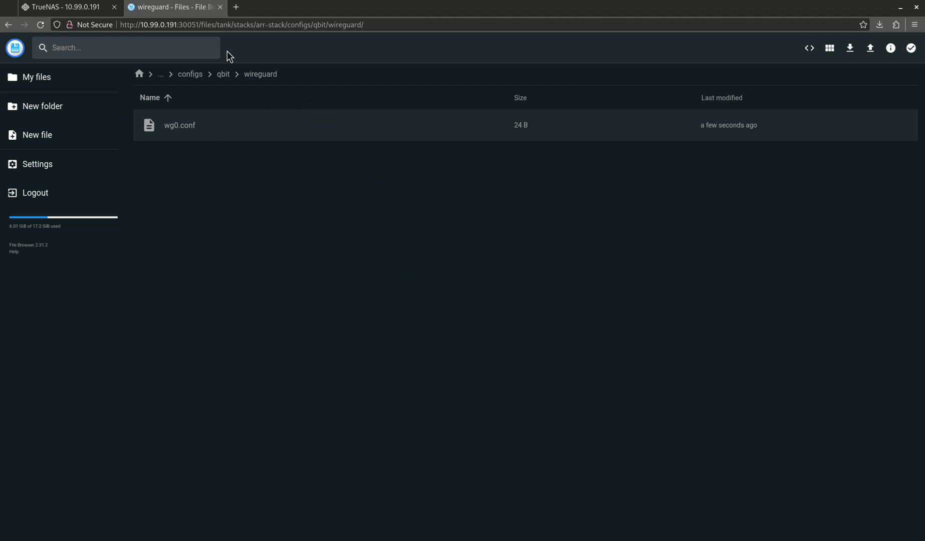